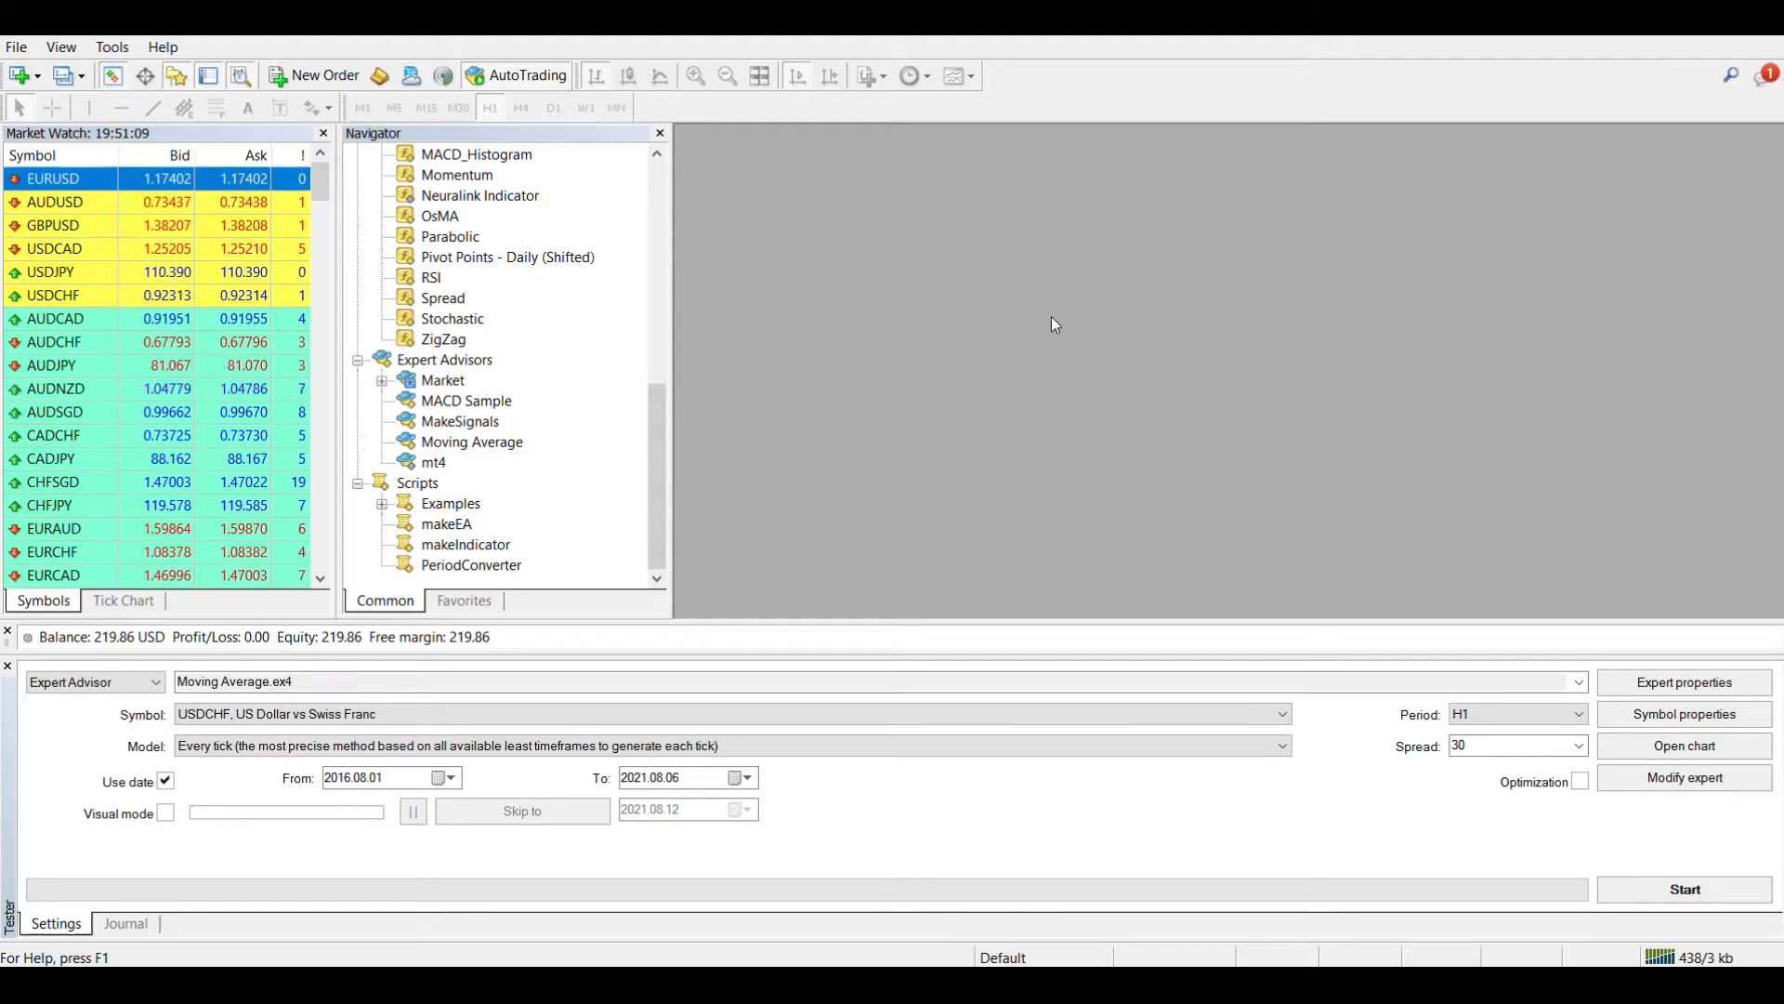
mouse_move(1041, 327)
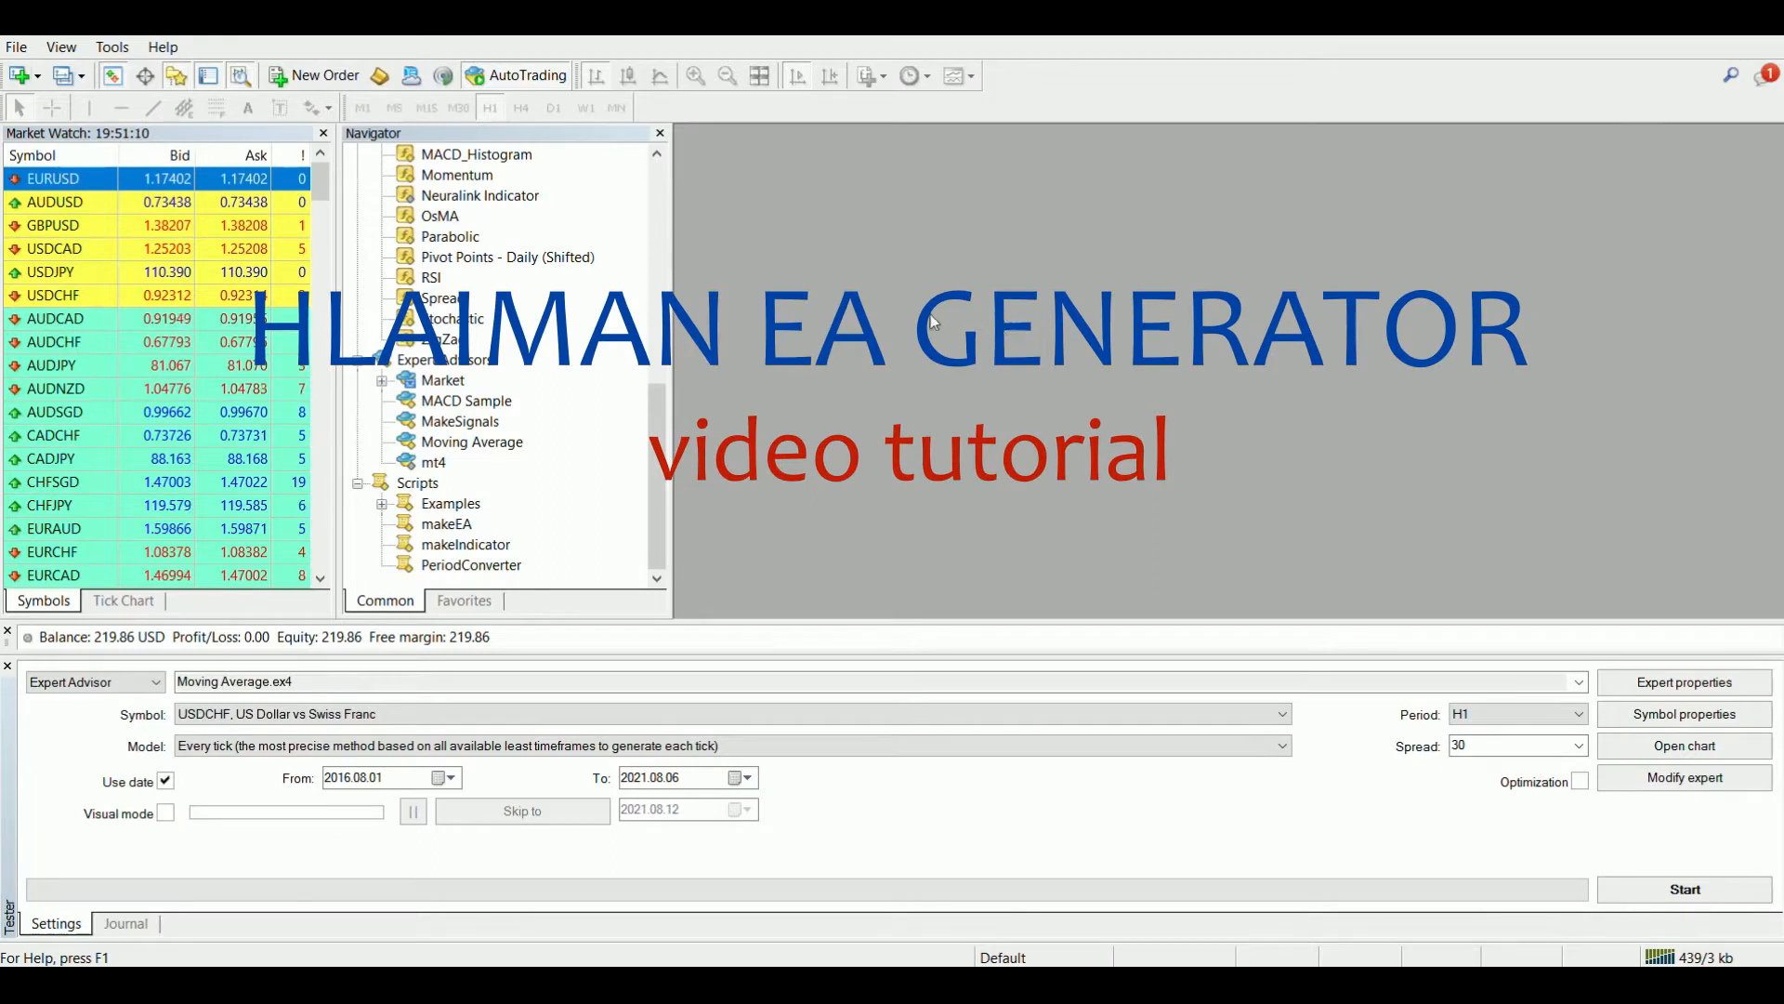
Allow DLL imports for expert advisors in the terminal's Options and confirm
click(110, 46)
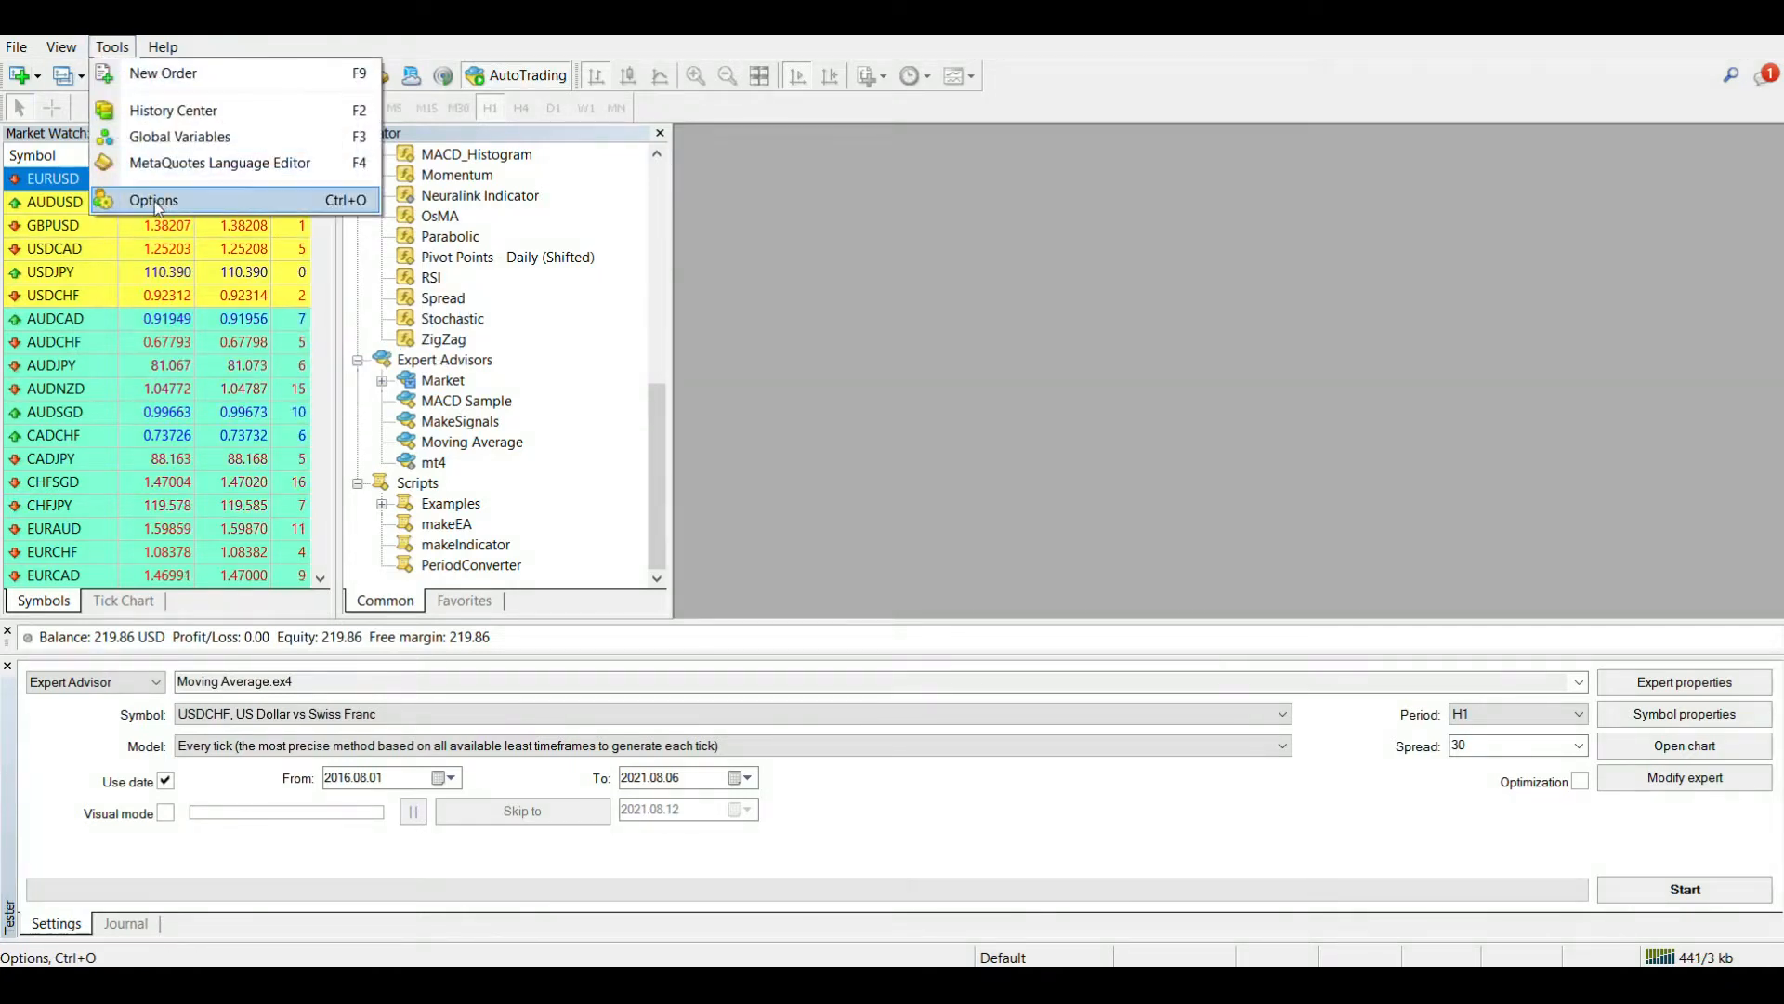
click(154, 200)
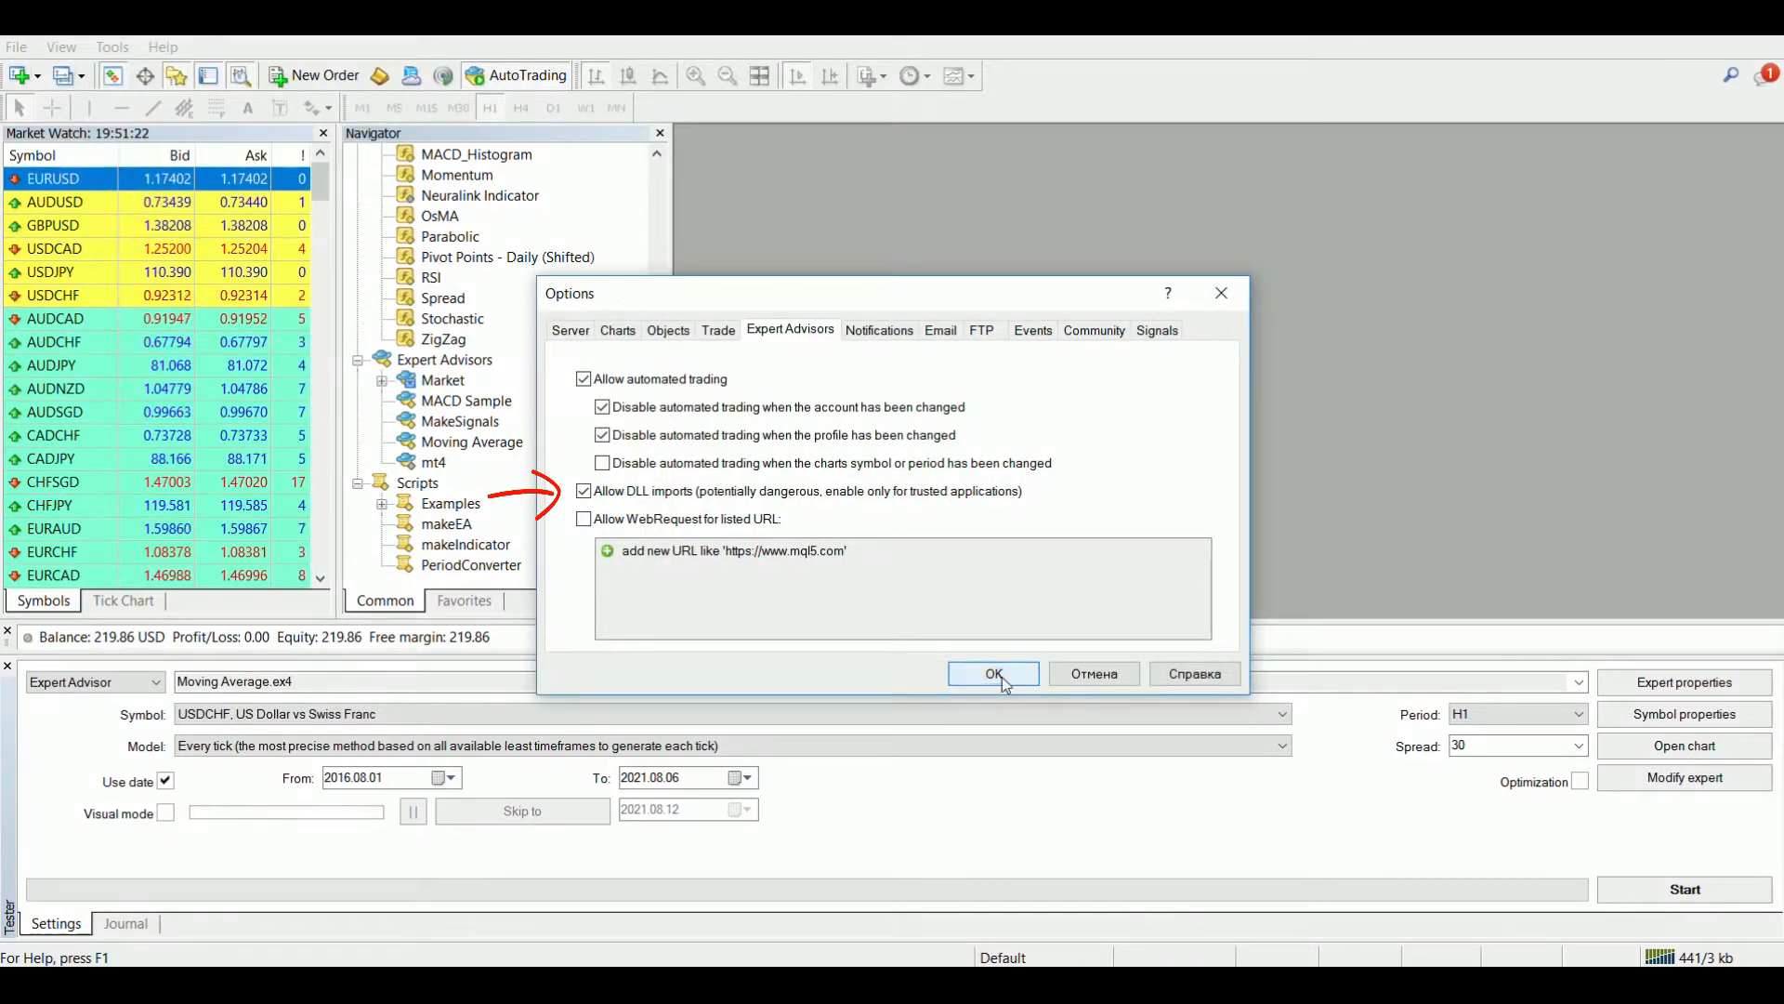
click(991, 673)
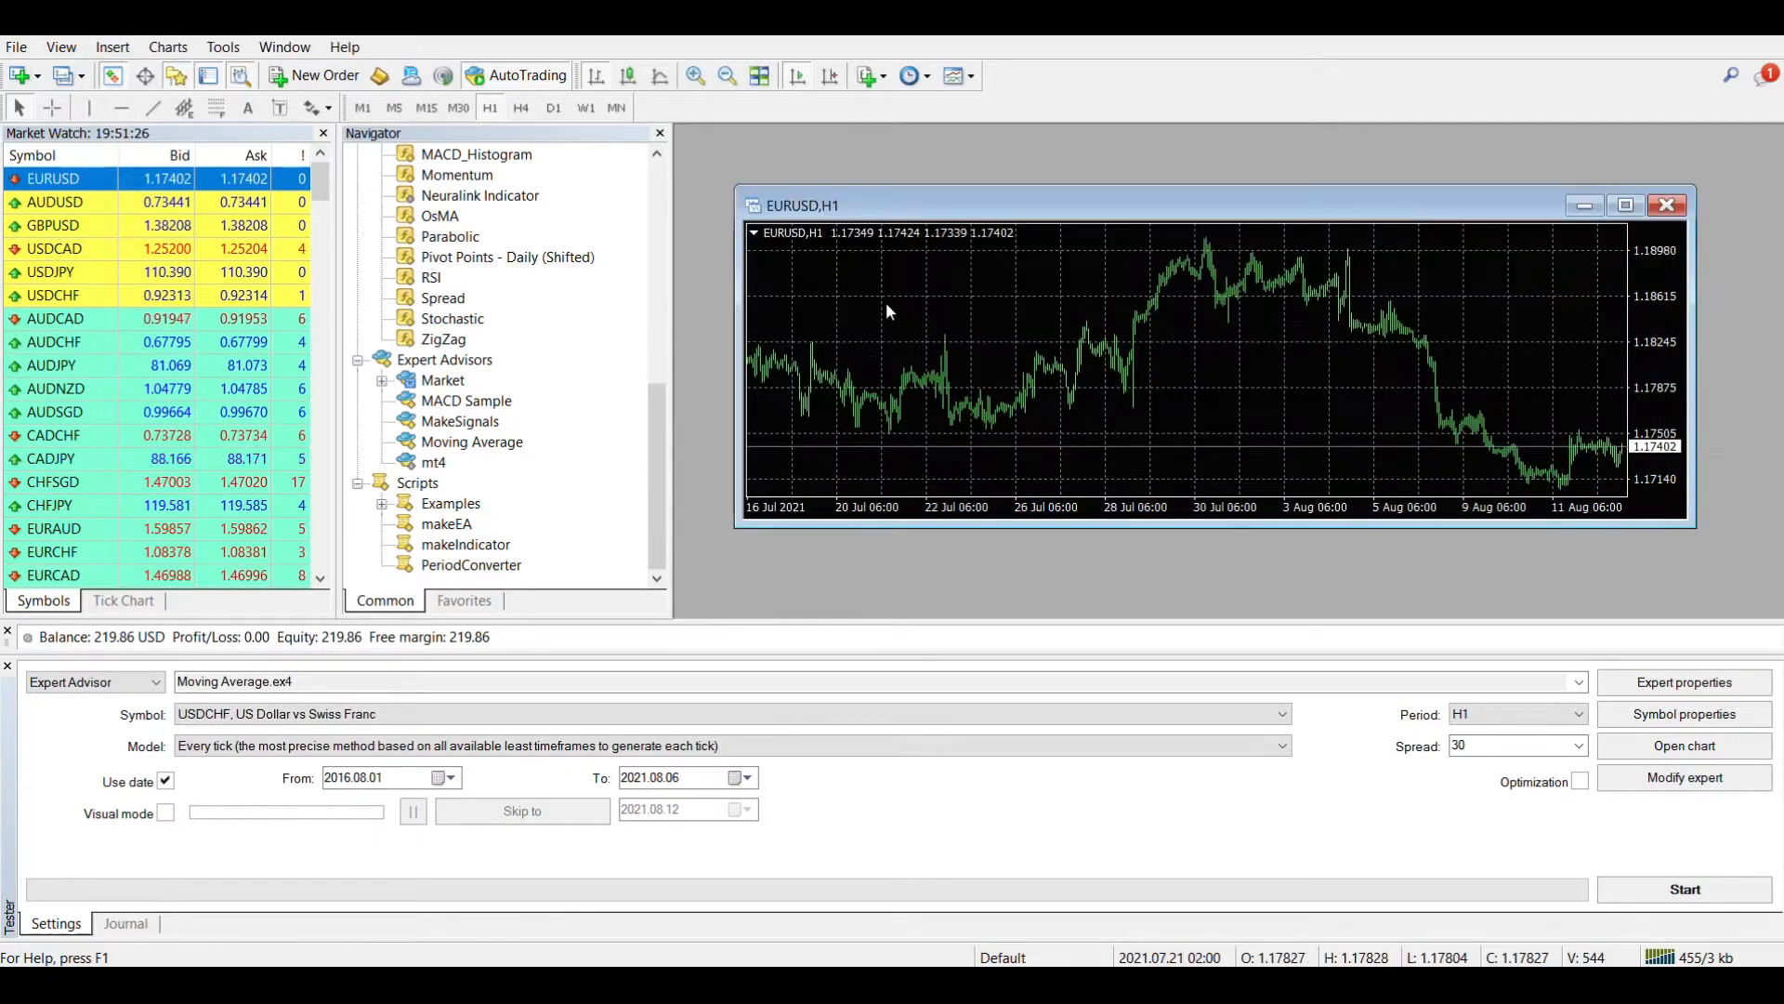
Maximize the EURUSD H1 chart window to fill the workspace
click(1626, 205)
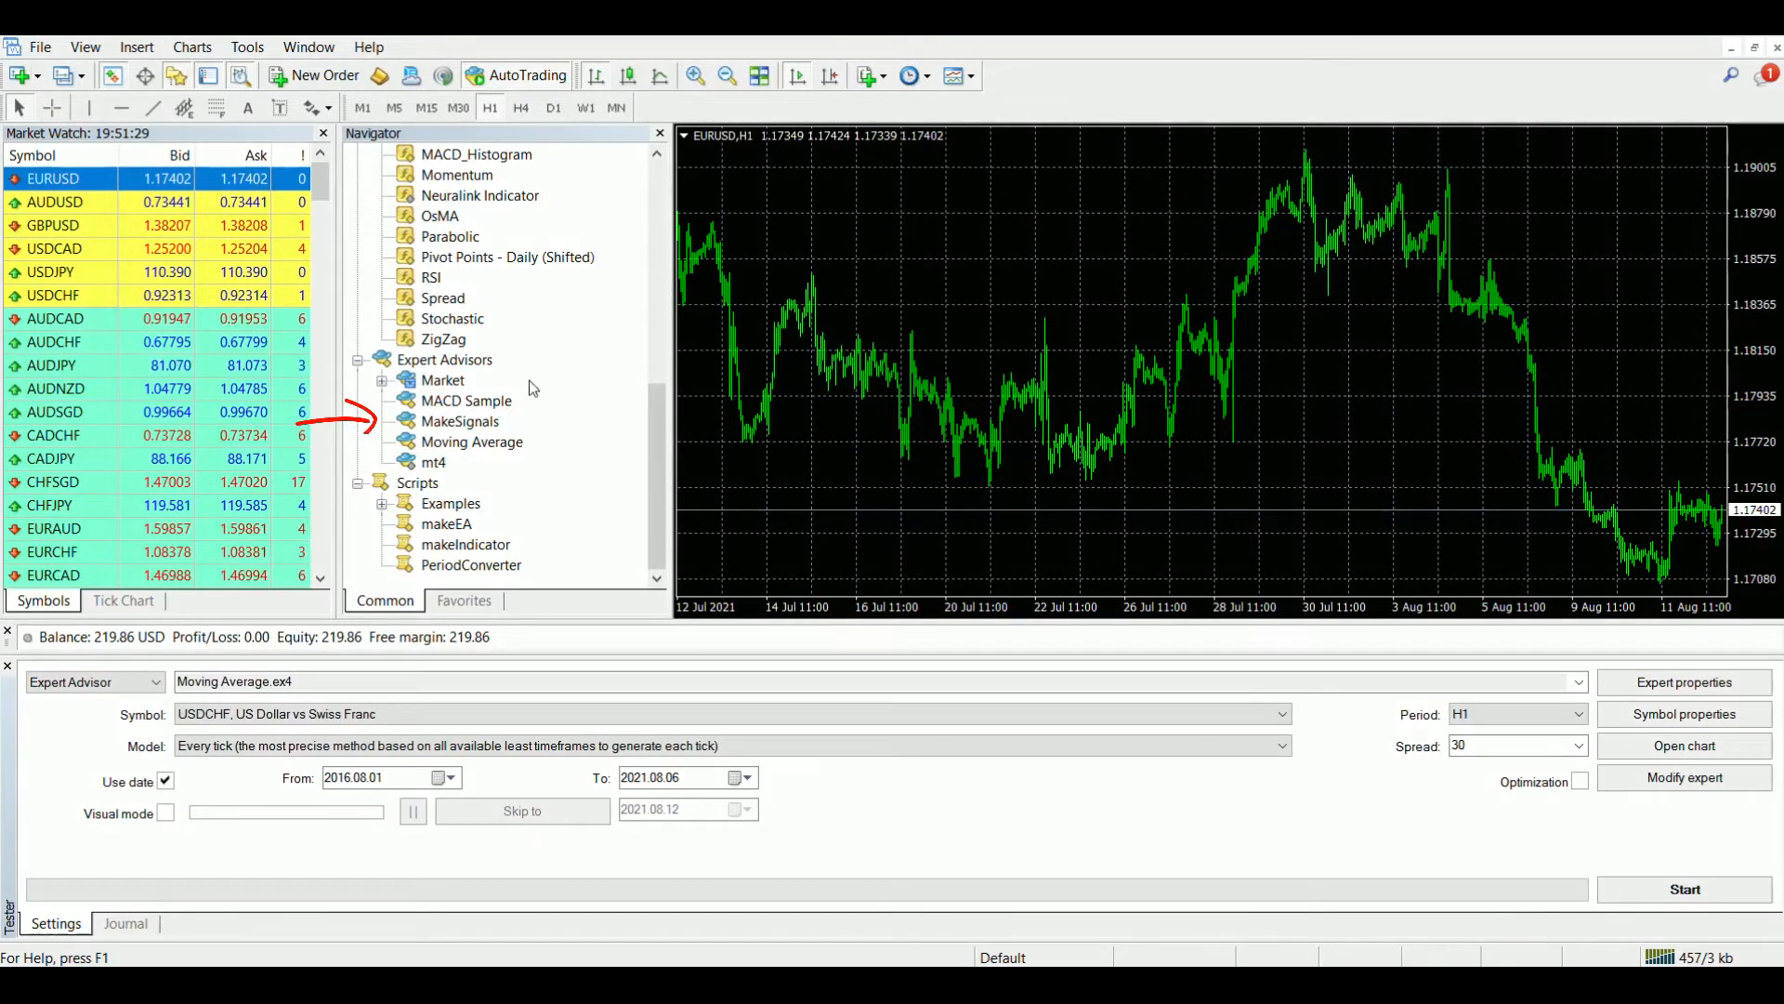
mouse_move(470, 442)
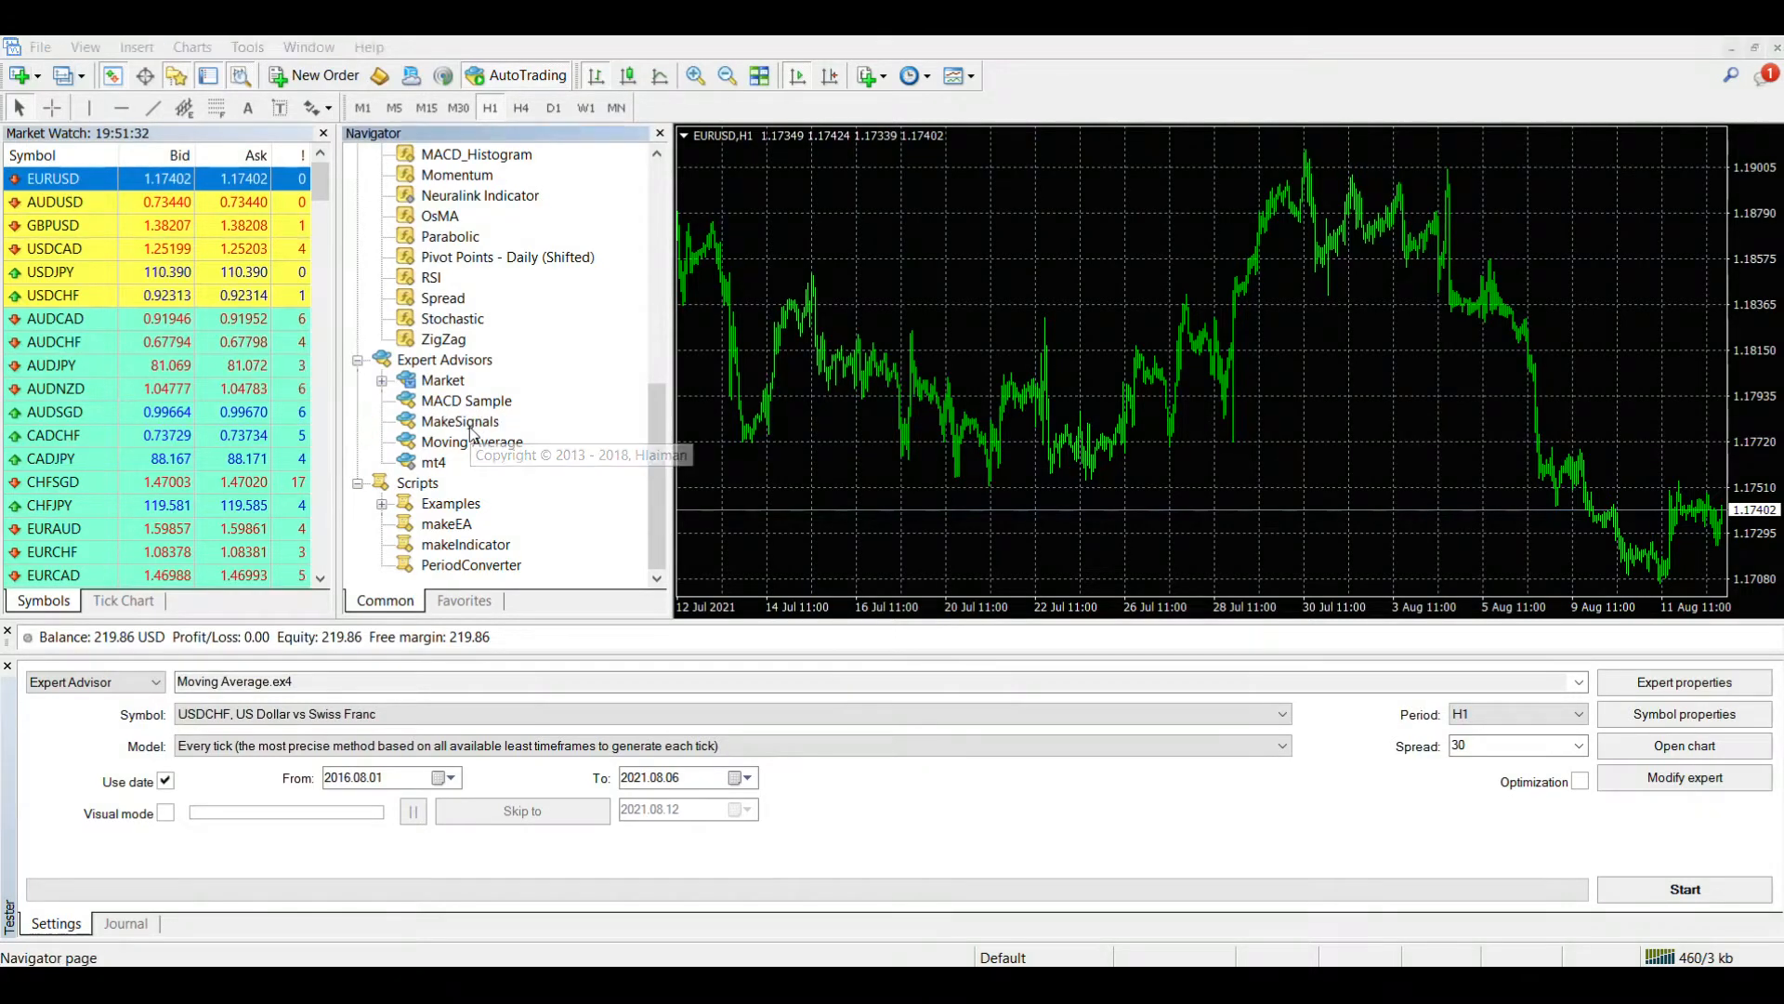
Attach MakeSignals with 12 signal bars, 20-pip buy/sell signals and start date 2011.01.01
double_click(461, 422)
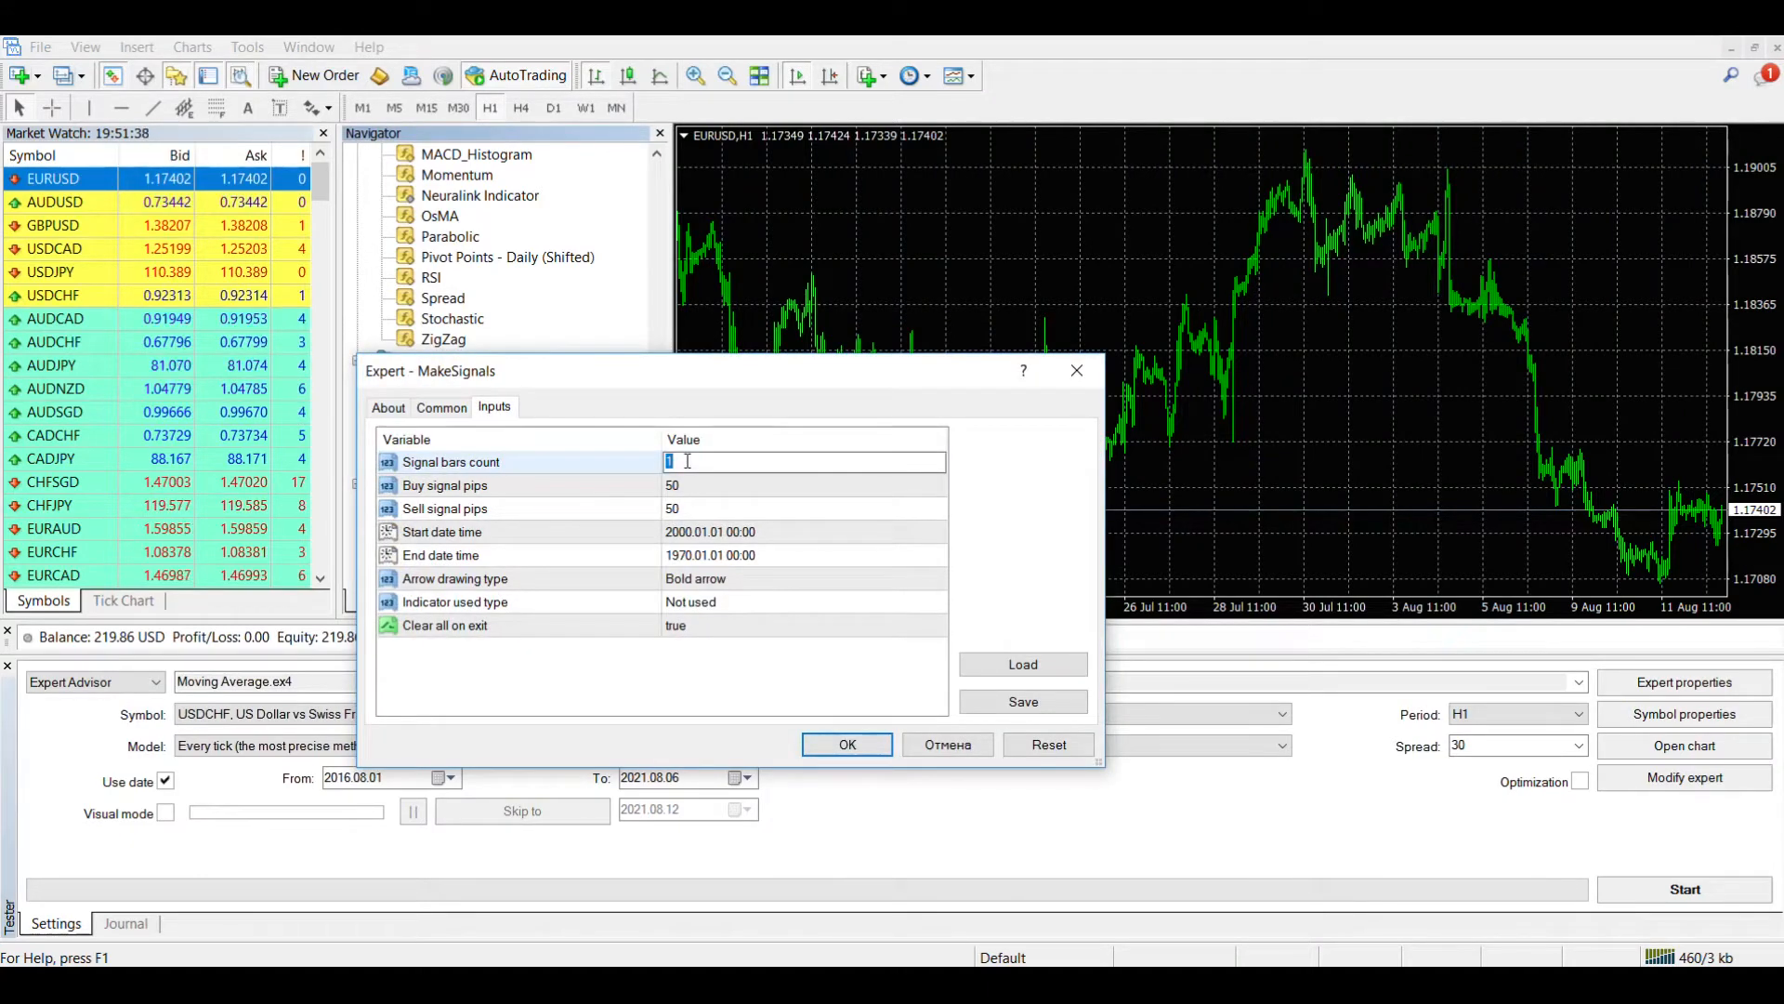
text(12)
click(805, 507)
text(20)
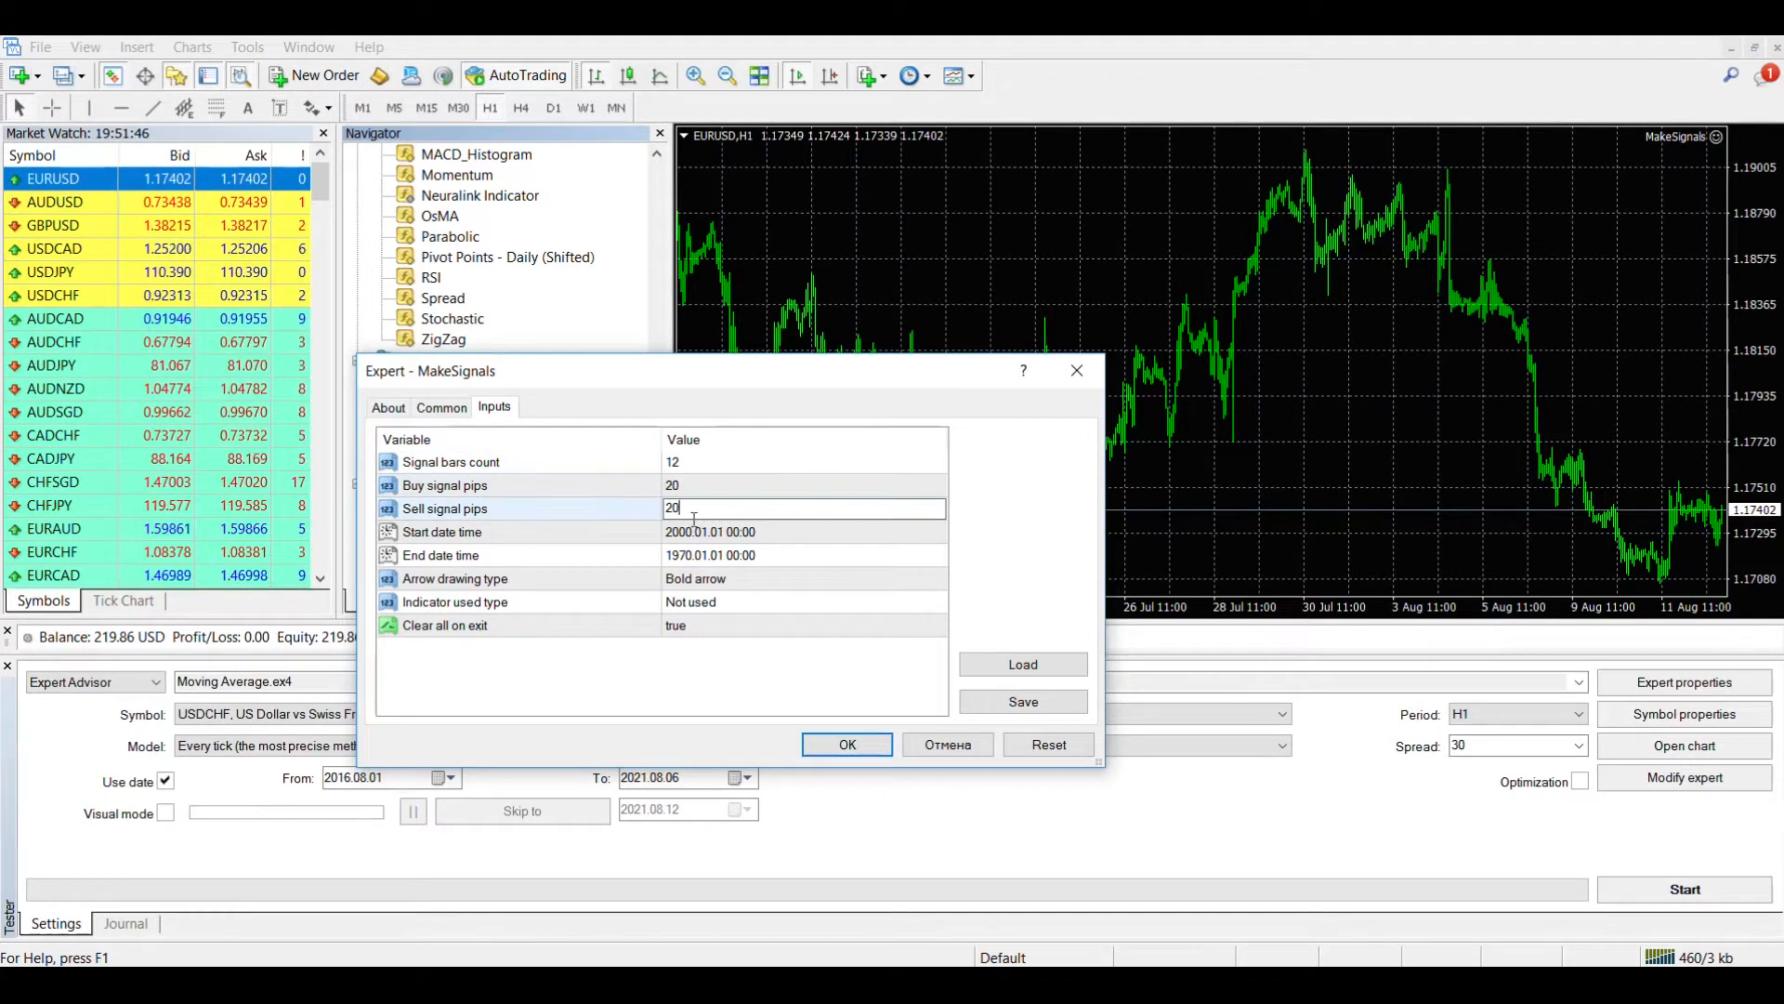
click(710, 531)
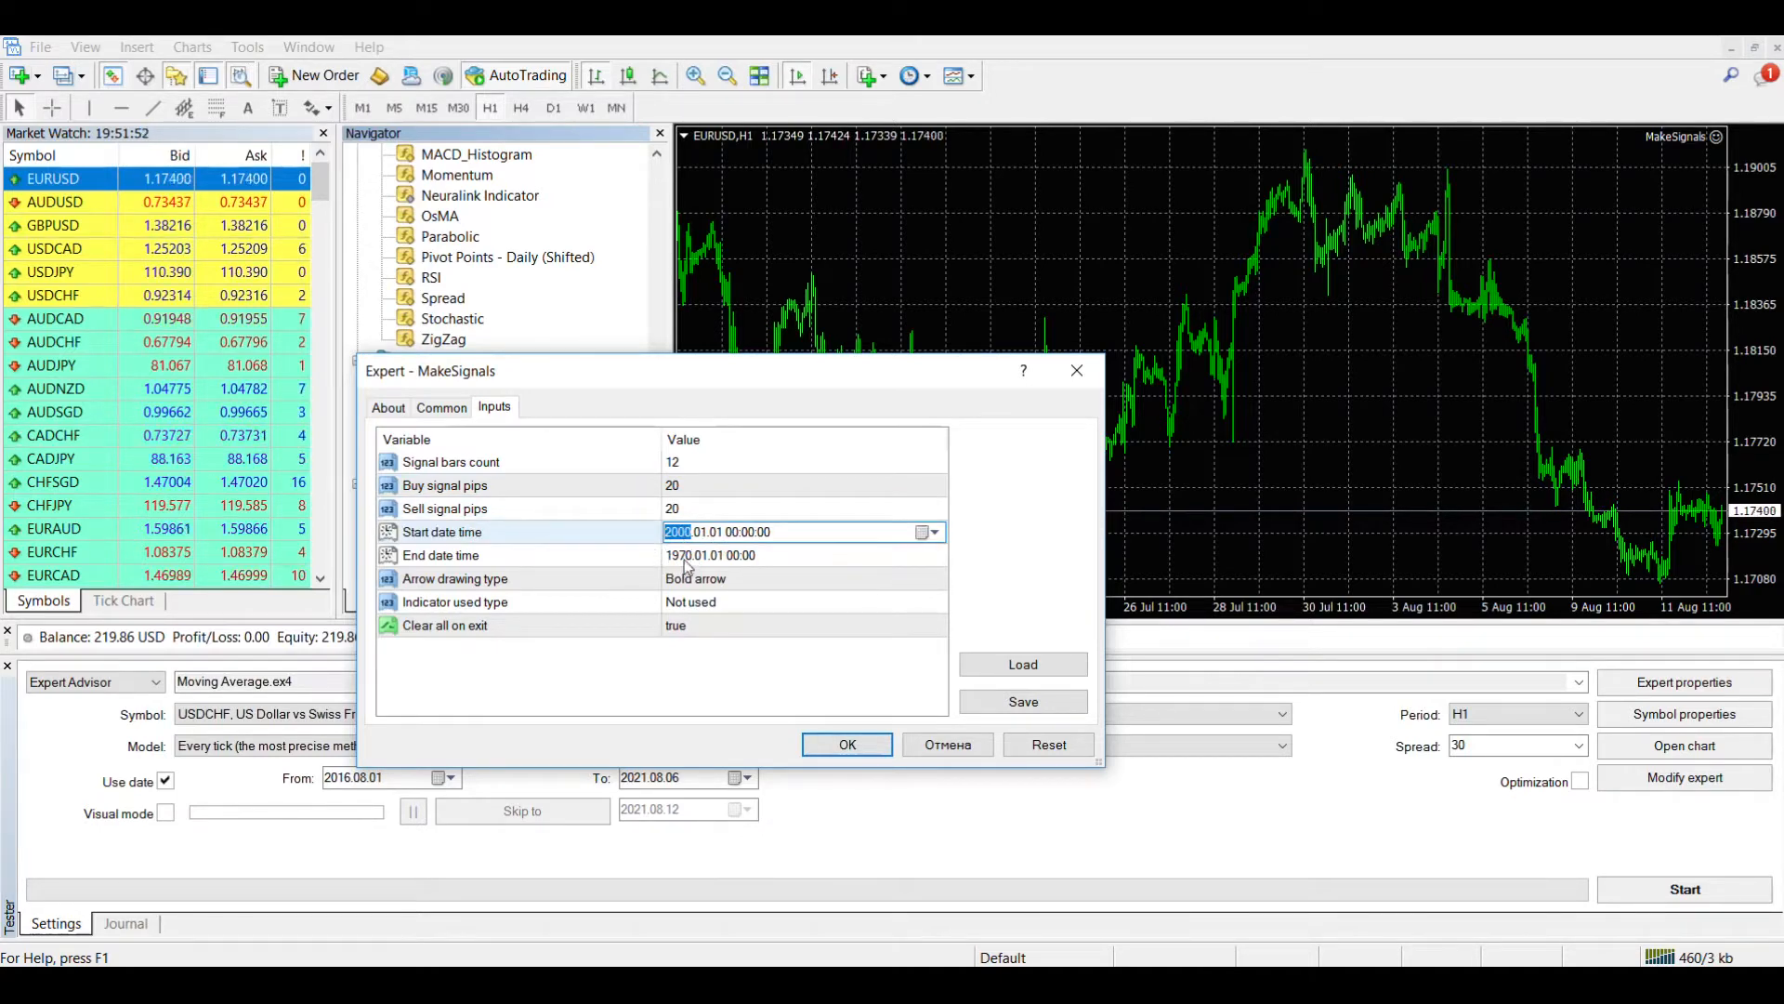
text(2011)
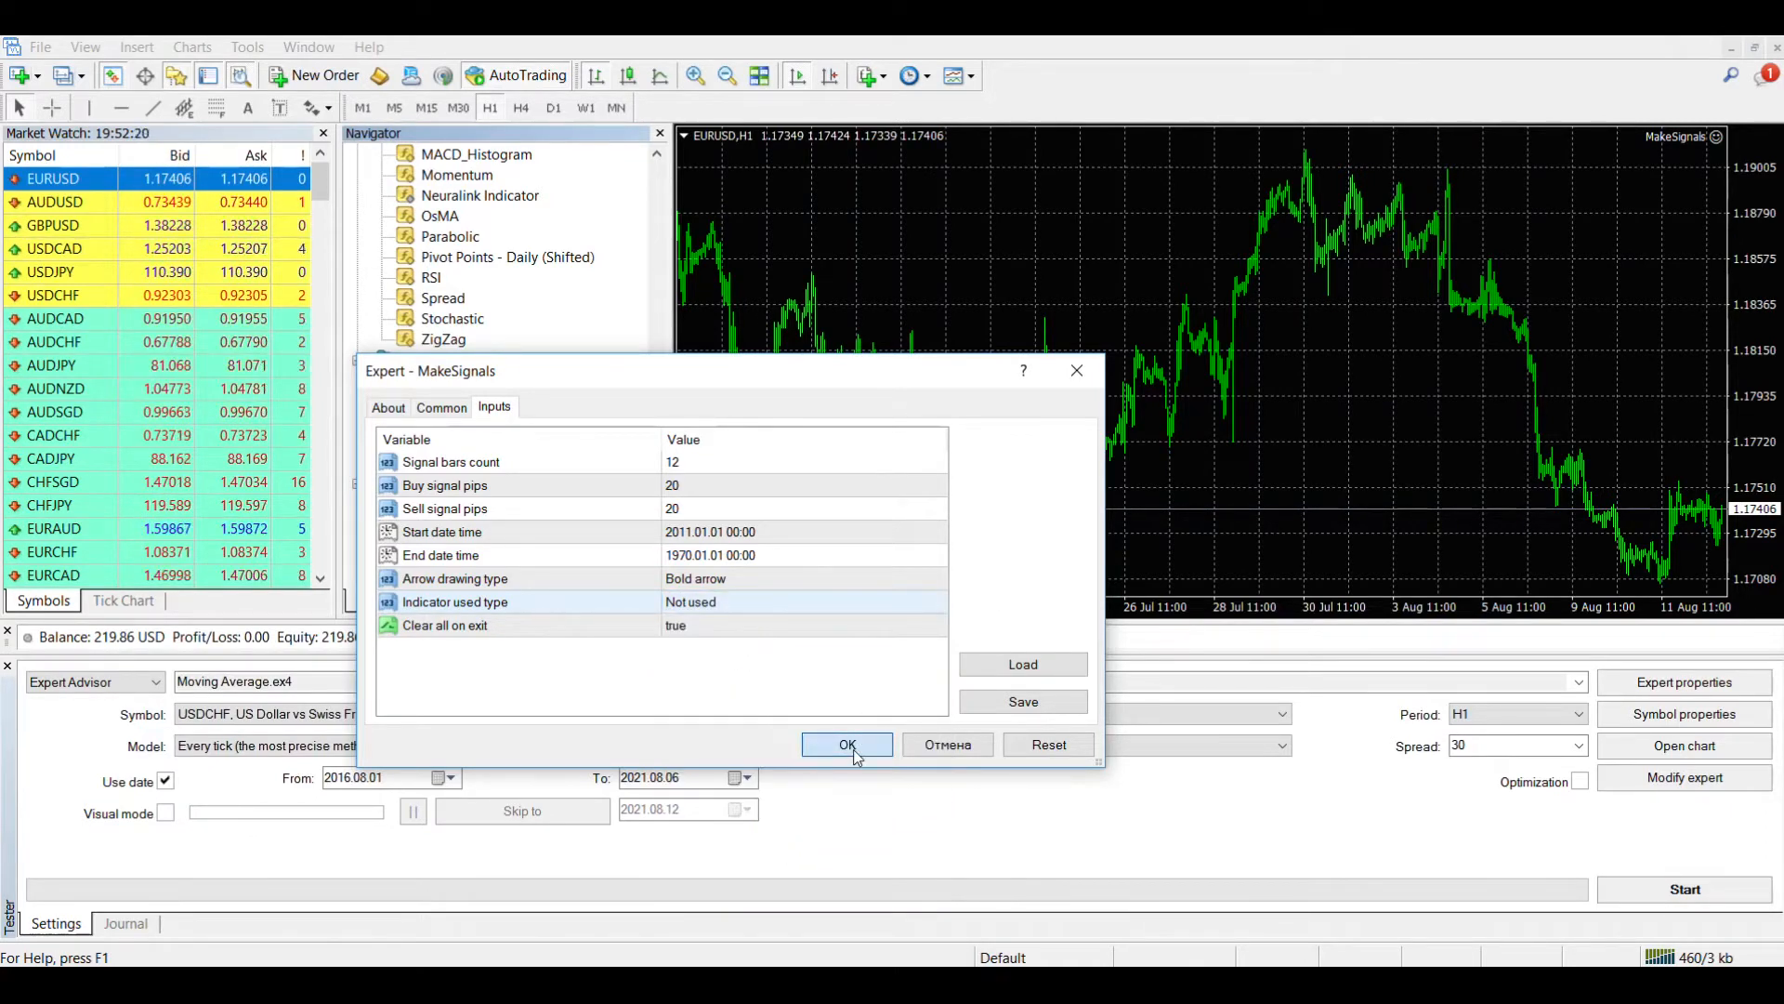
click(847, 743)
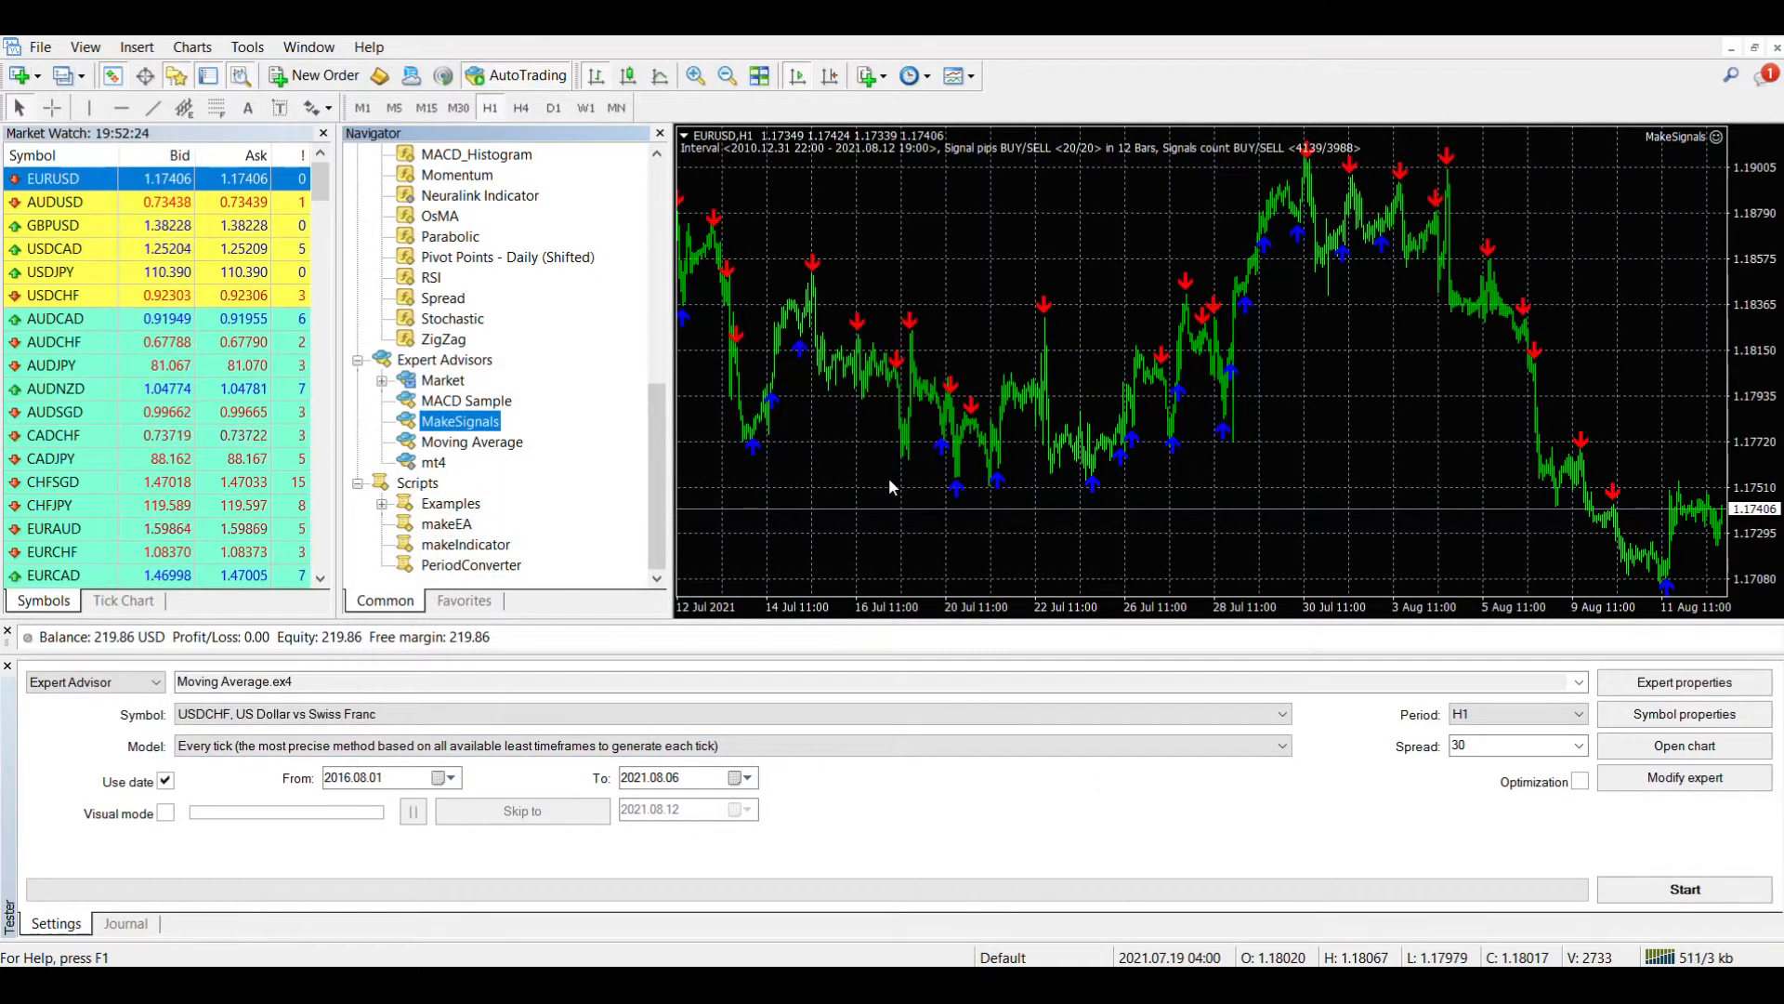
Scroll the chart back to April–May 2021 to review the red and blue signal arrows
scroll(left, 3)
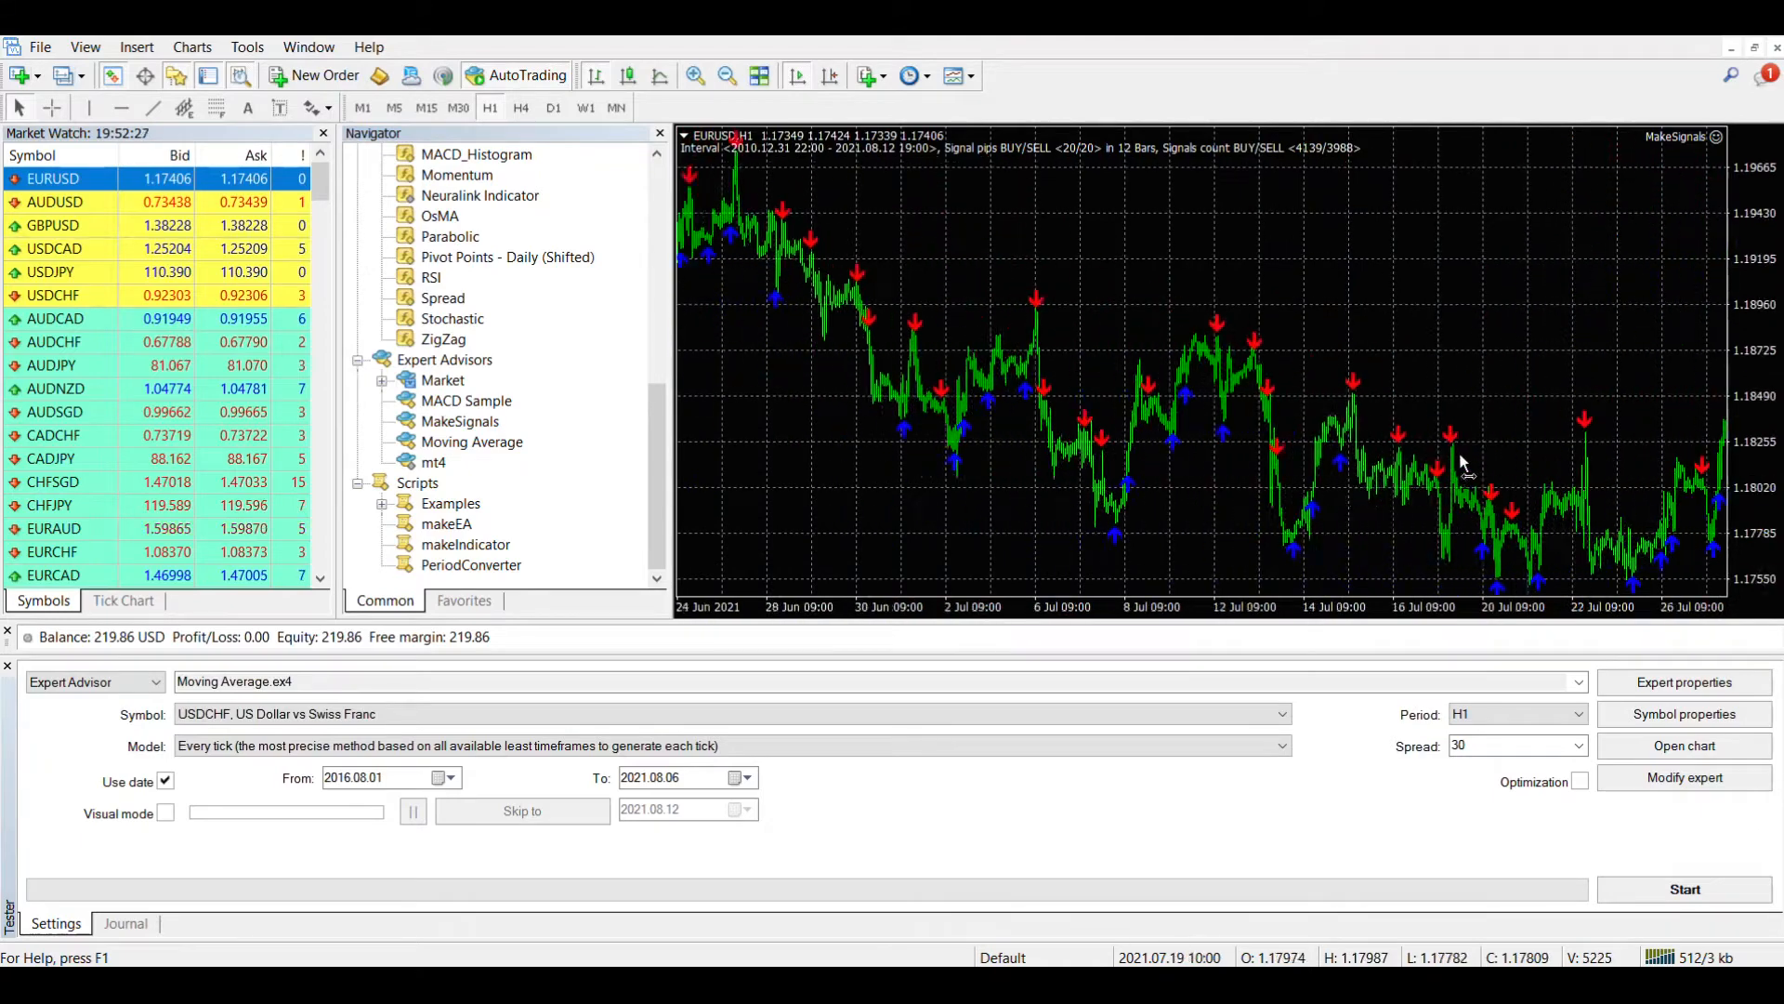
scroll(right, 3)
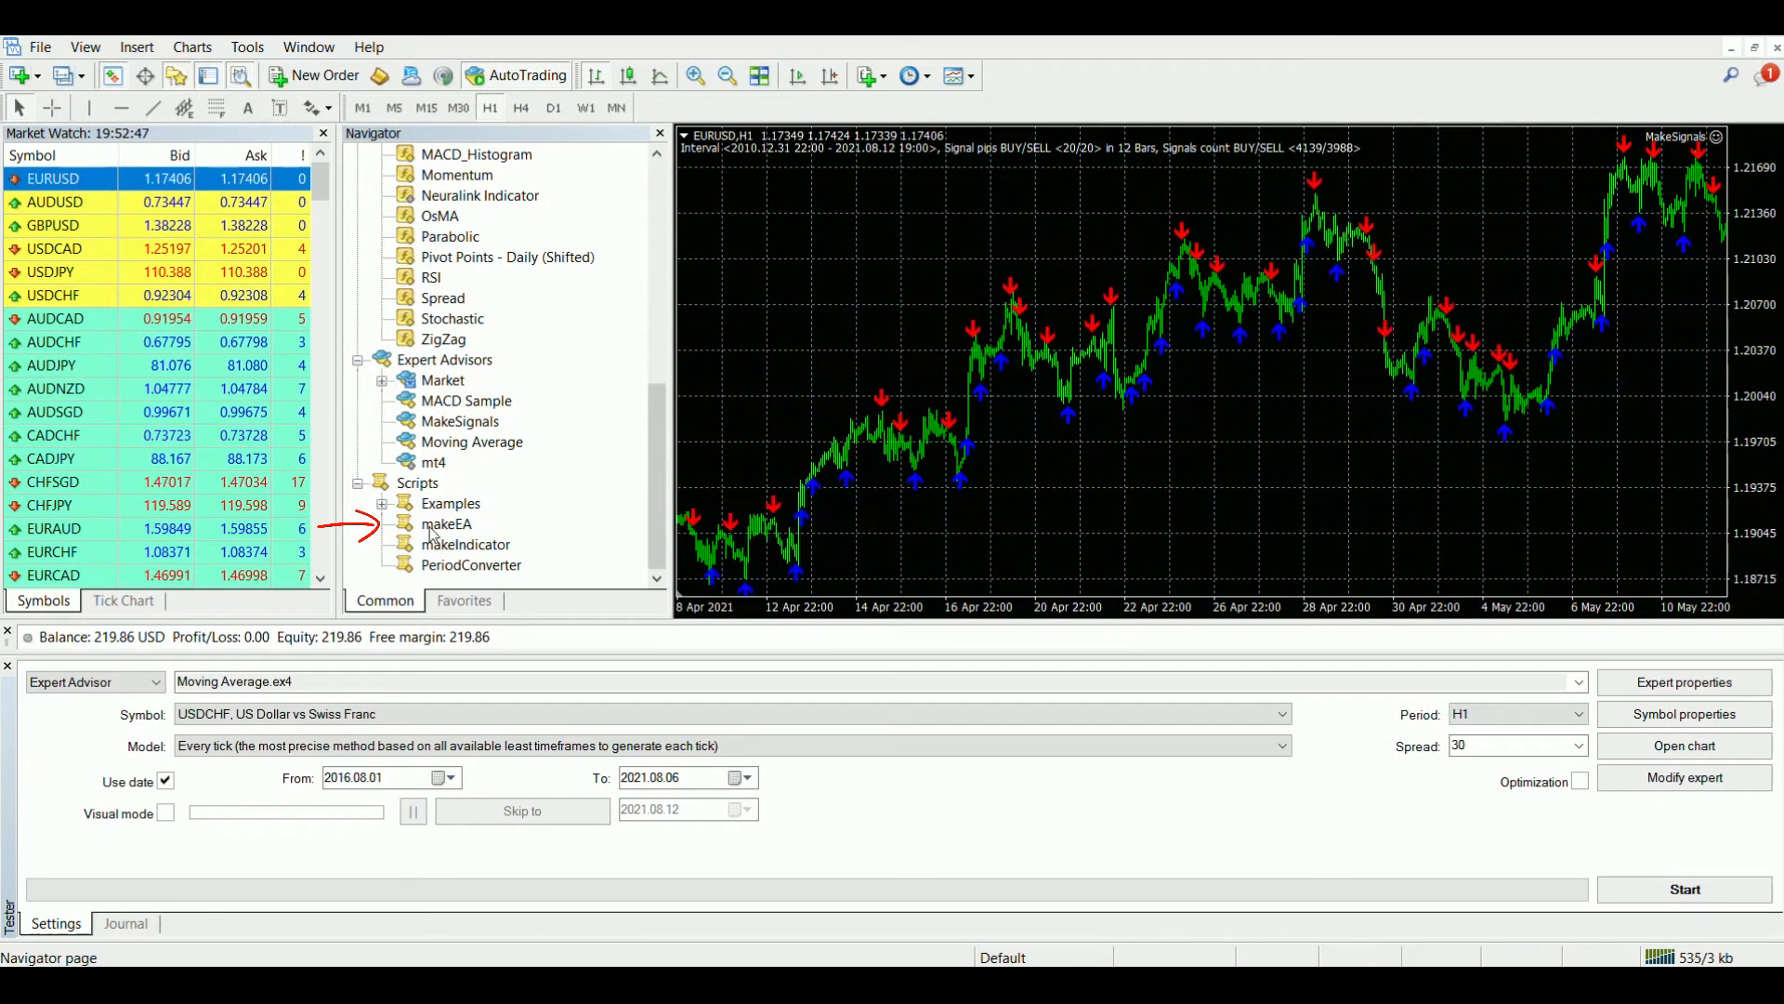
Run makeEA named 'Neuro Test EA' with 20 neurons, 2011.01.01 training start, (log(close/open)*1000) formula and Arrows targets
double_click(448, 524)
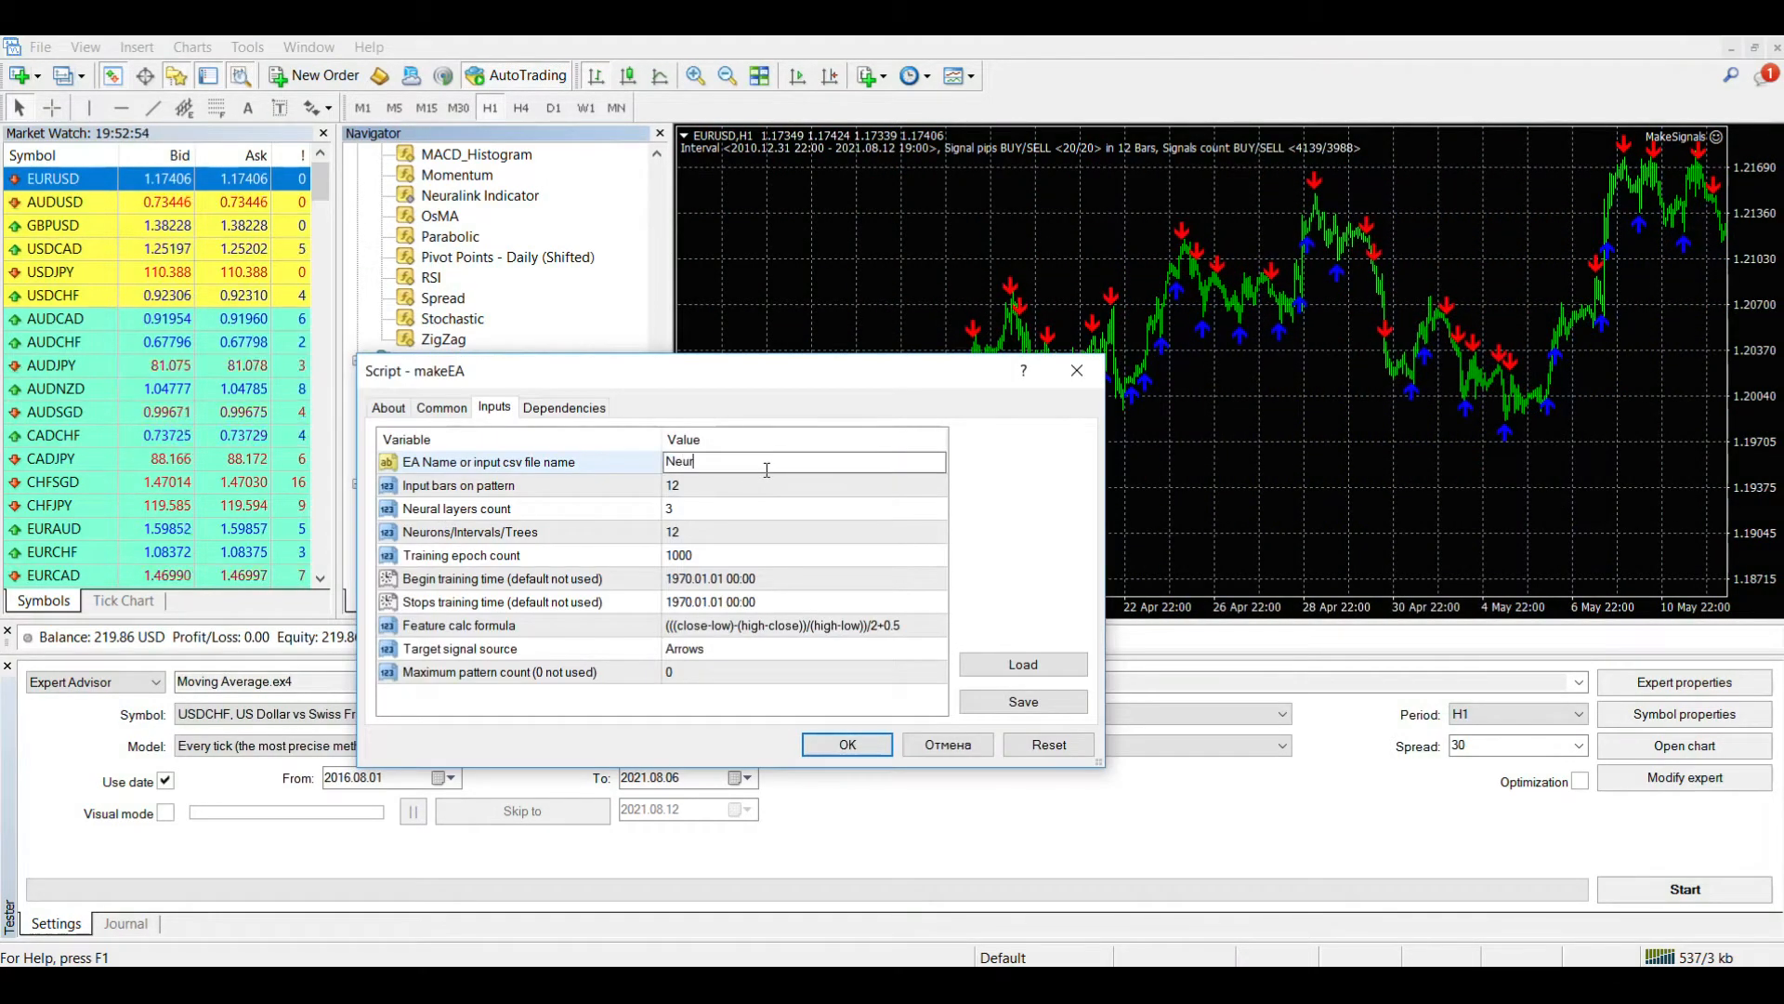
text(ro Test EA)
click(805, 576)
text(2011)
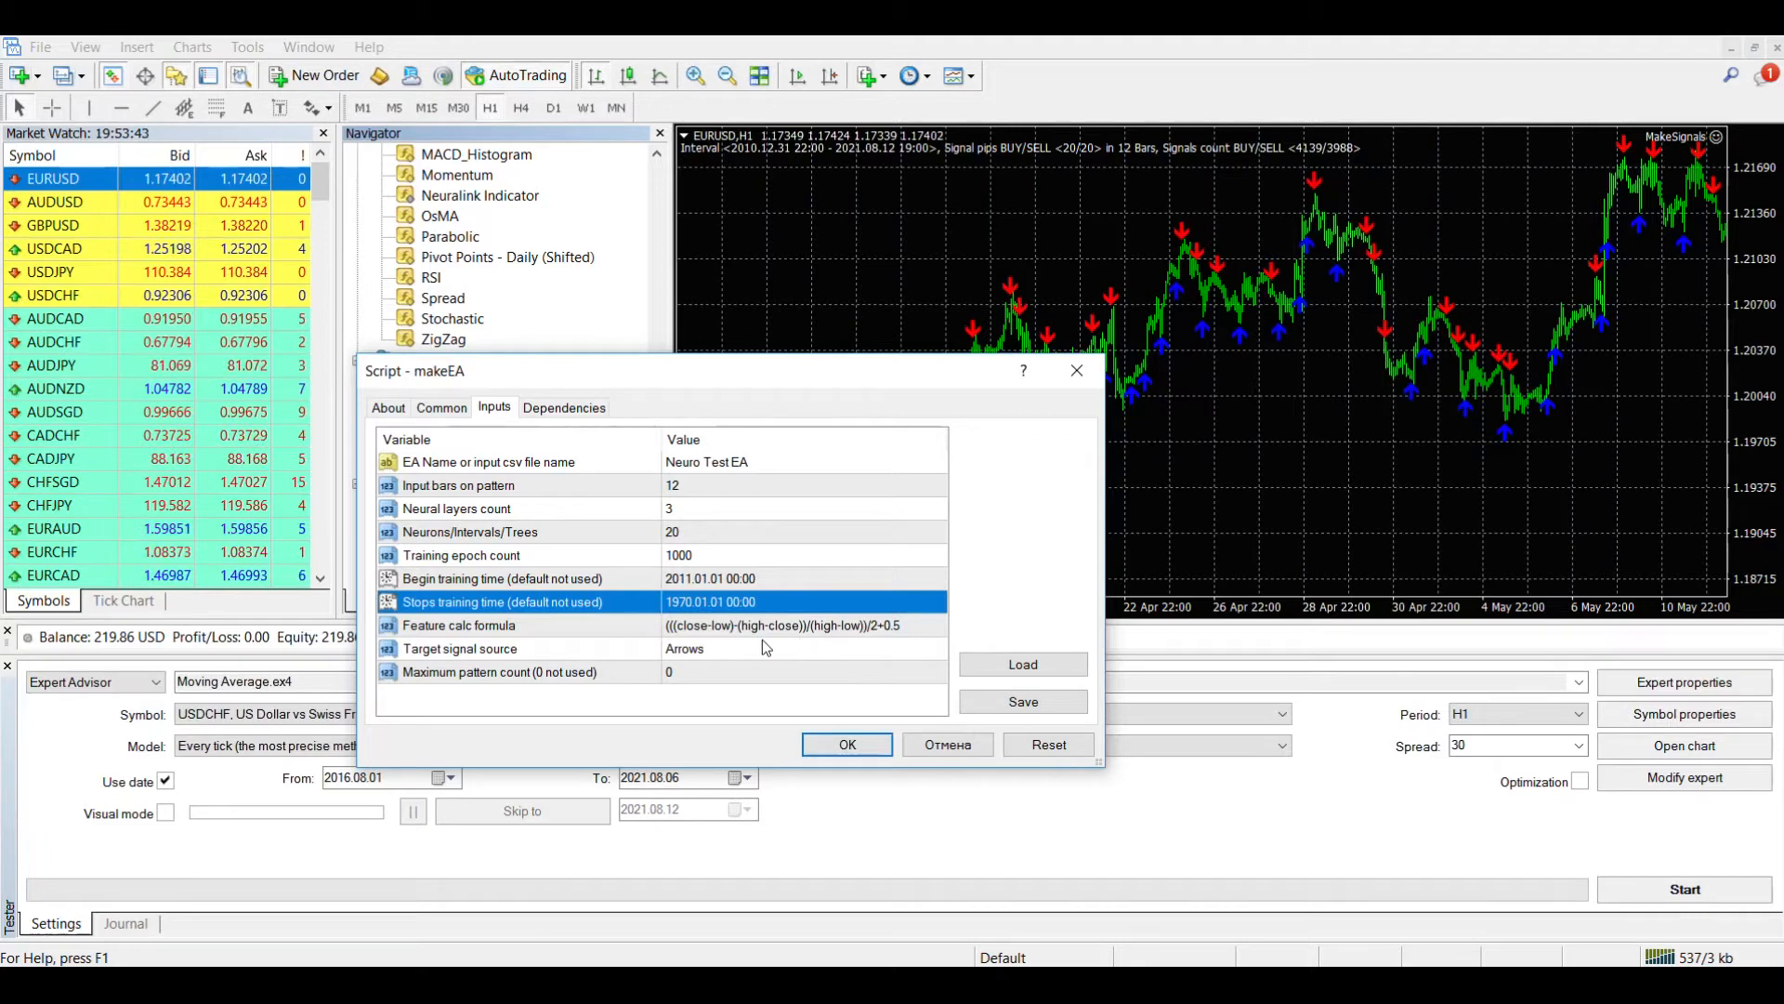
click(937, 625)
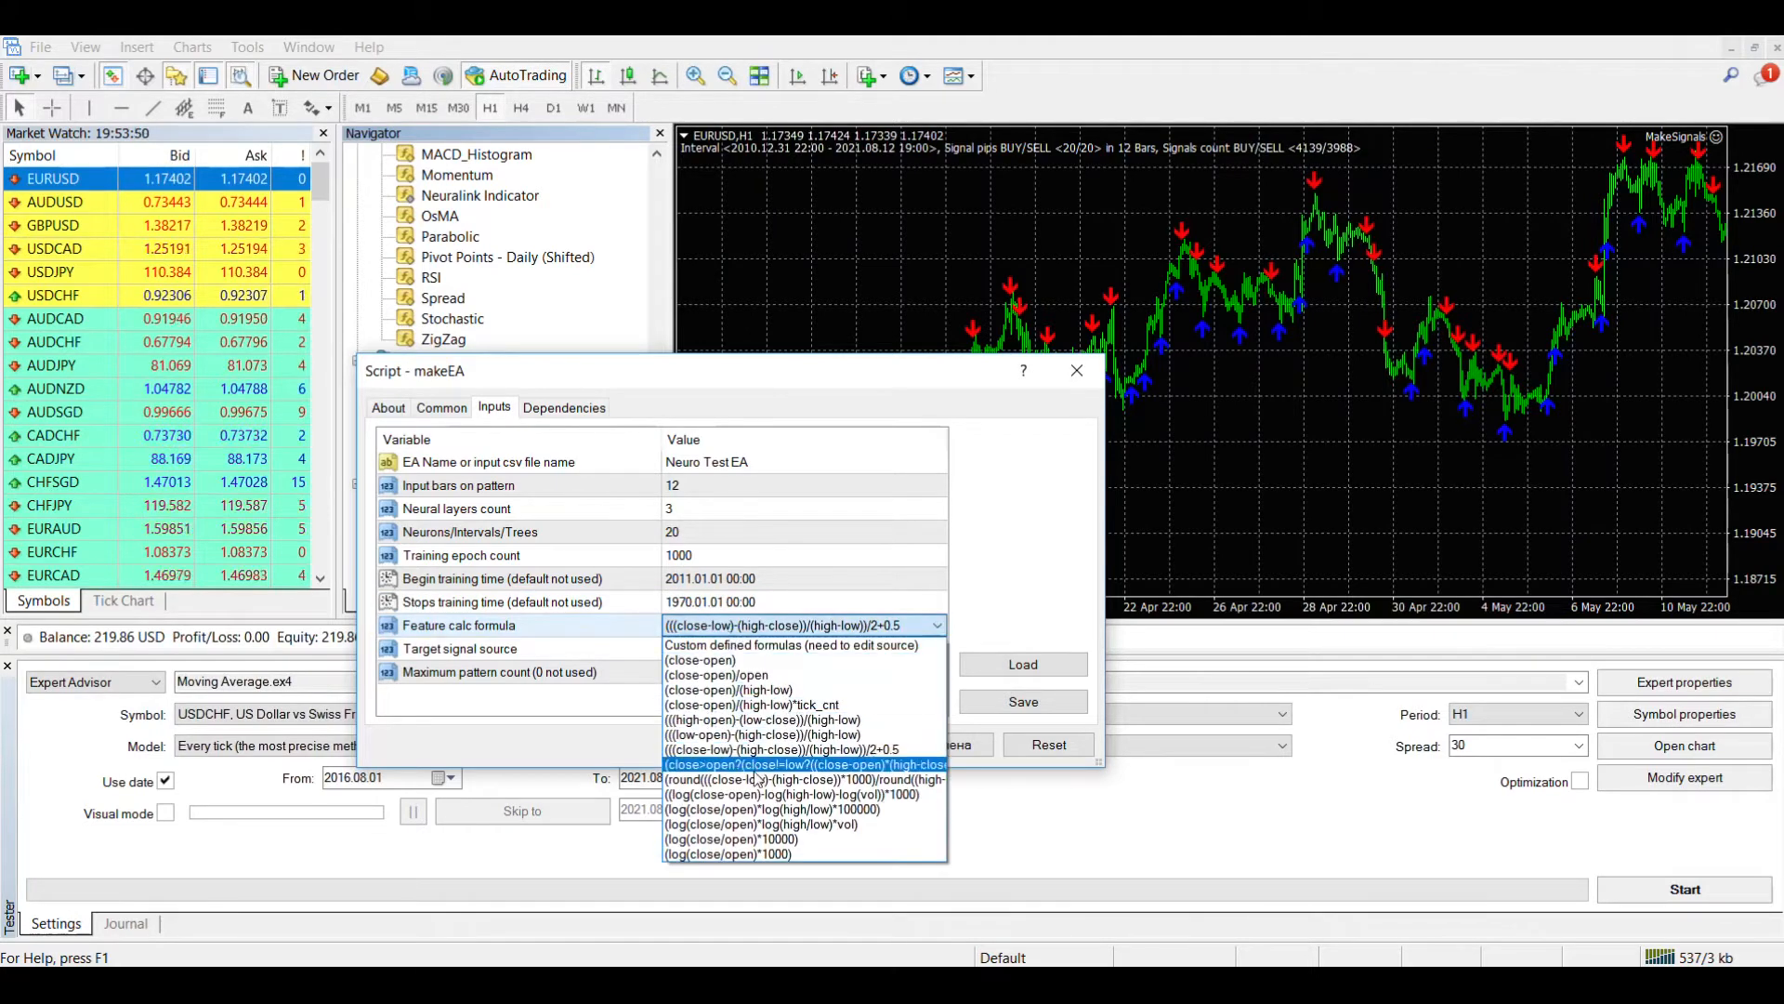
click(727, 853)
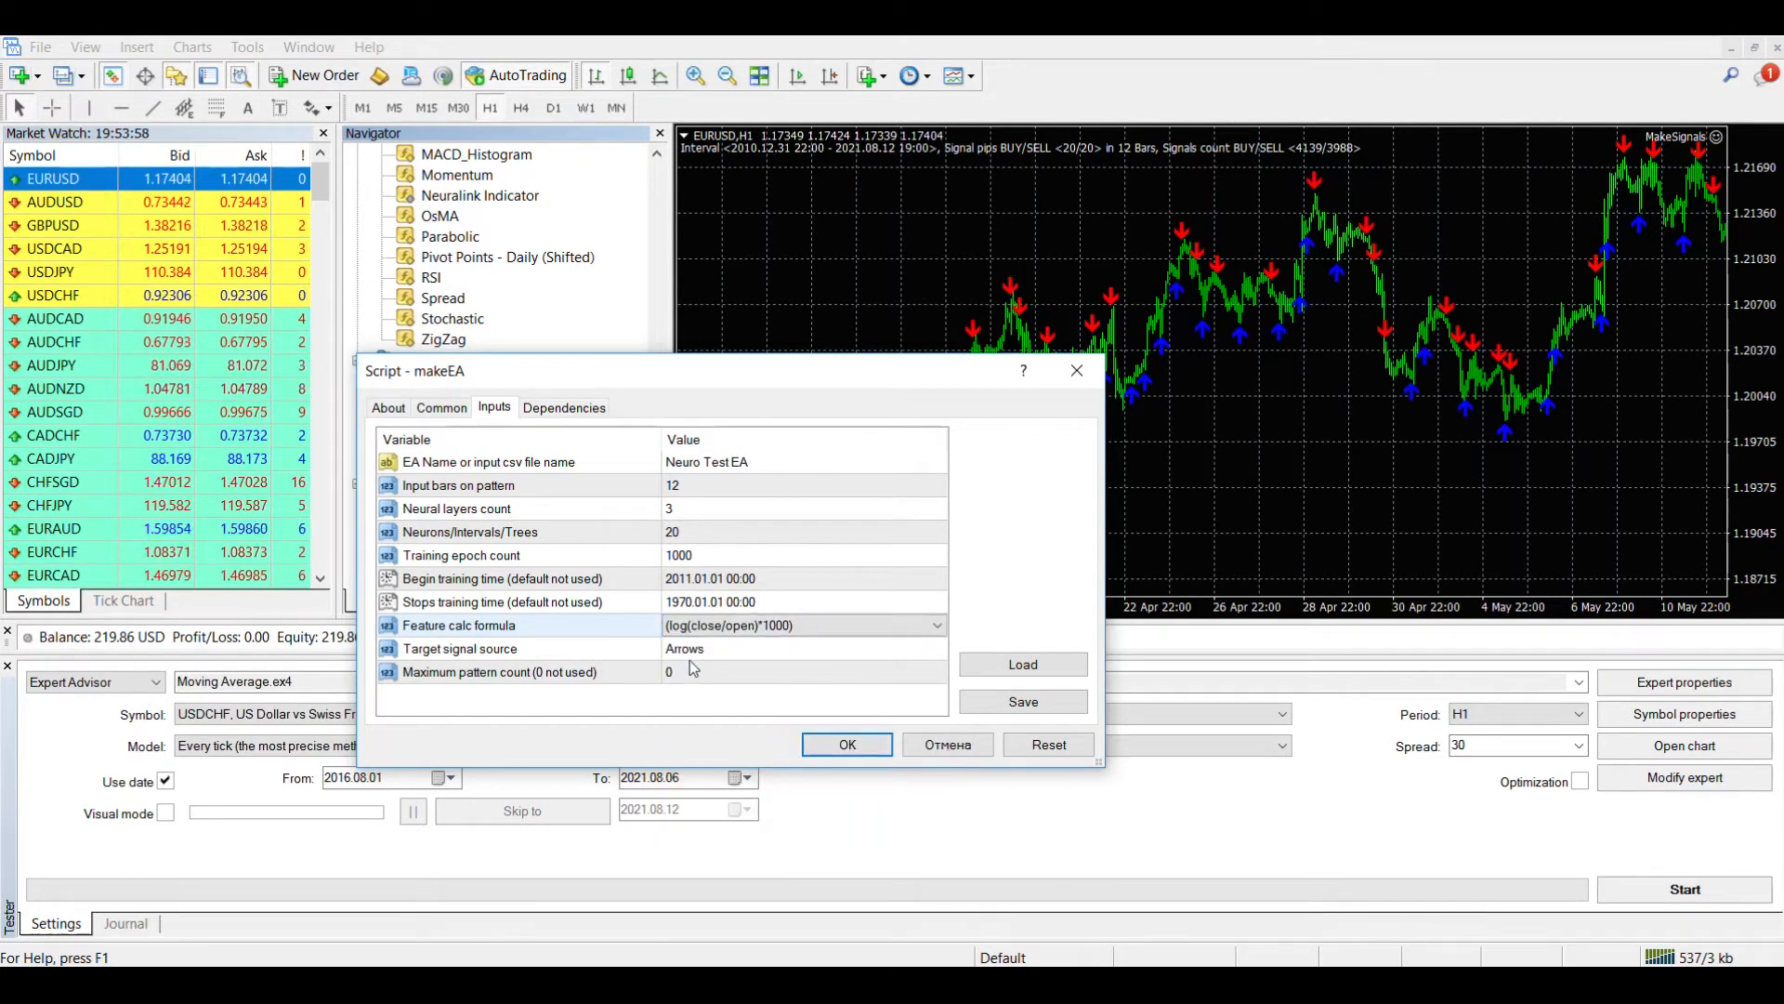
click(935, 649)
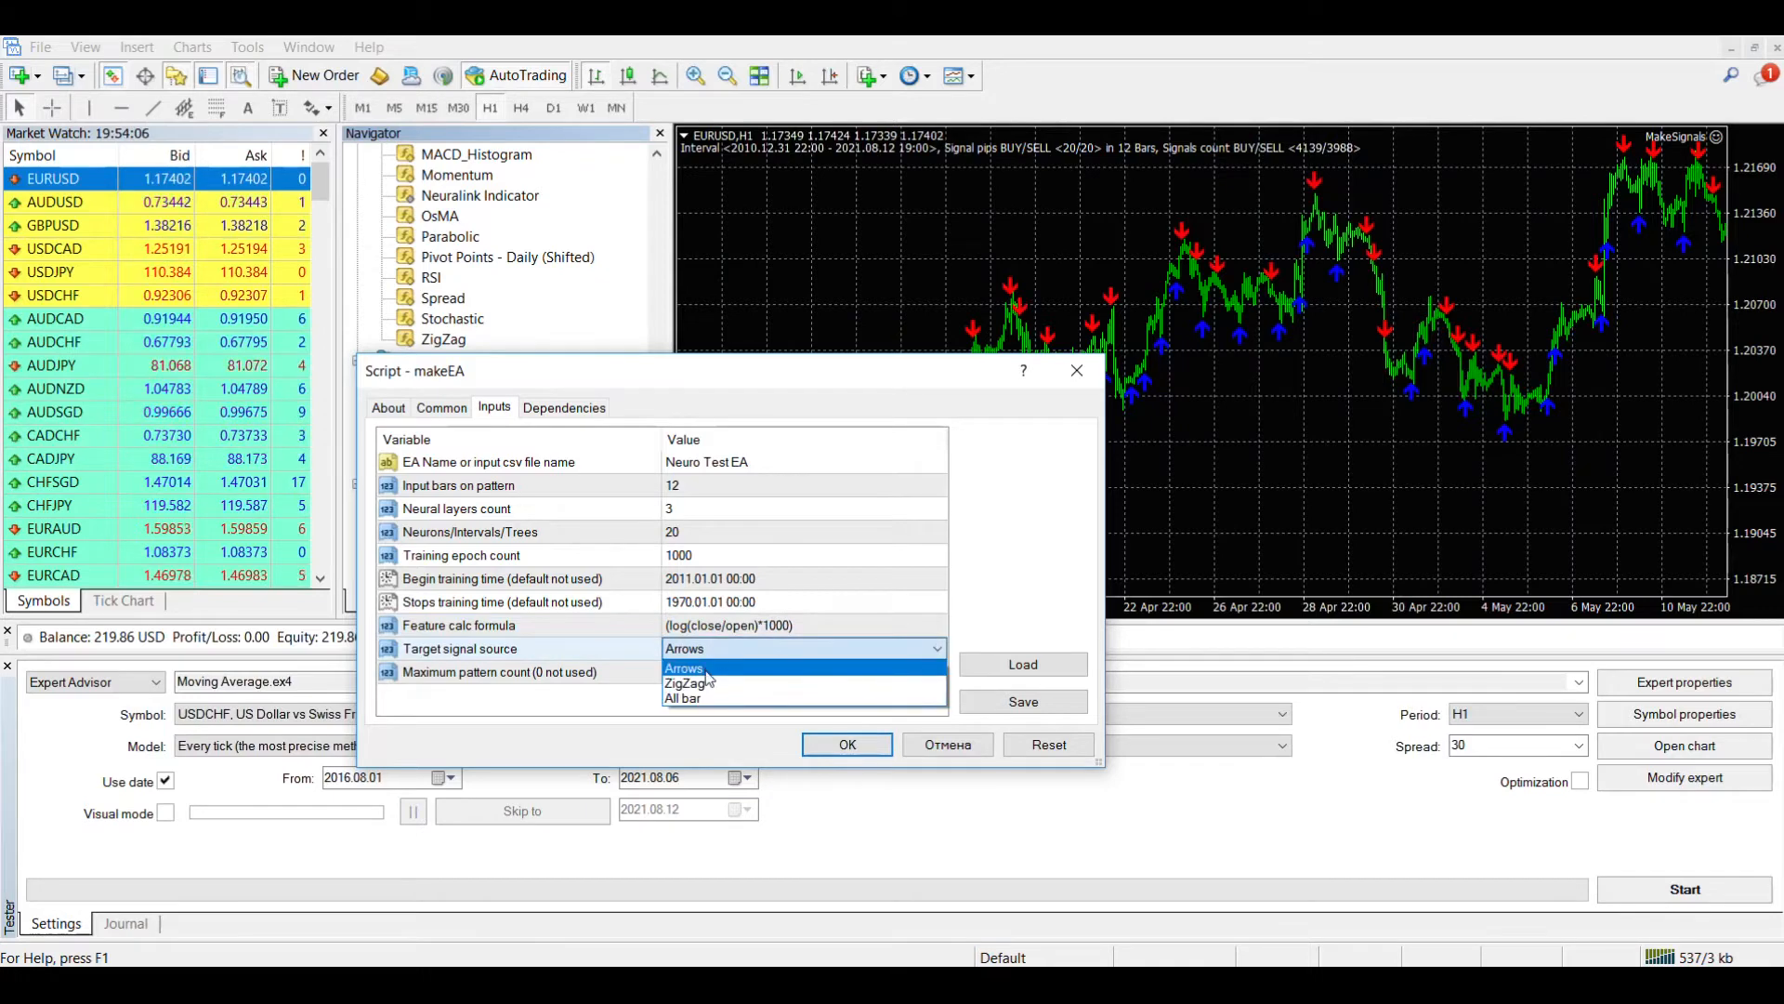
click(684, 667)
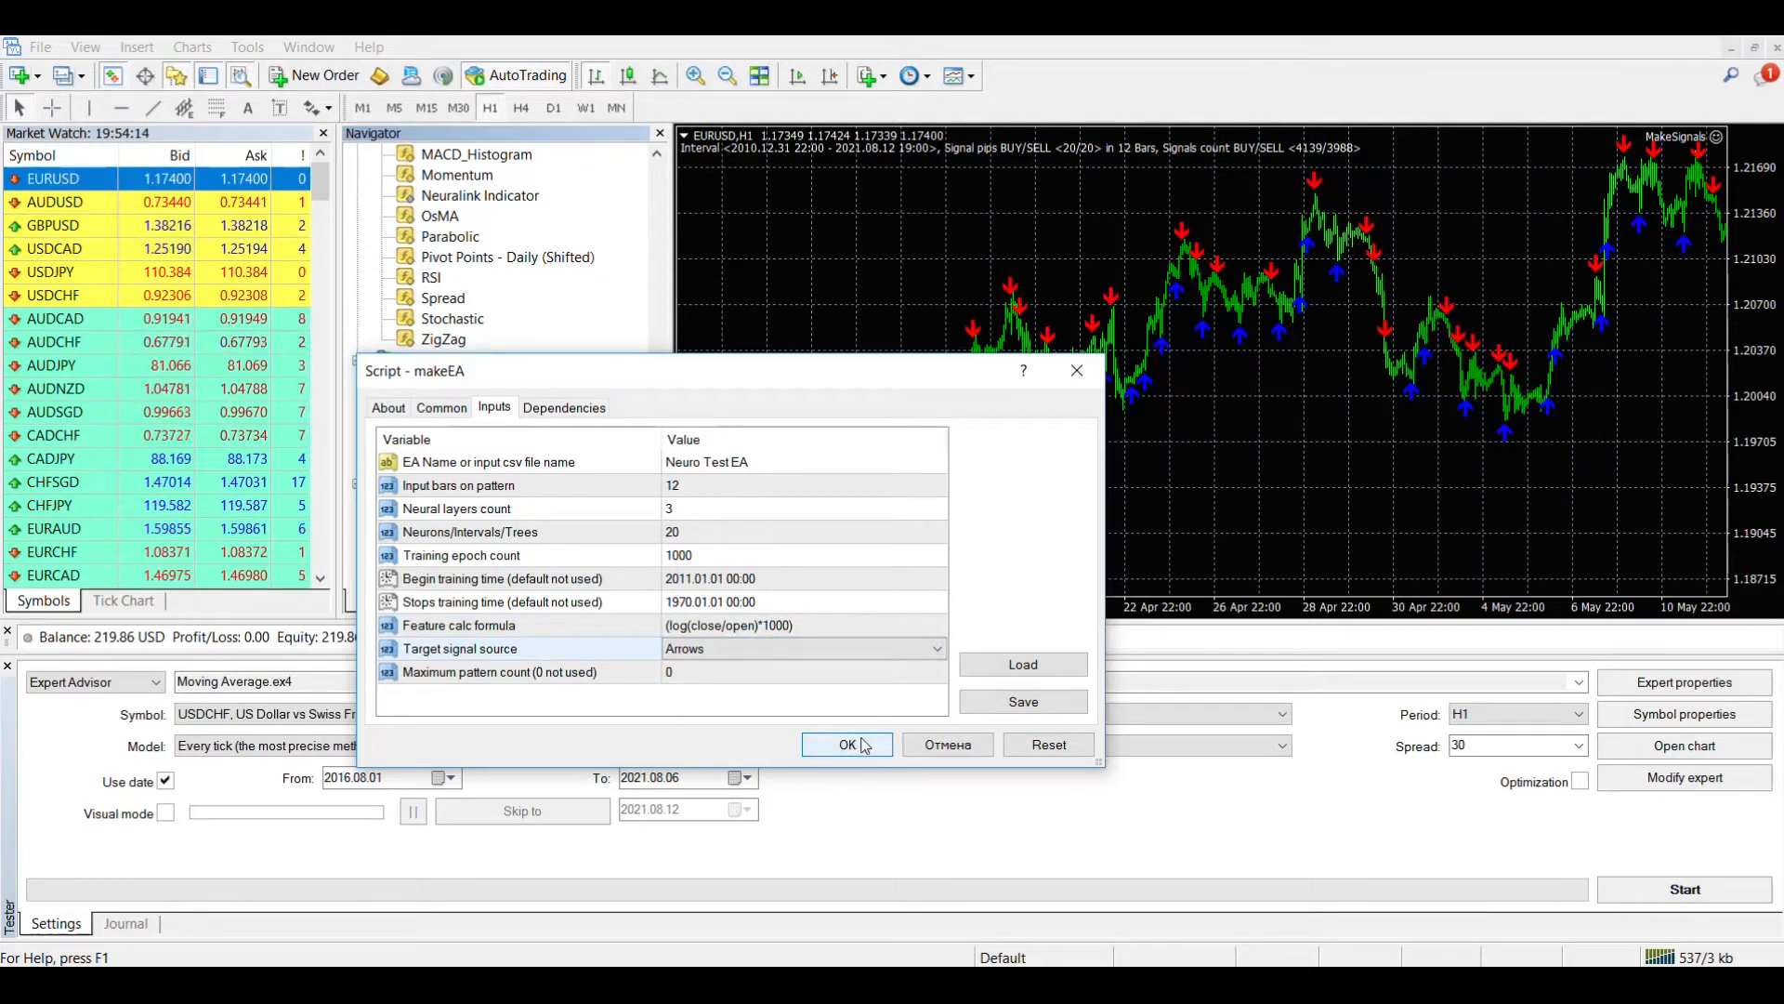
click(848, 743)
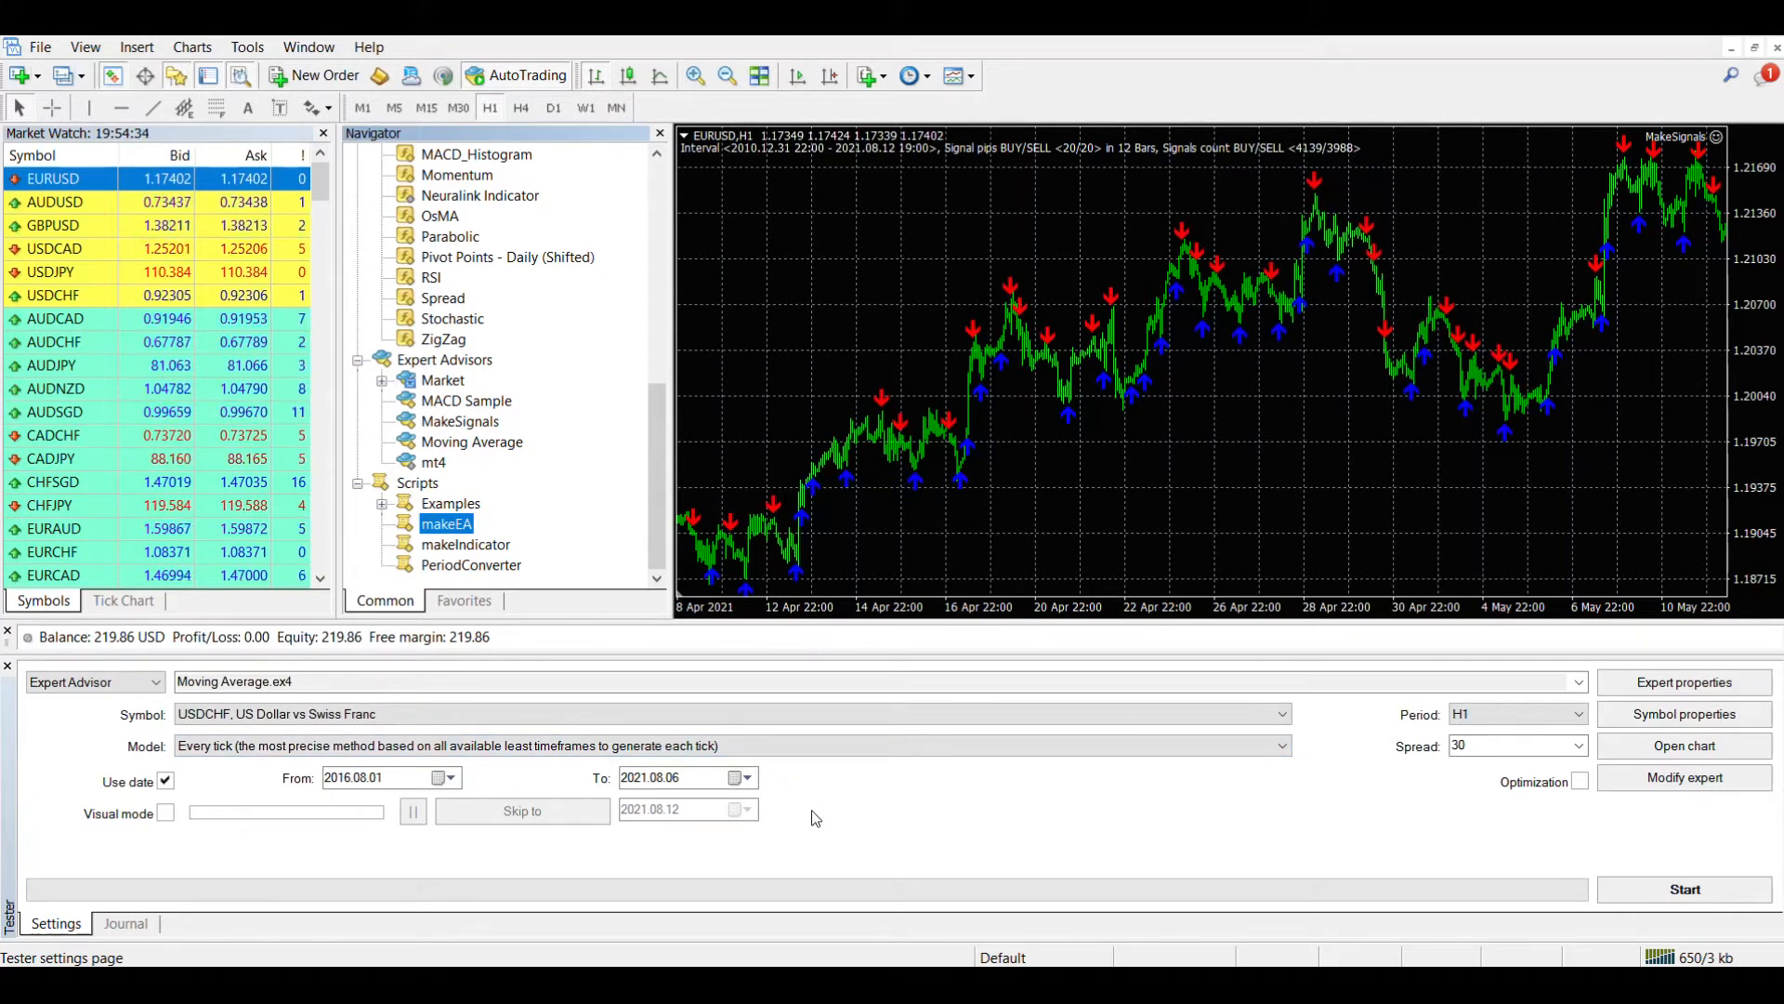
Build the Neuro Test EAEURUSD60 project with a Random Decision Forest model exported to DLL
double_click(446, 522)
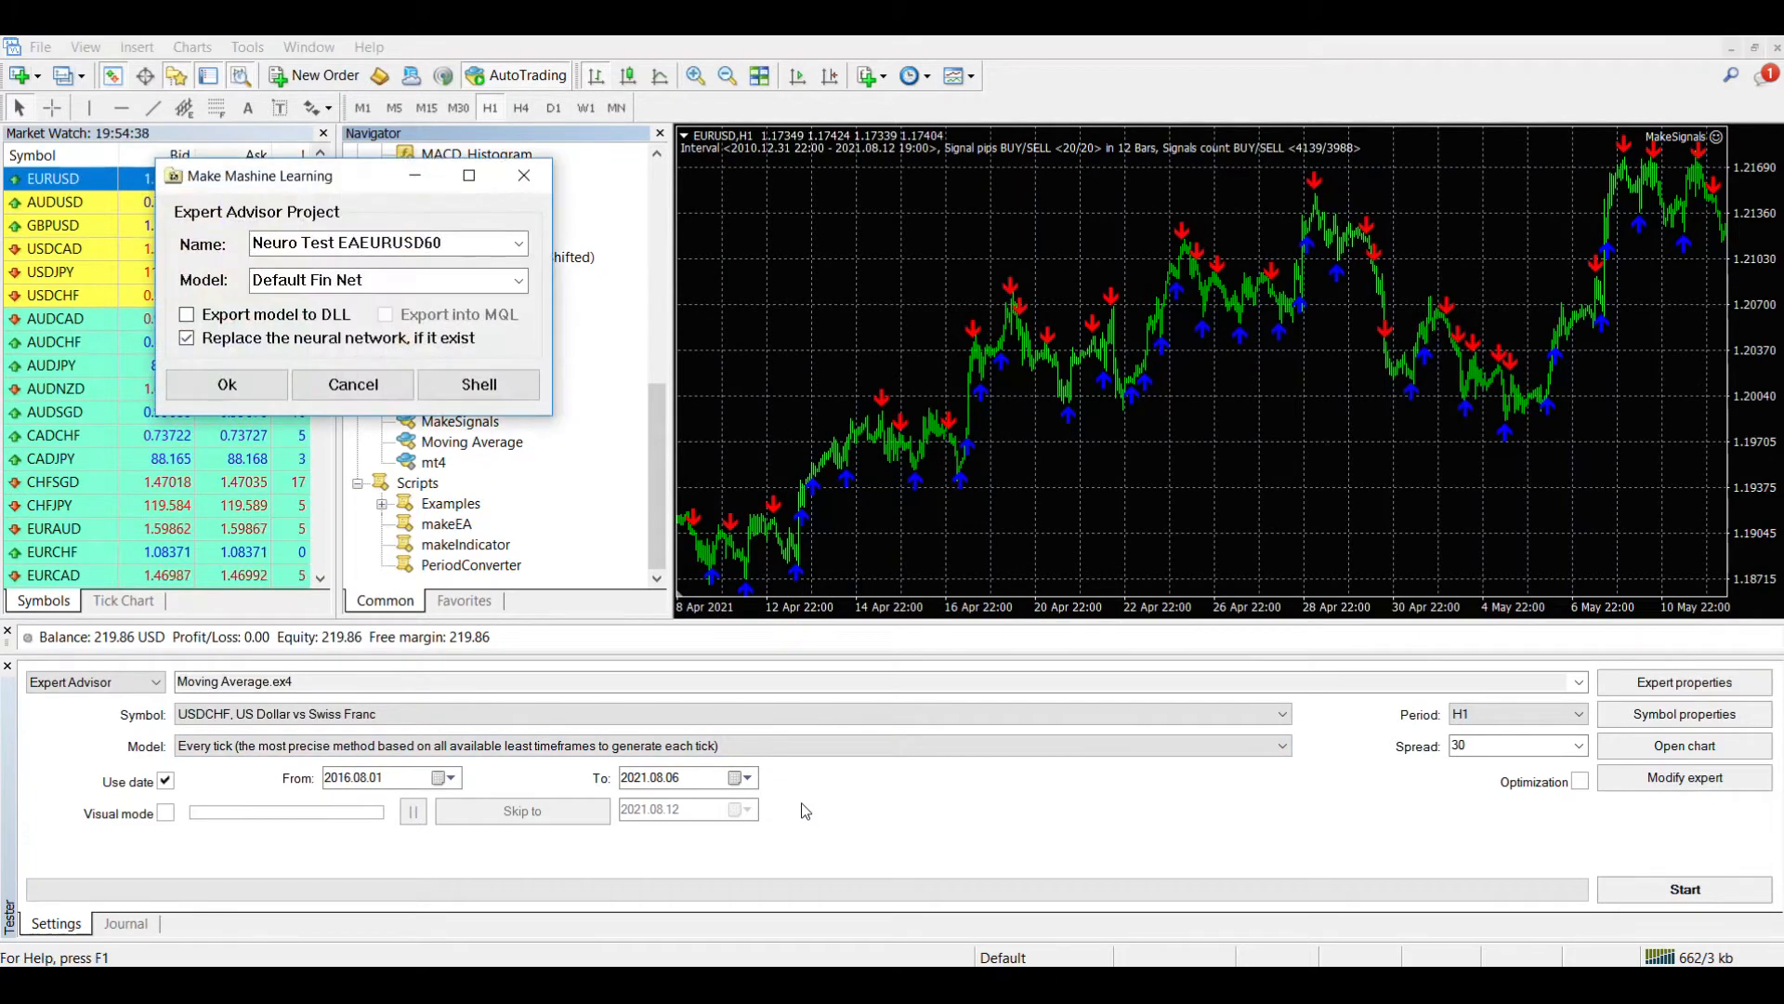
mouse_move(675, 539)
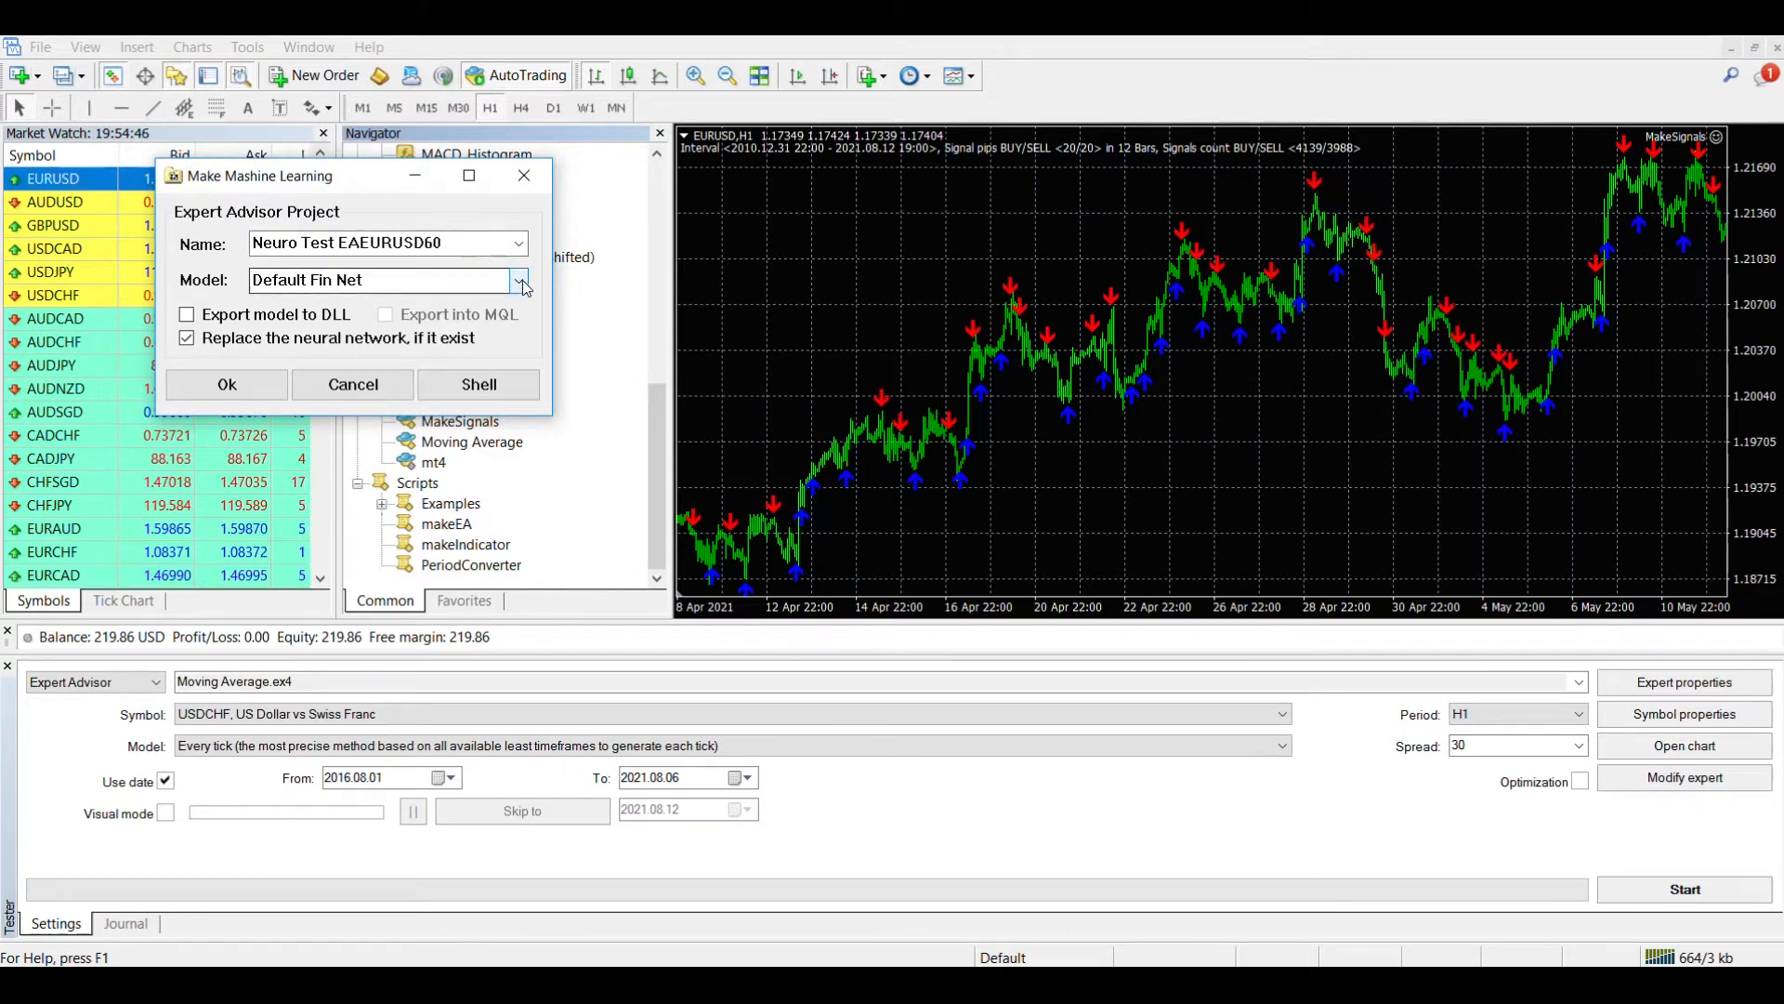
click(518, 281)
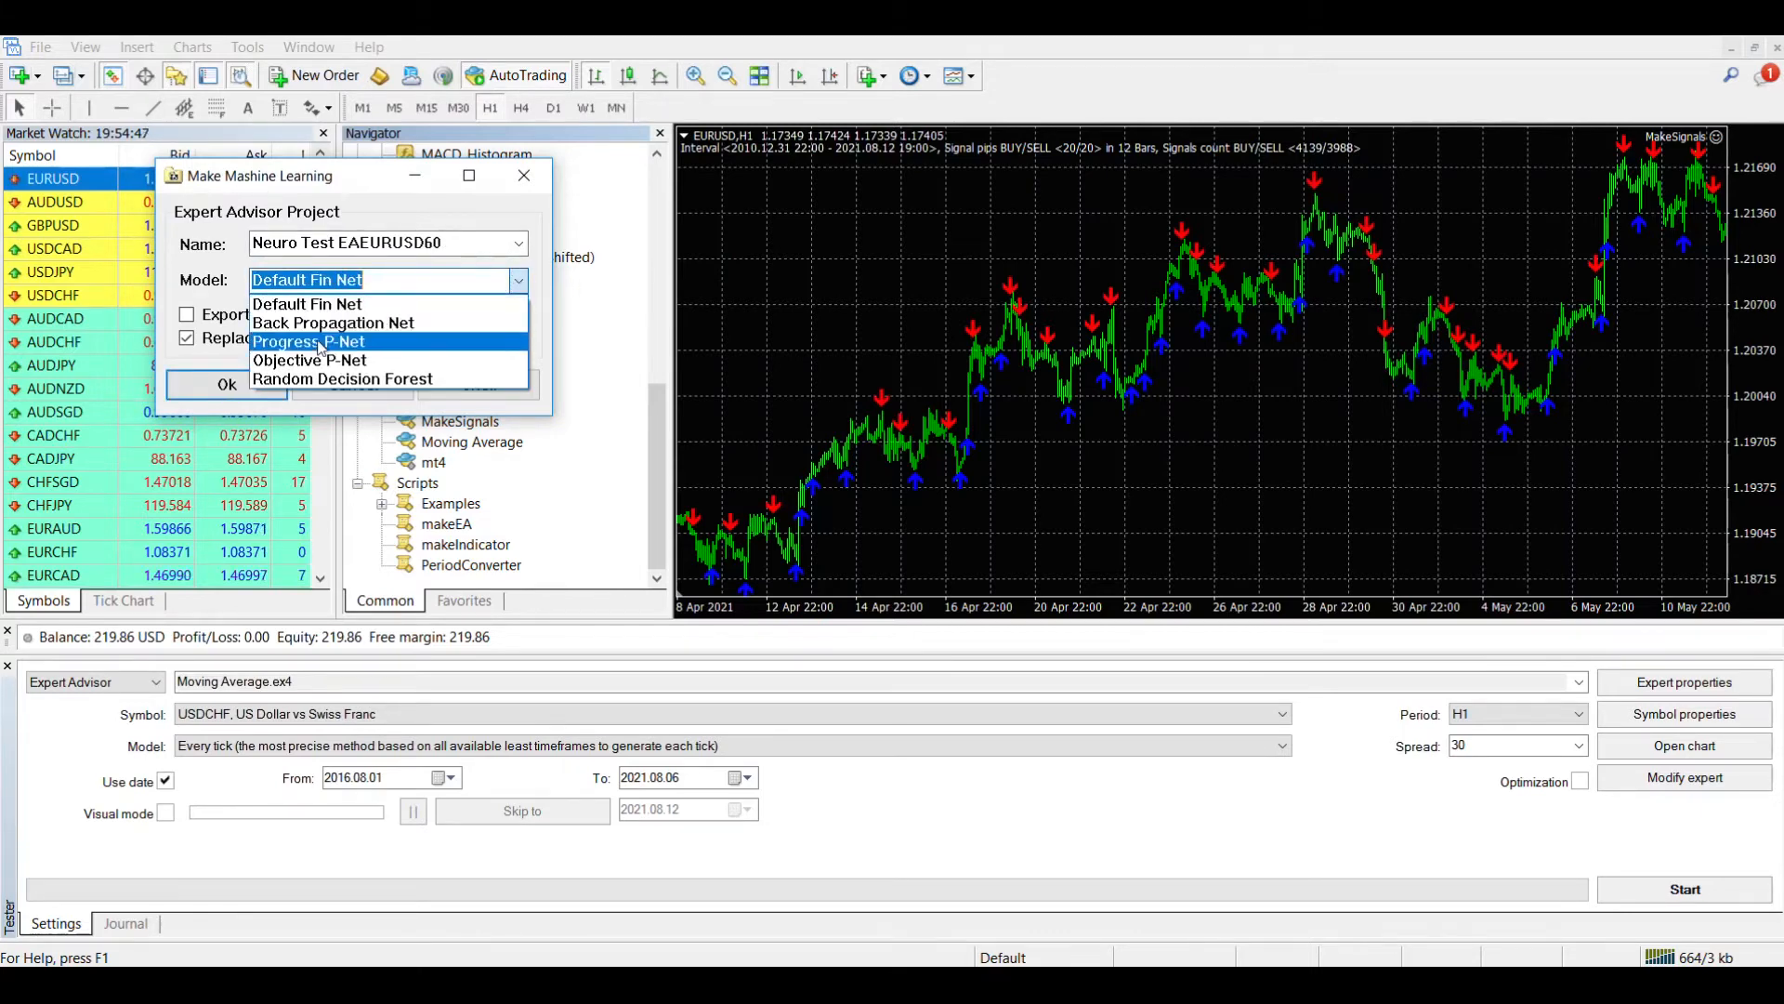
mouse_move(341, 378)
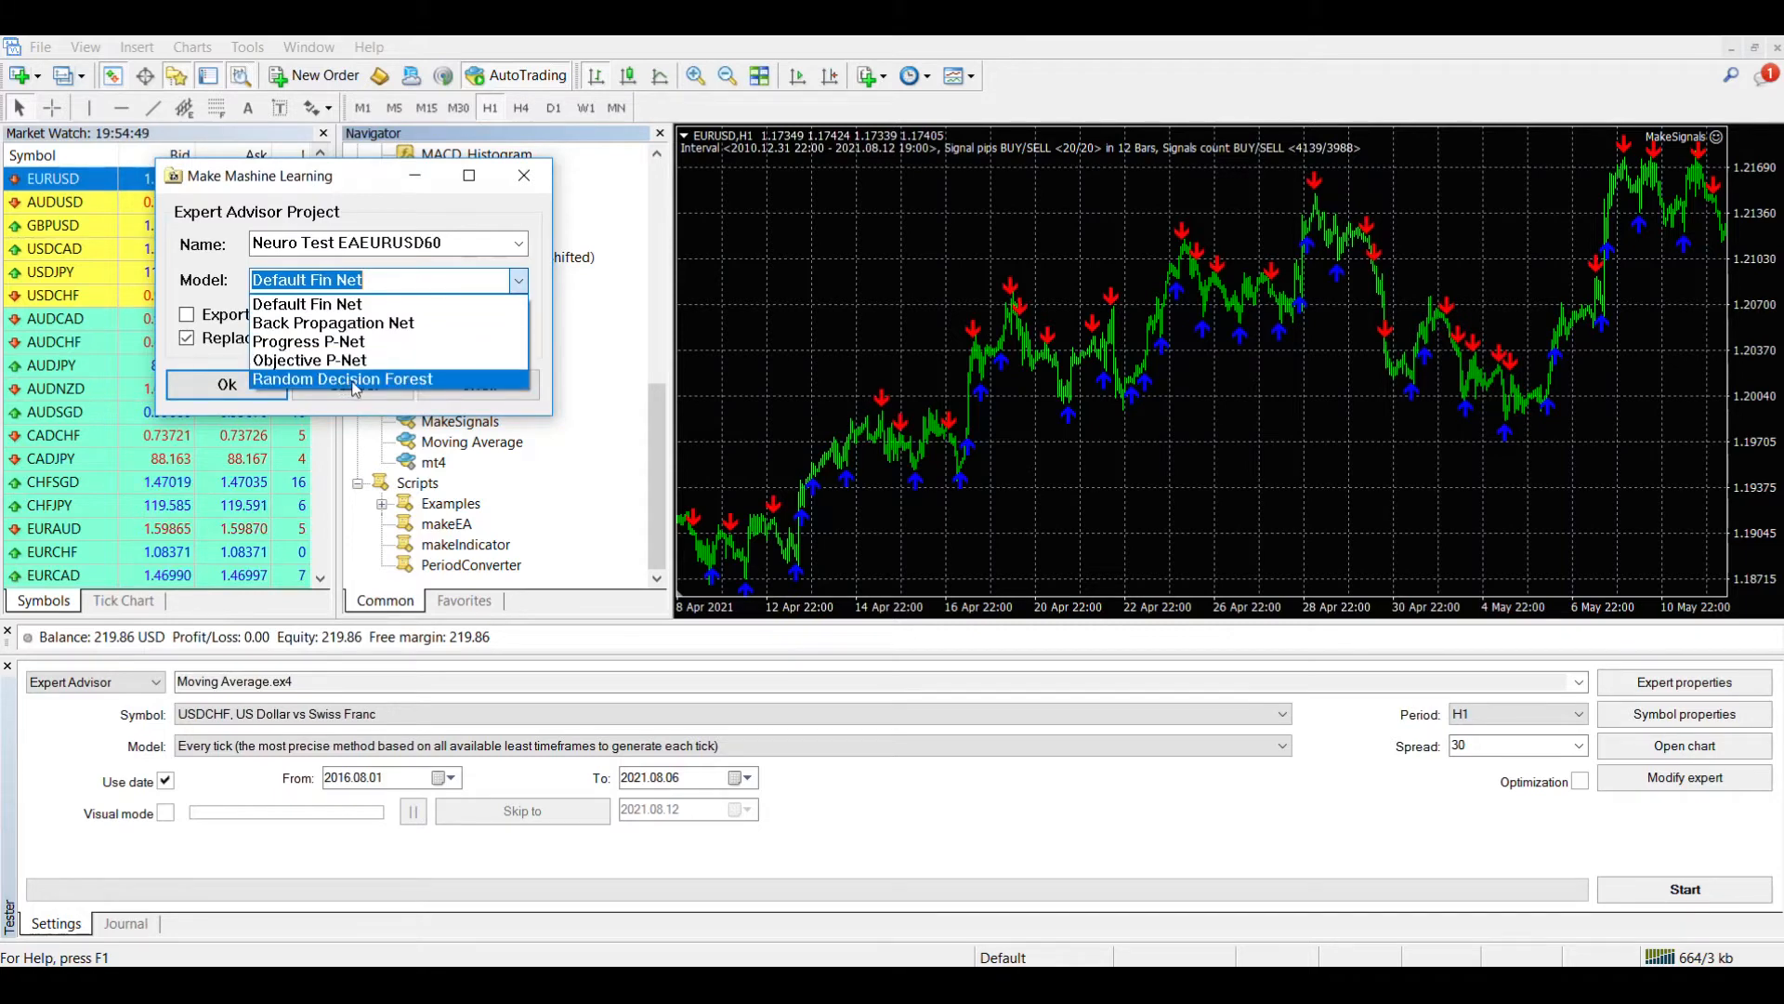
click(342, 378)
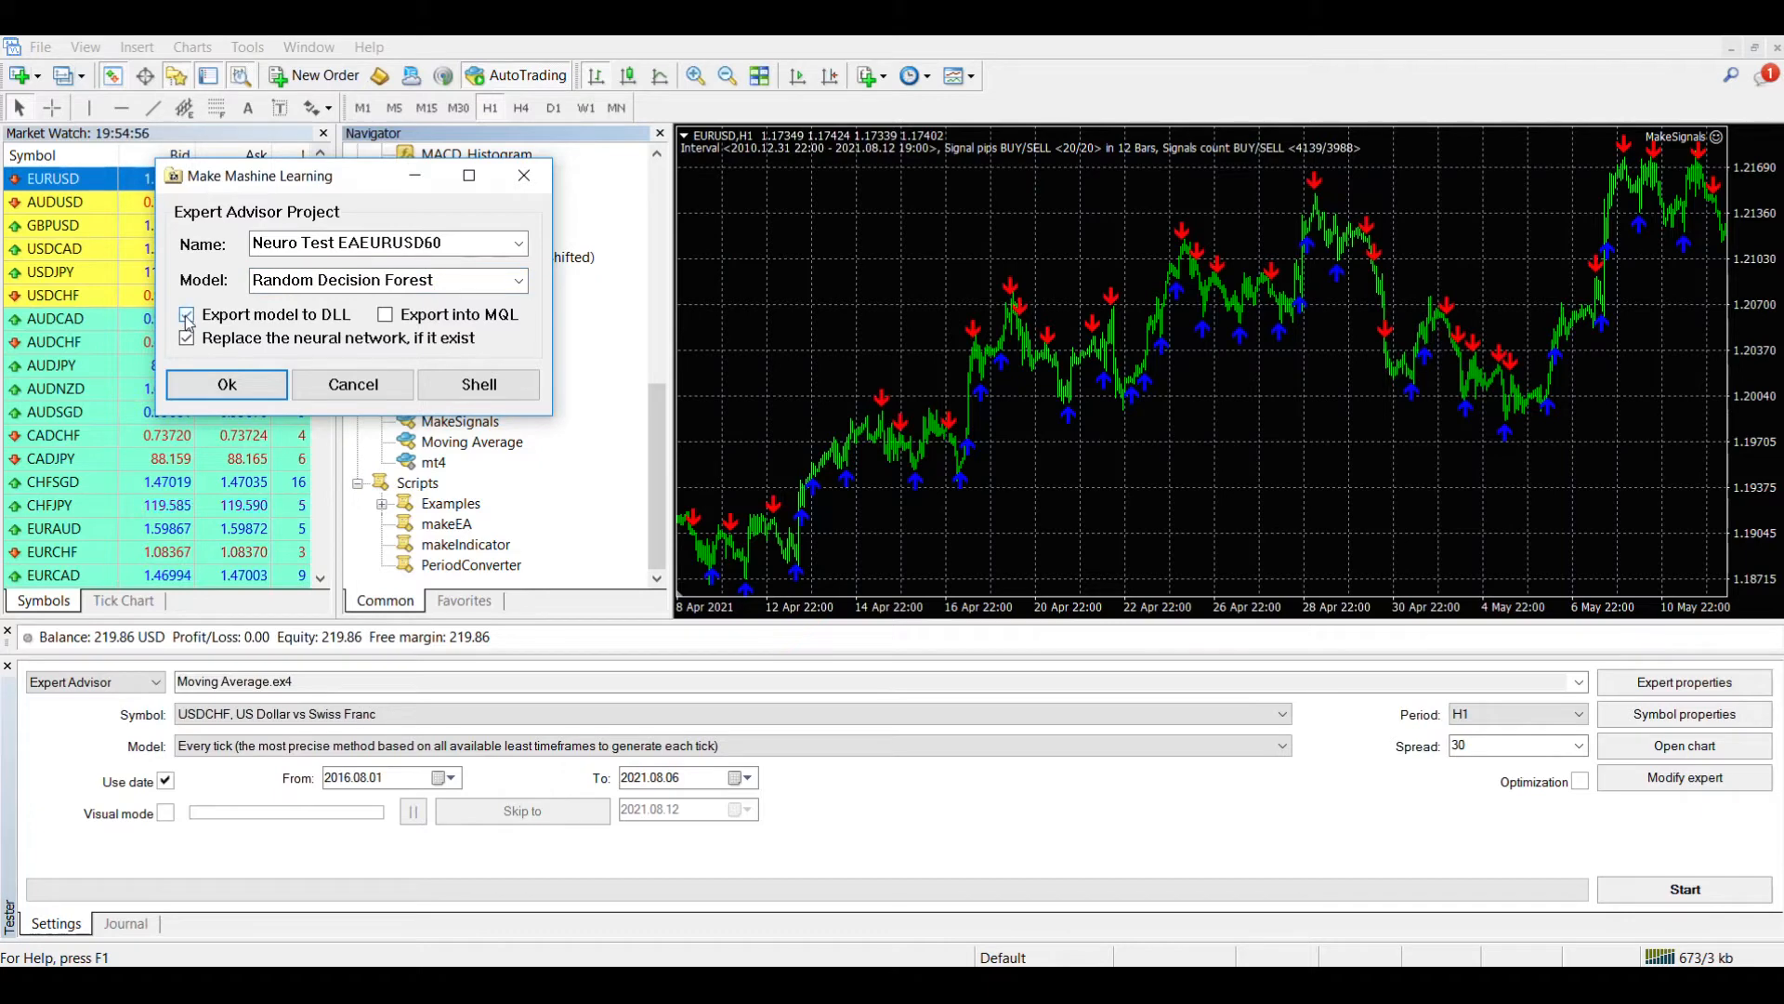
click(186, 338)
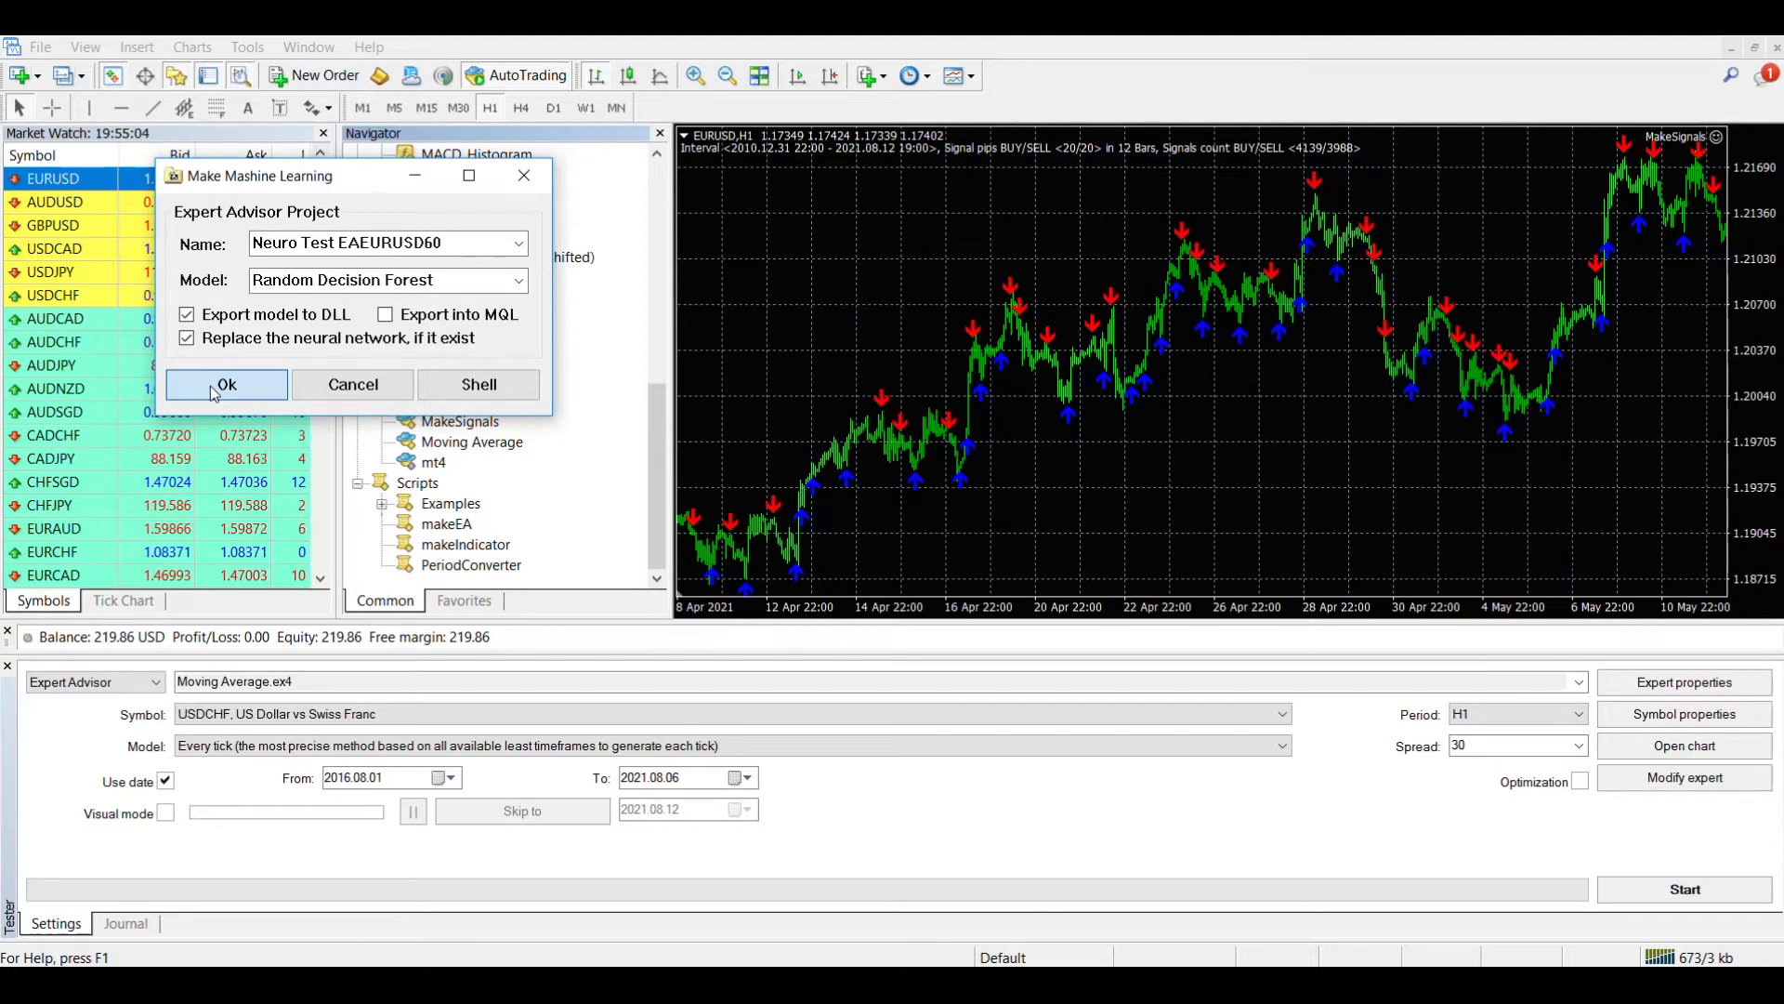
click(225, 382)
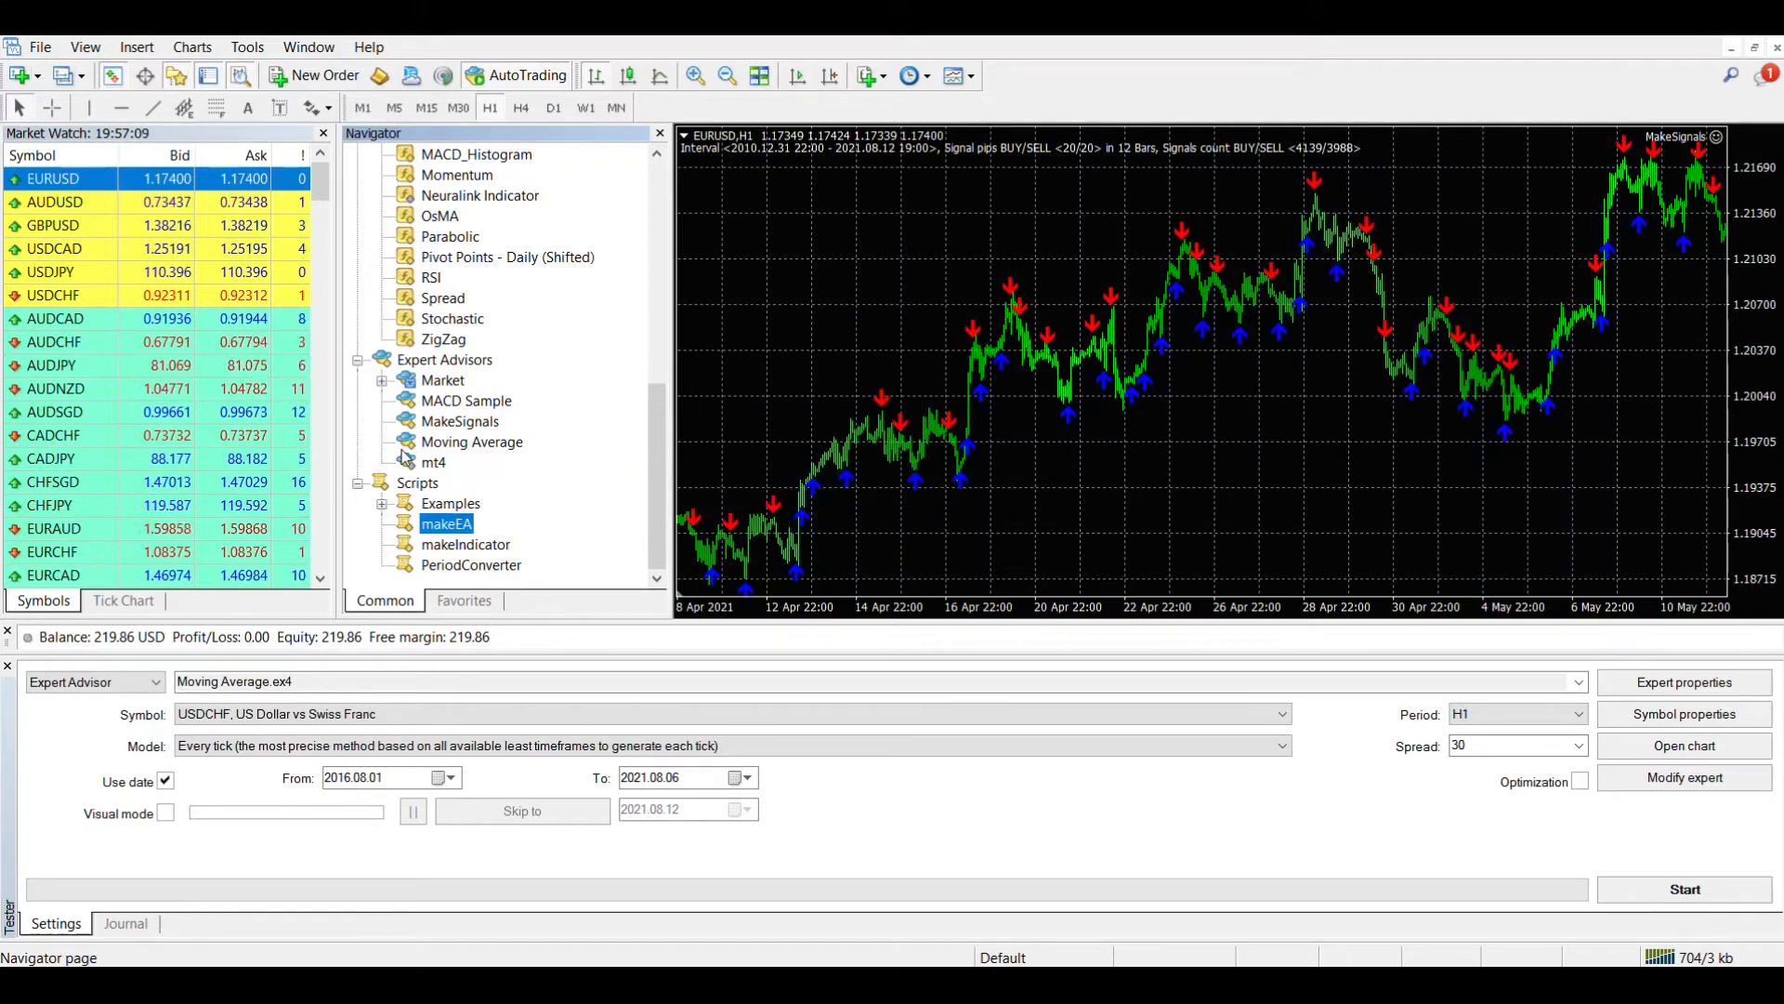
mouse_move(39, 46)
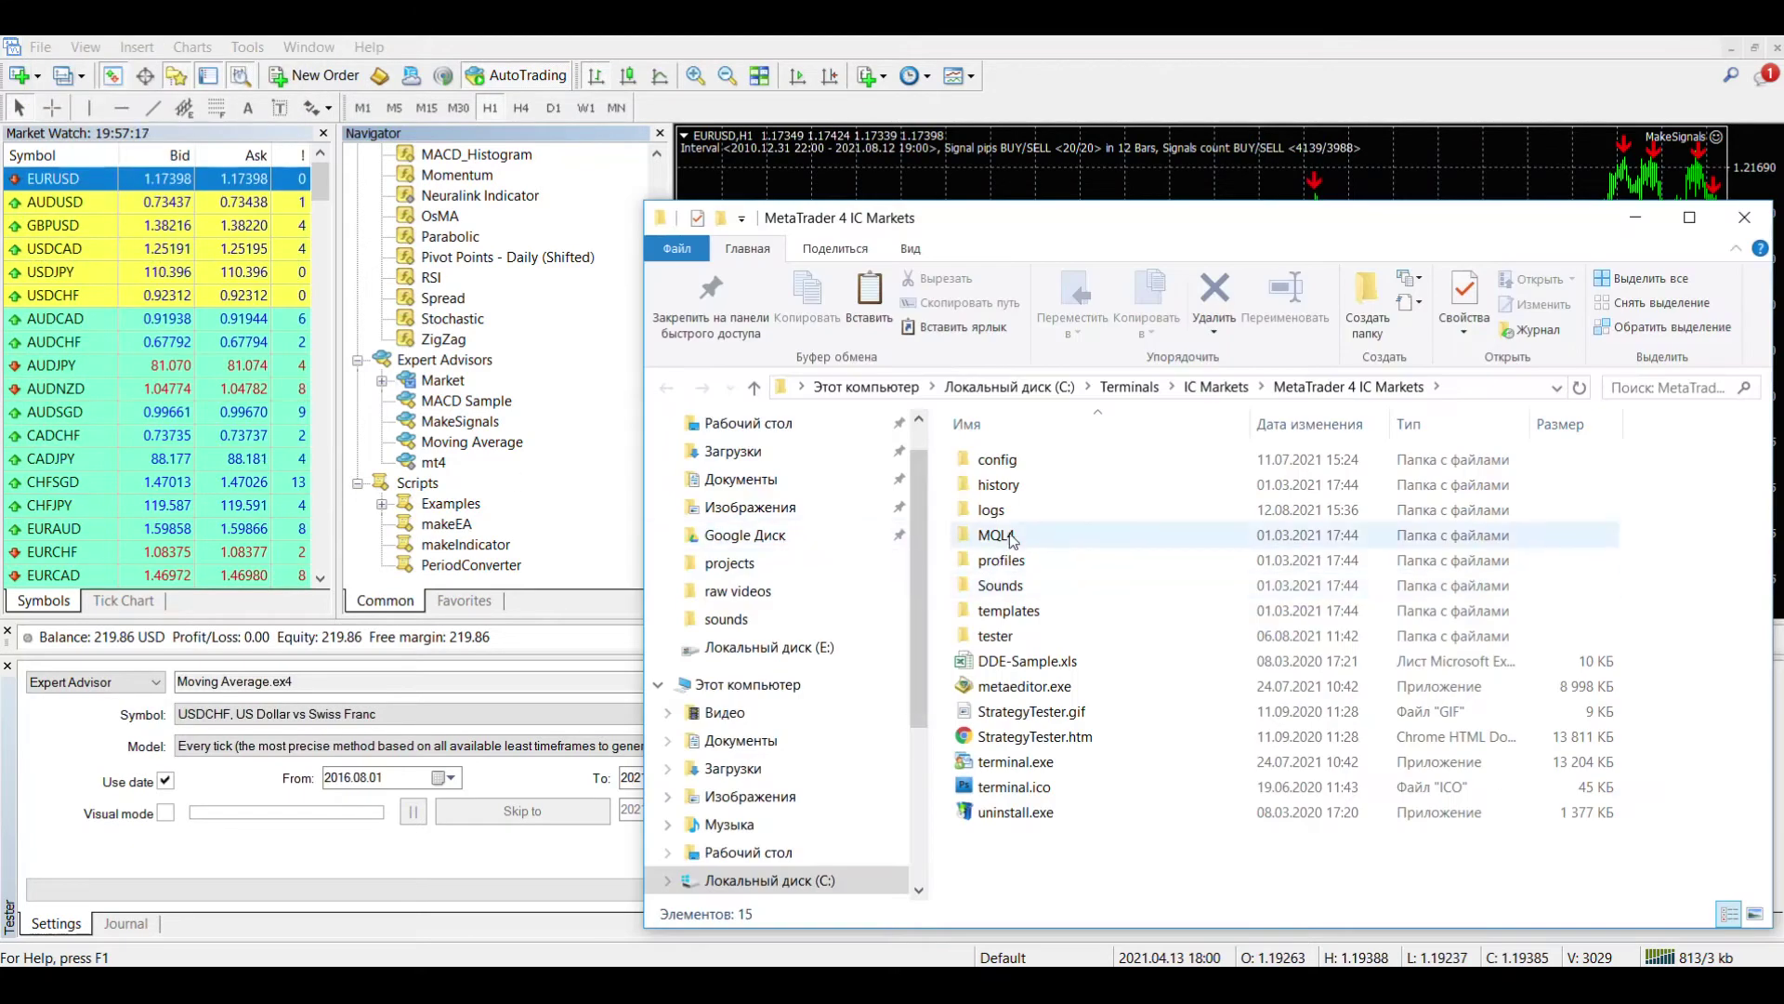
Browse to MQL4\Experts\Hlaiman showing the new EA files, then refresh the Navigator's expert list
double_click(998, 535)
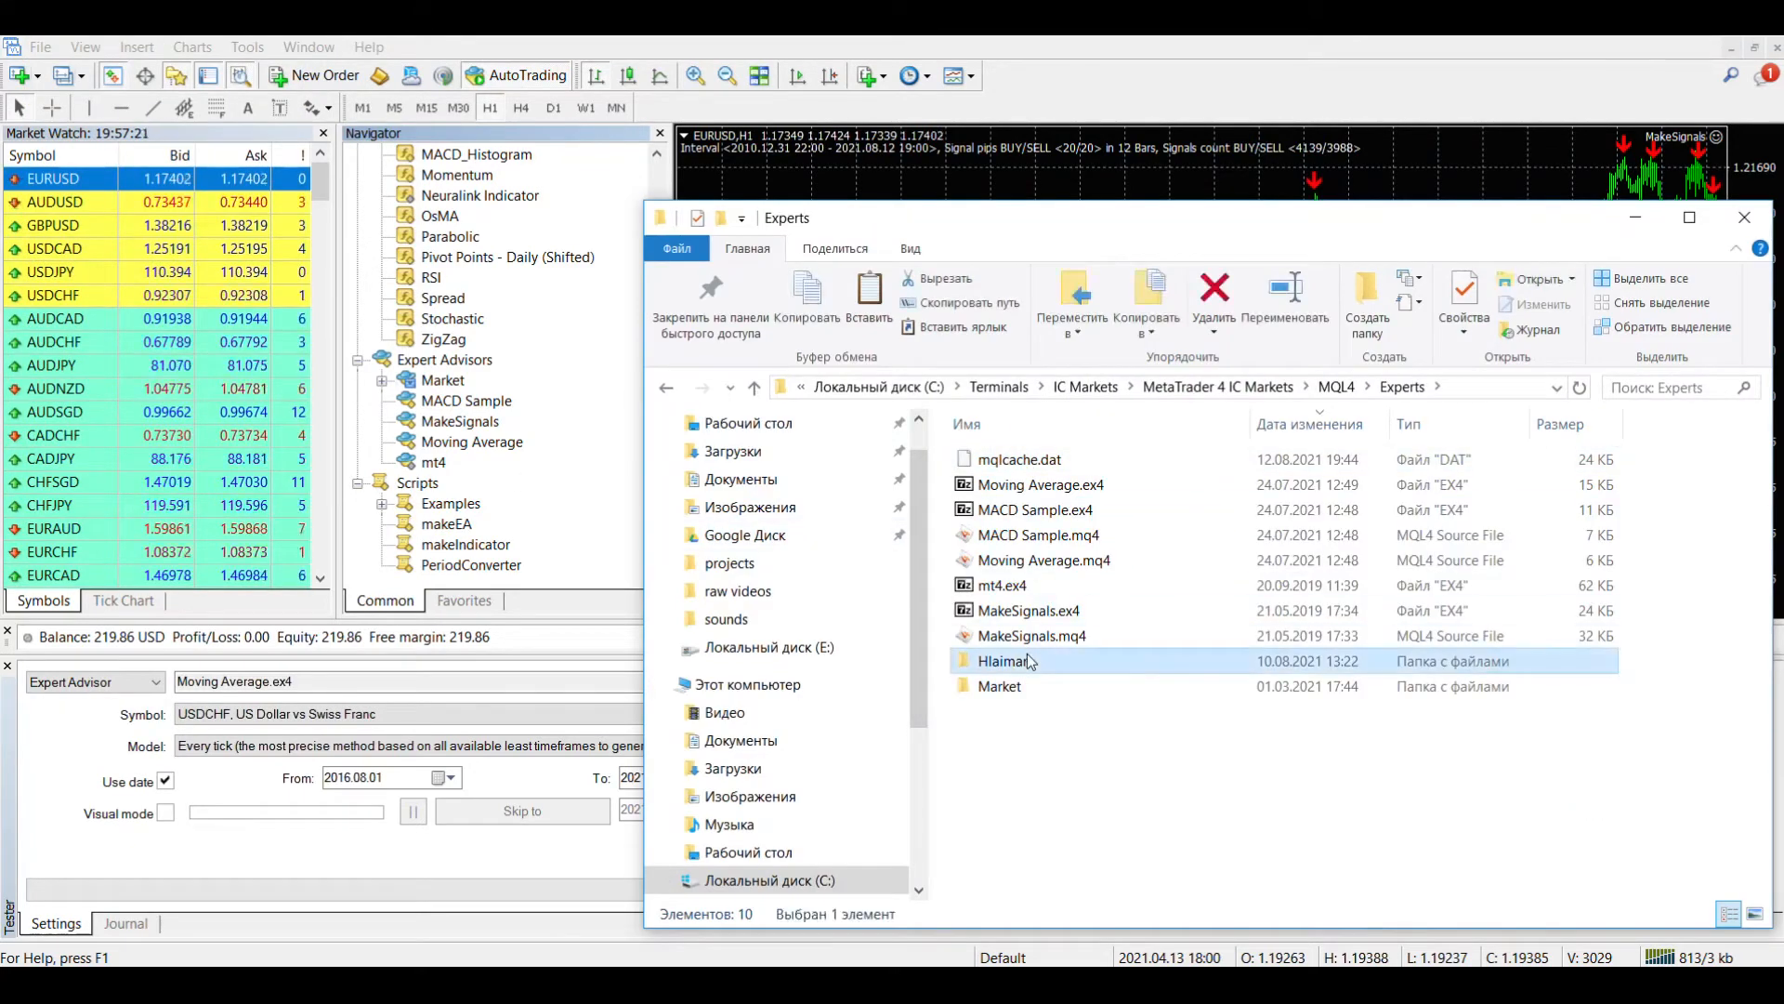
double_click(1005, 660)
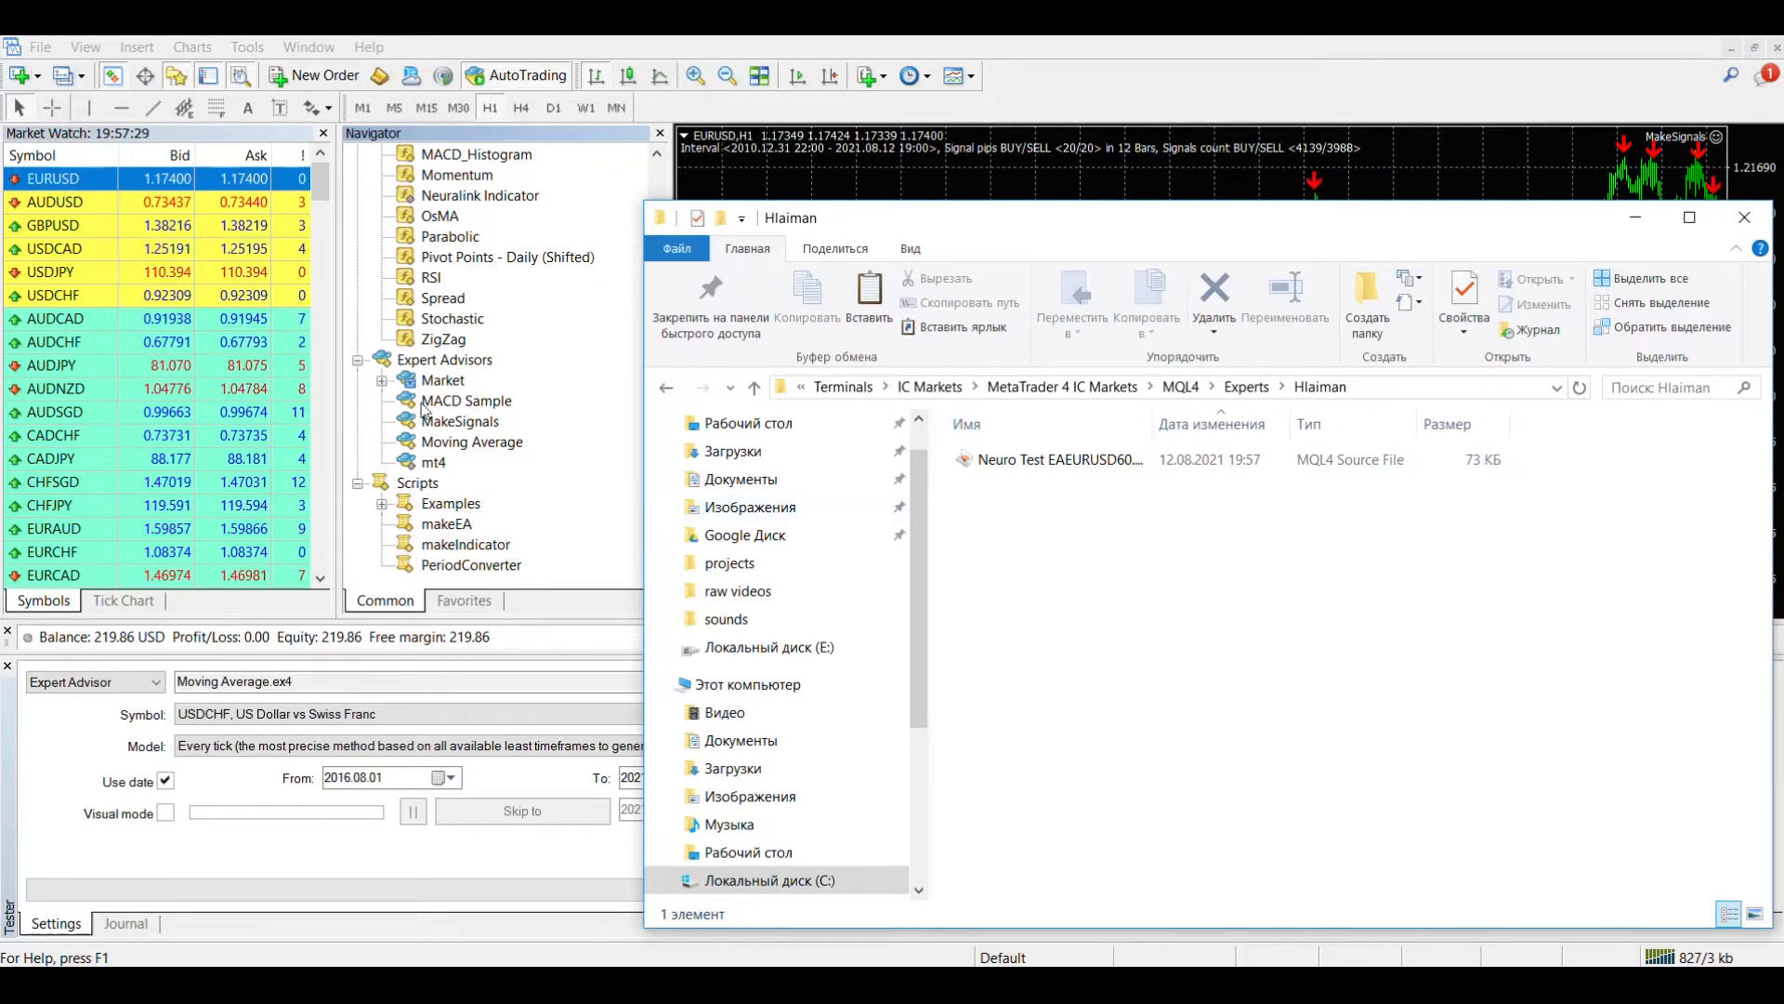
right_click(463, 422)
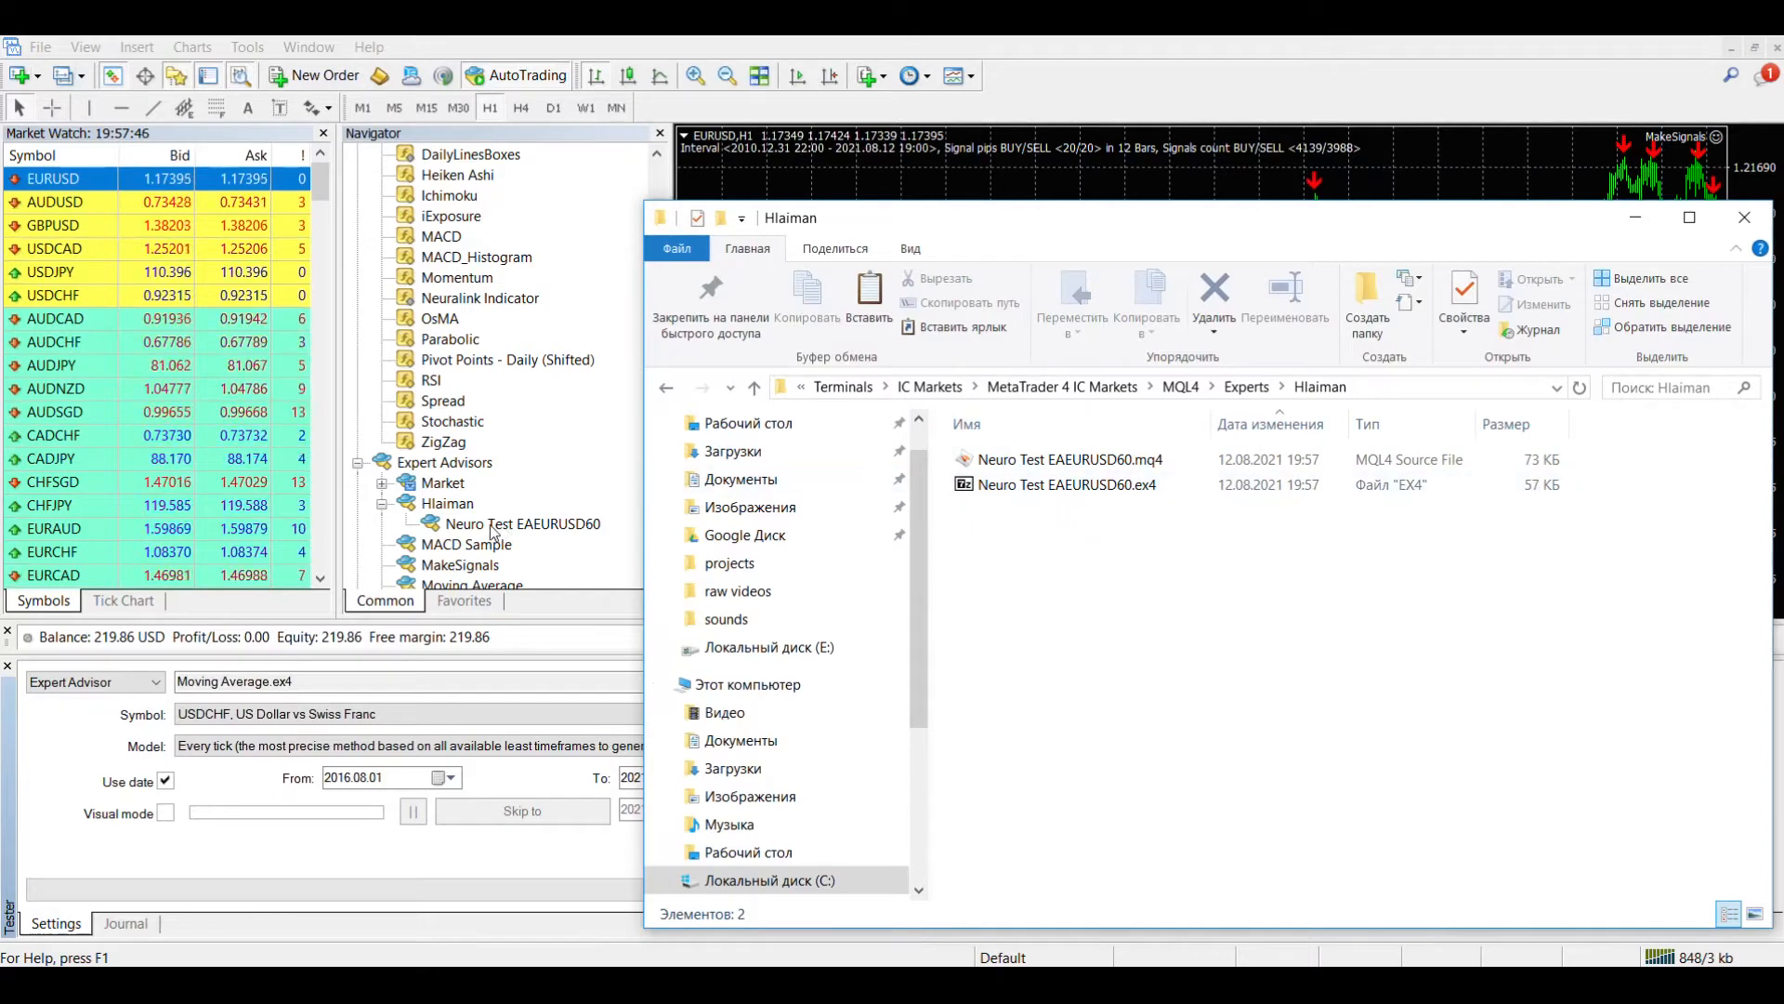
click(1743, 218)
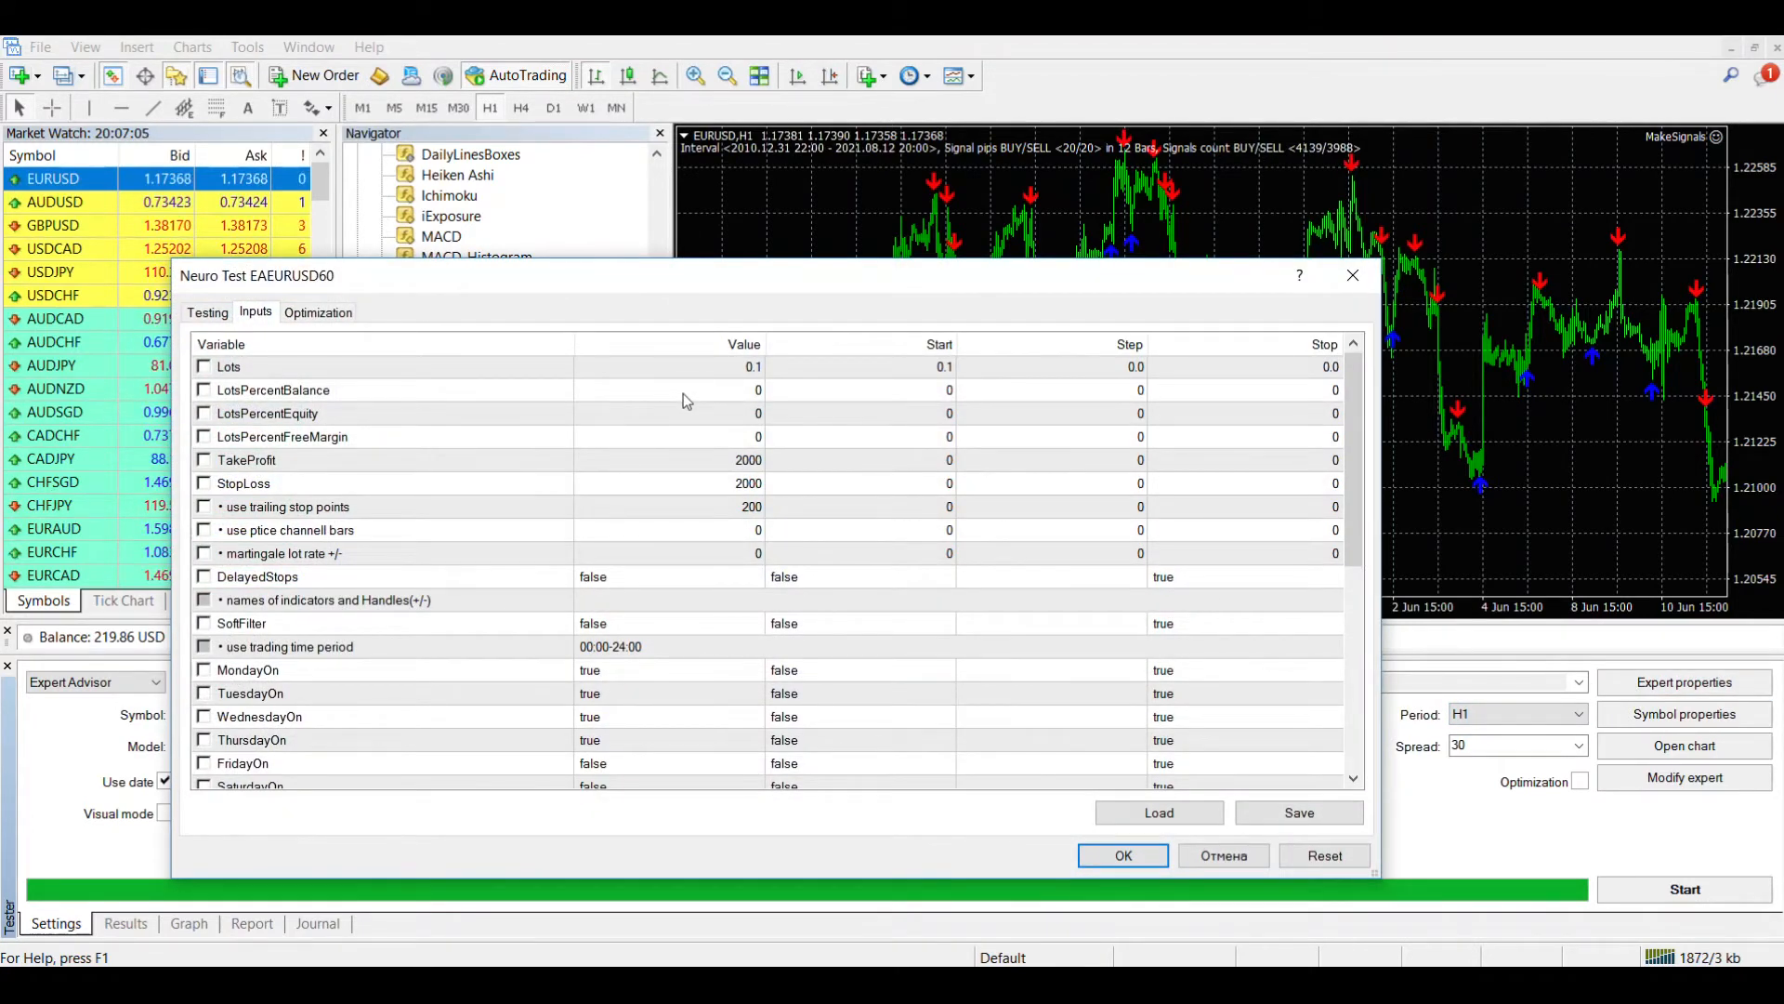
mouse_move(736, 380)
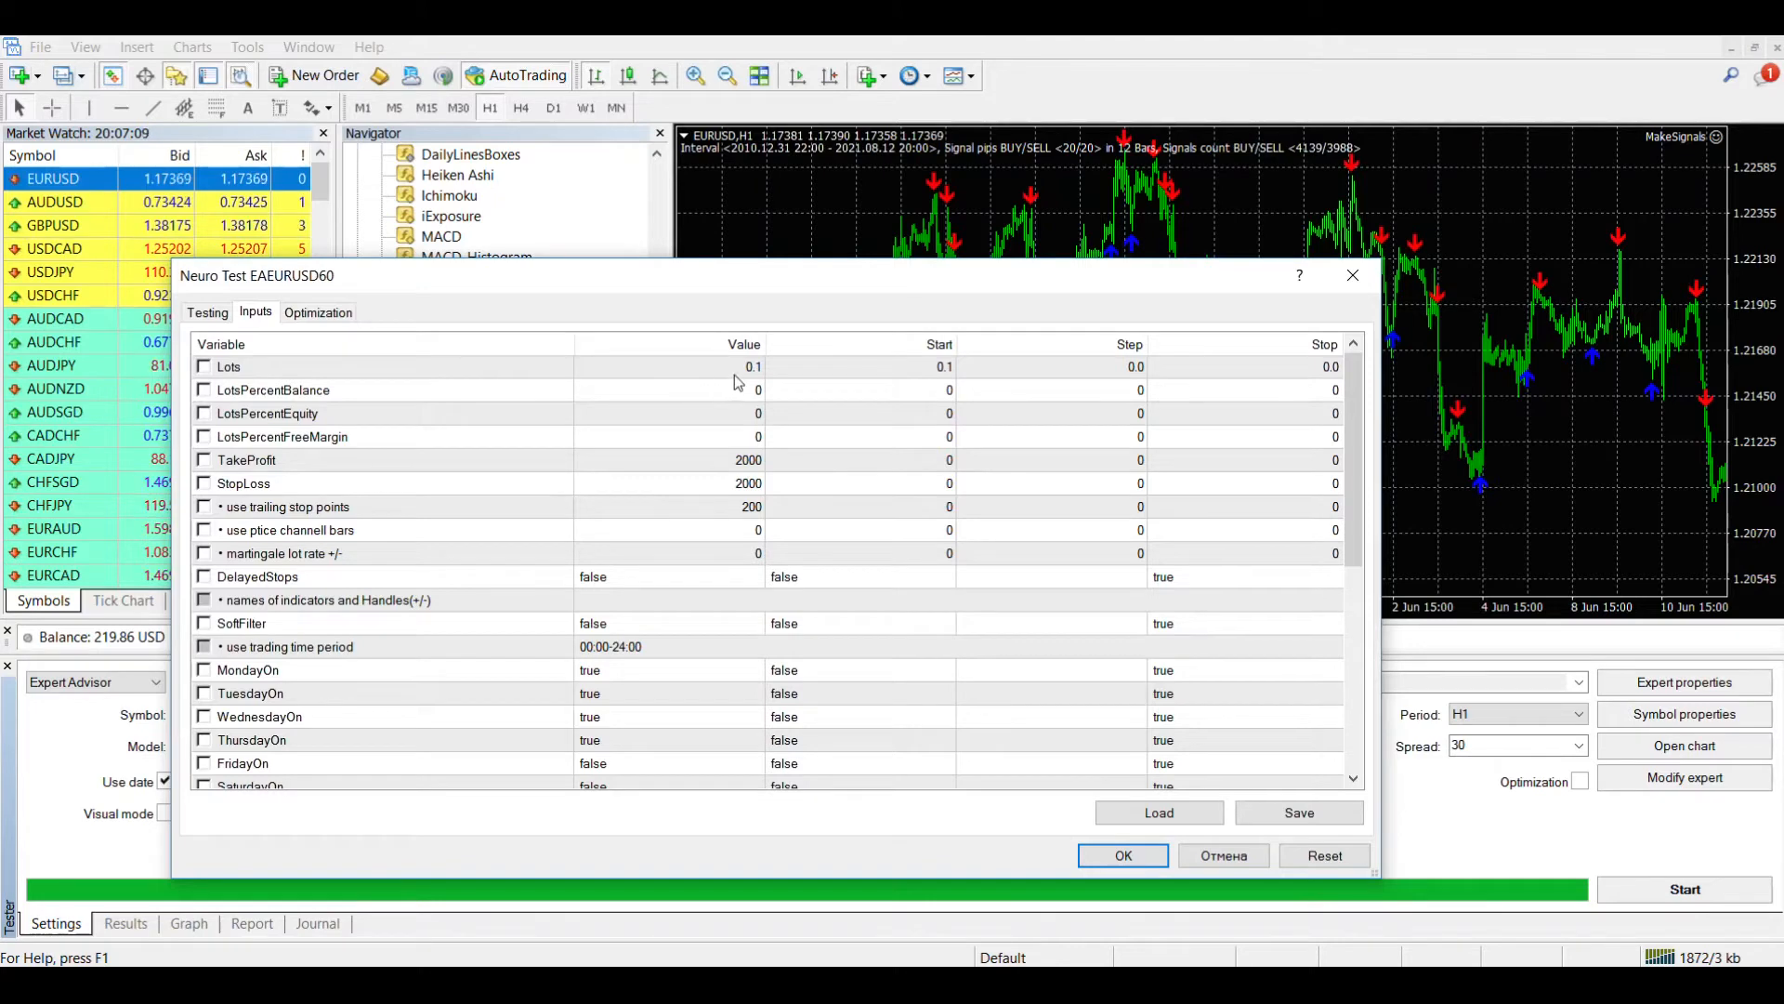
mouse_move(743, 397)
text(1000)
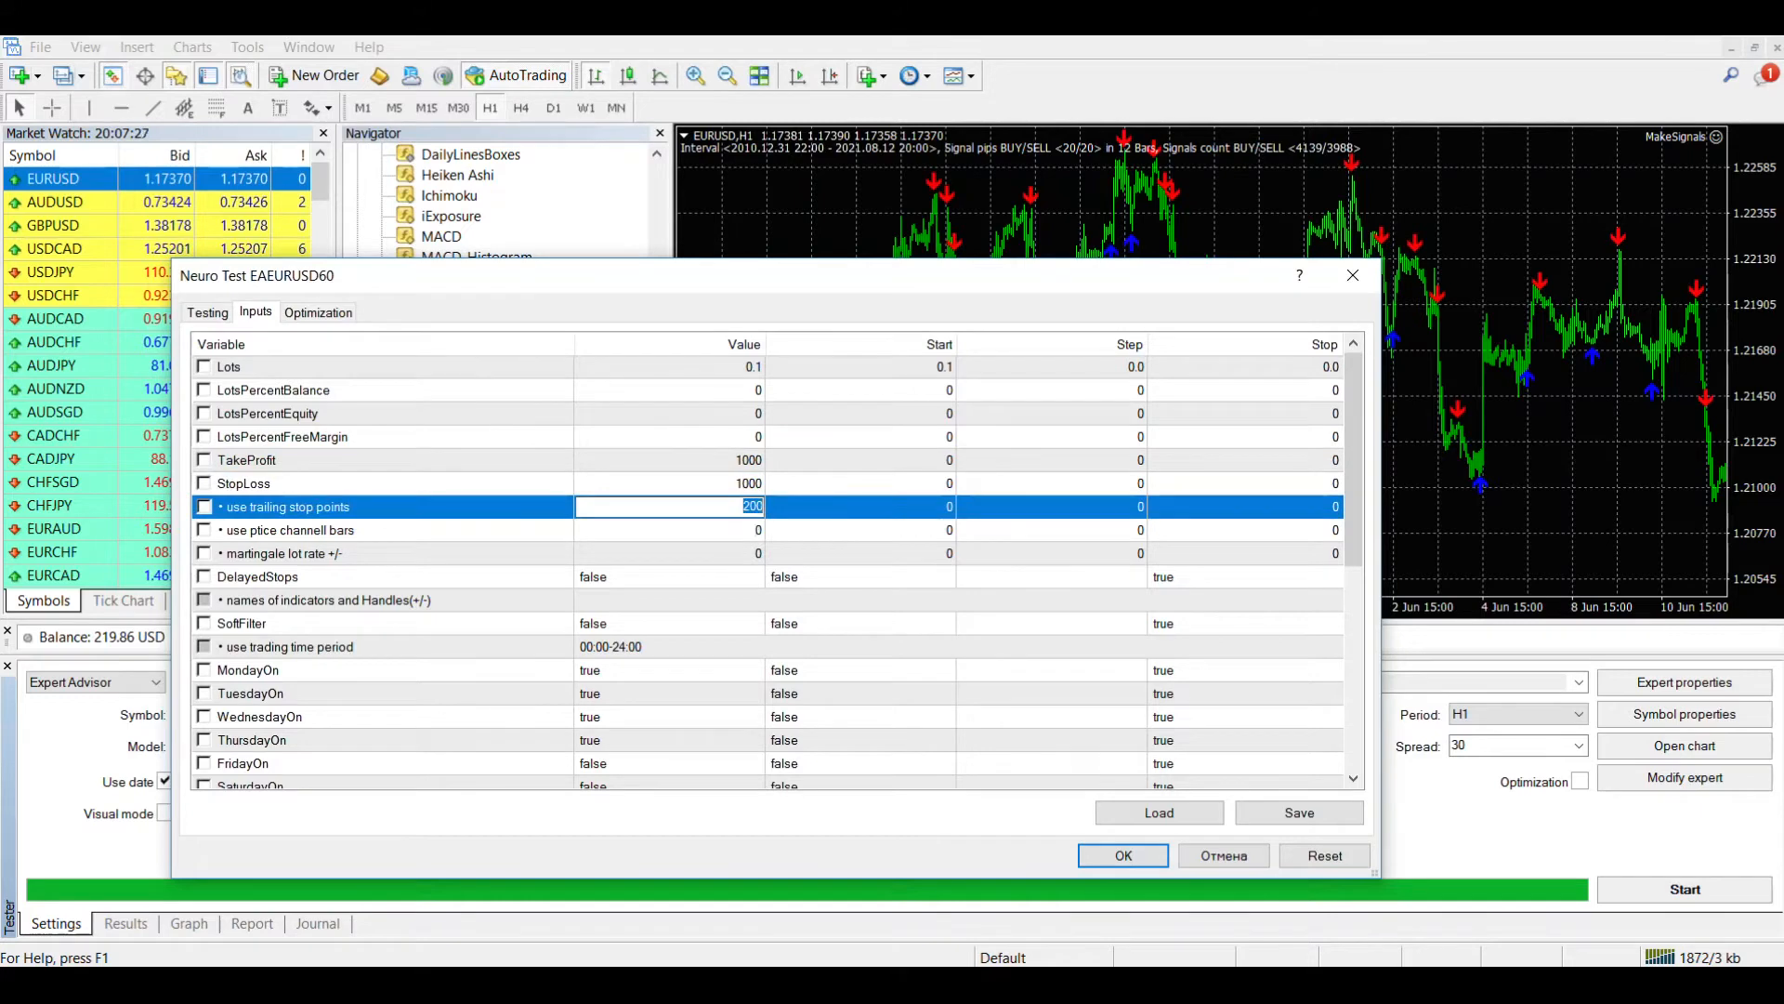
Set TakeProfit and StopLoss 1000, trailing stop 100 and the four signal delta percents to 22, then apply
scroll(down, 3)
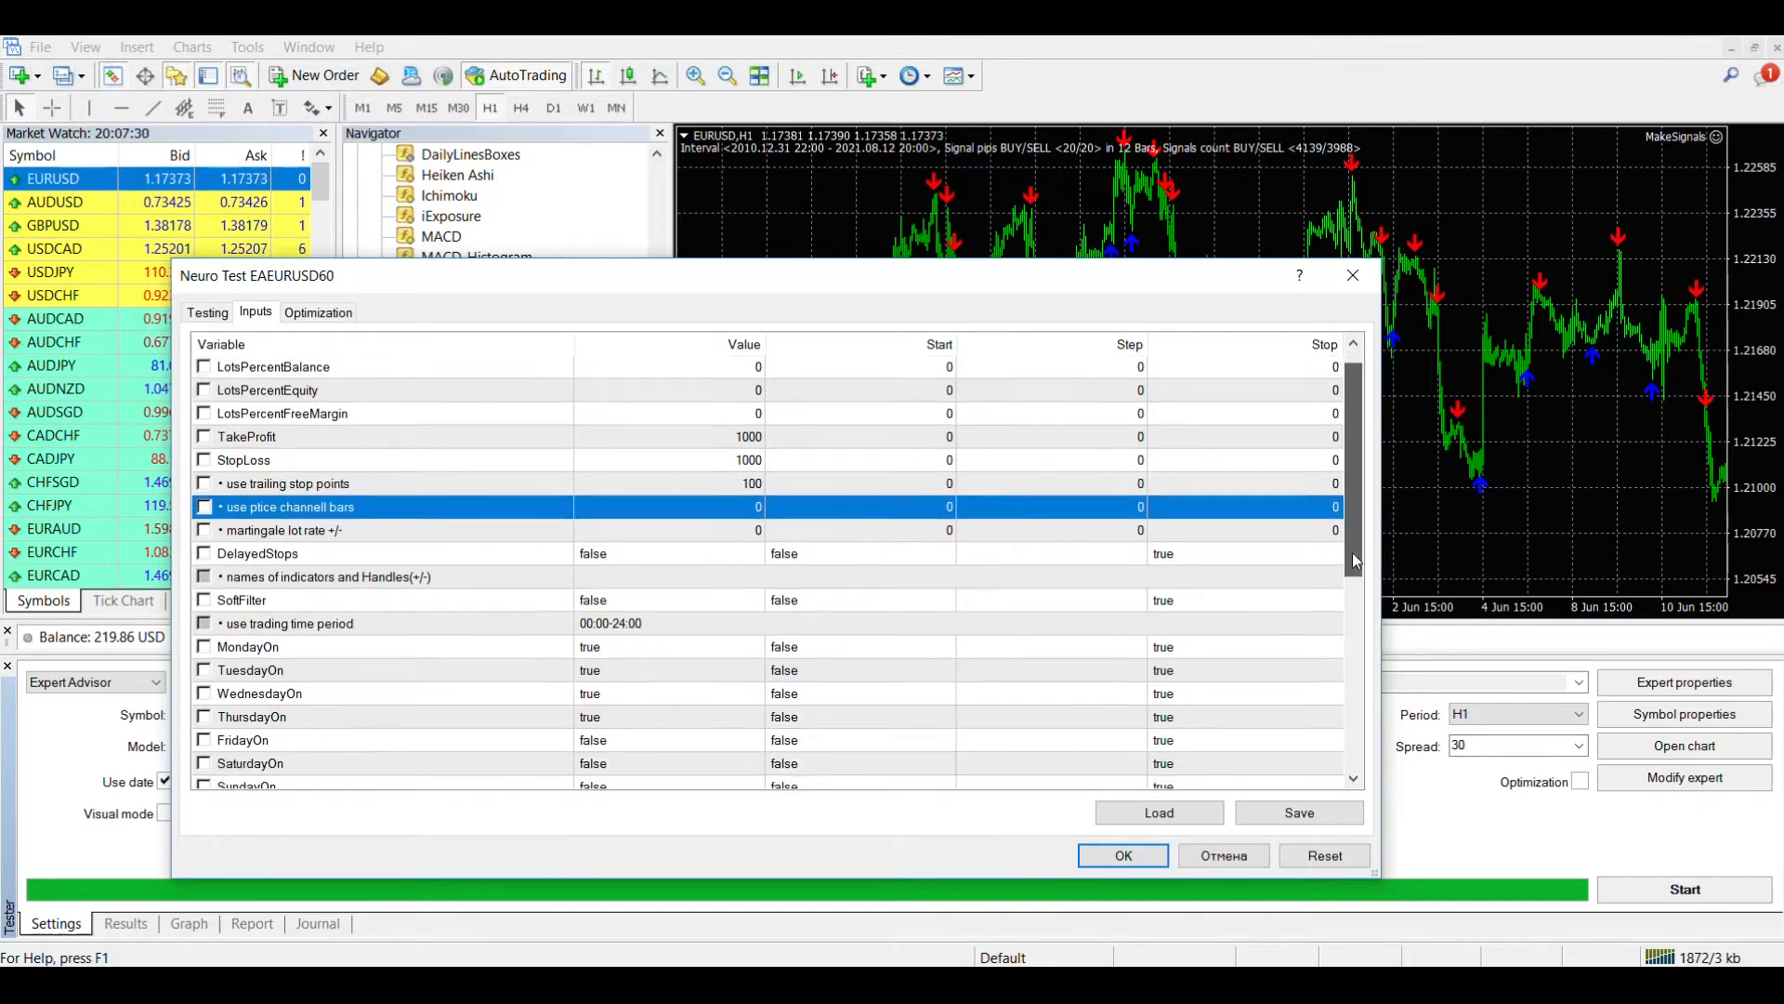
scroll(down, 3)
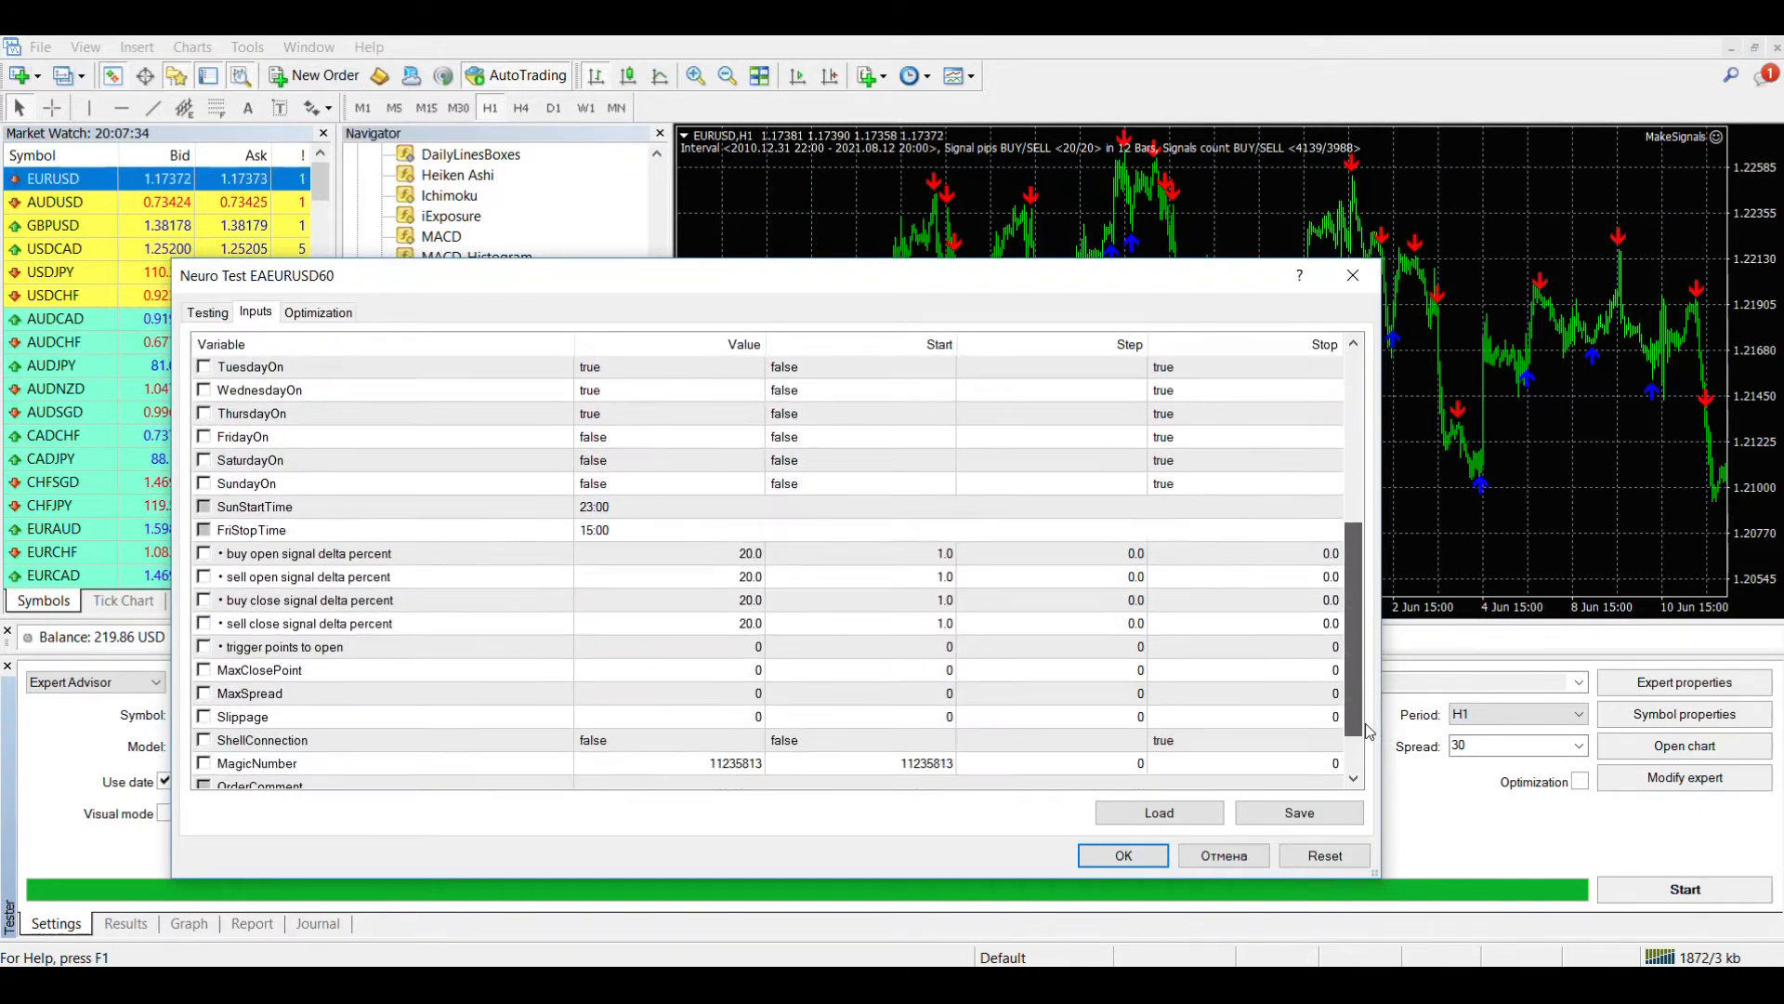
scroll(down, 3)
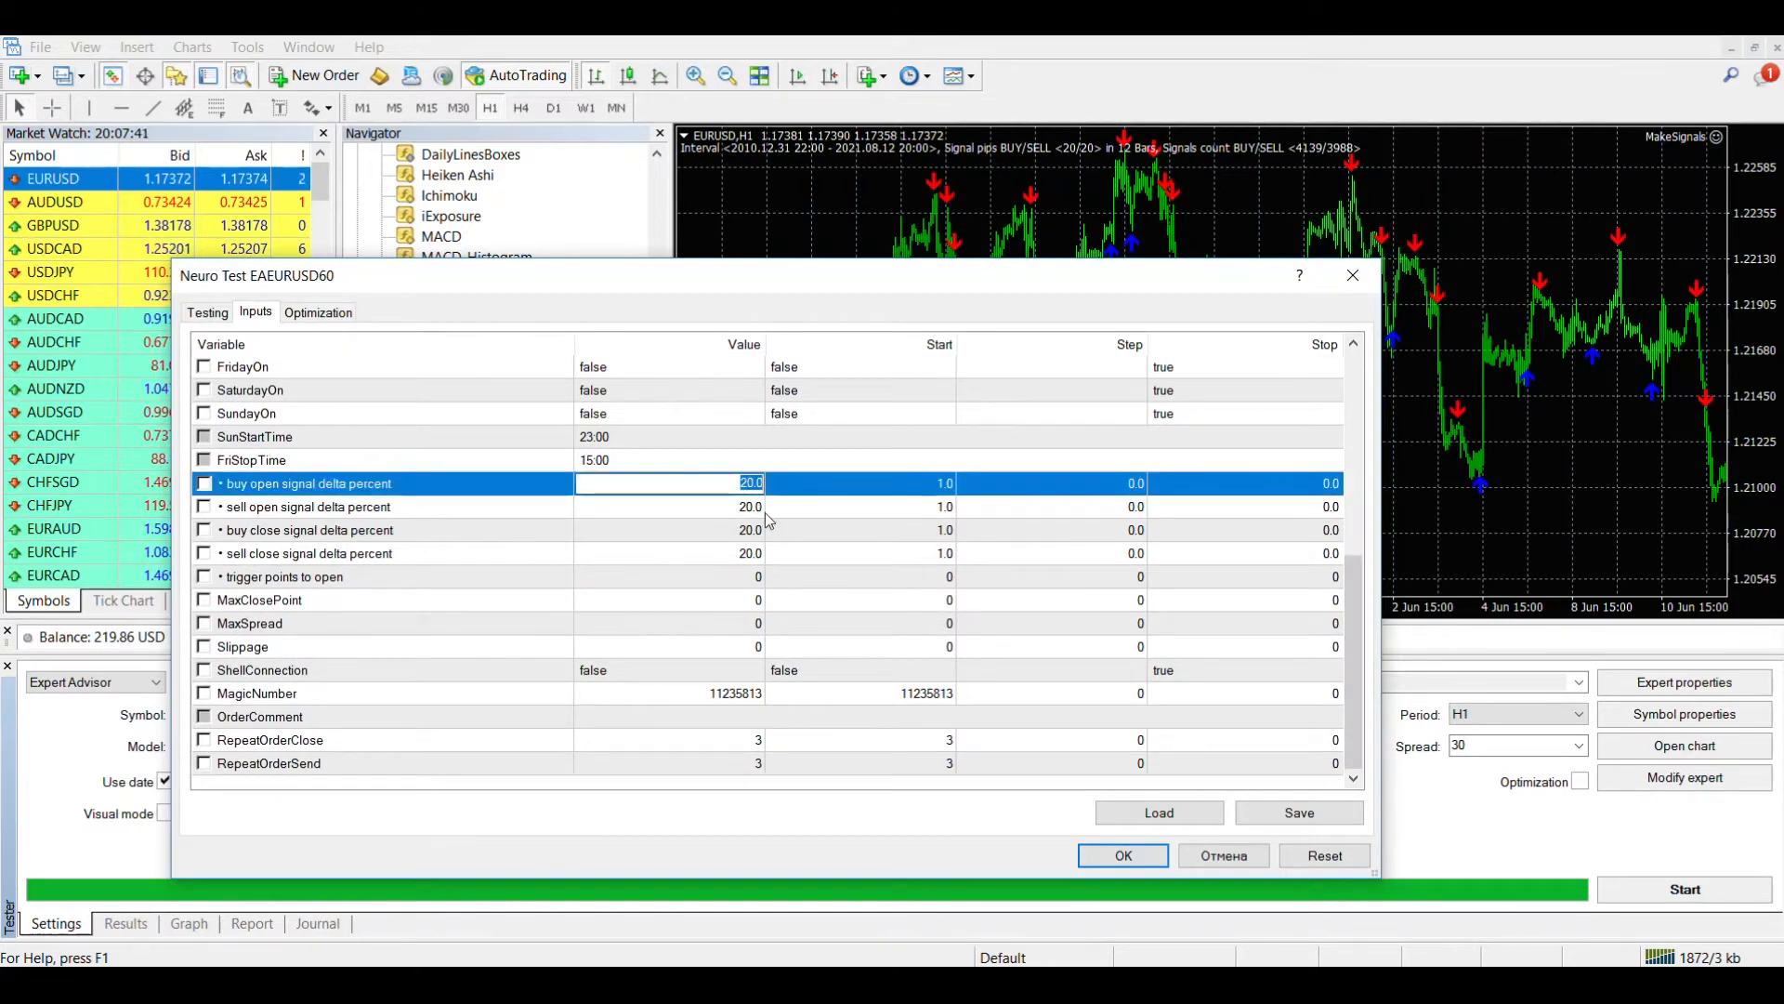
mouse_move(773, 555)
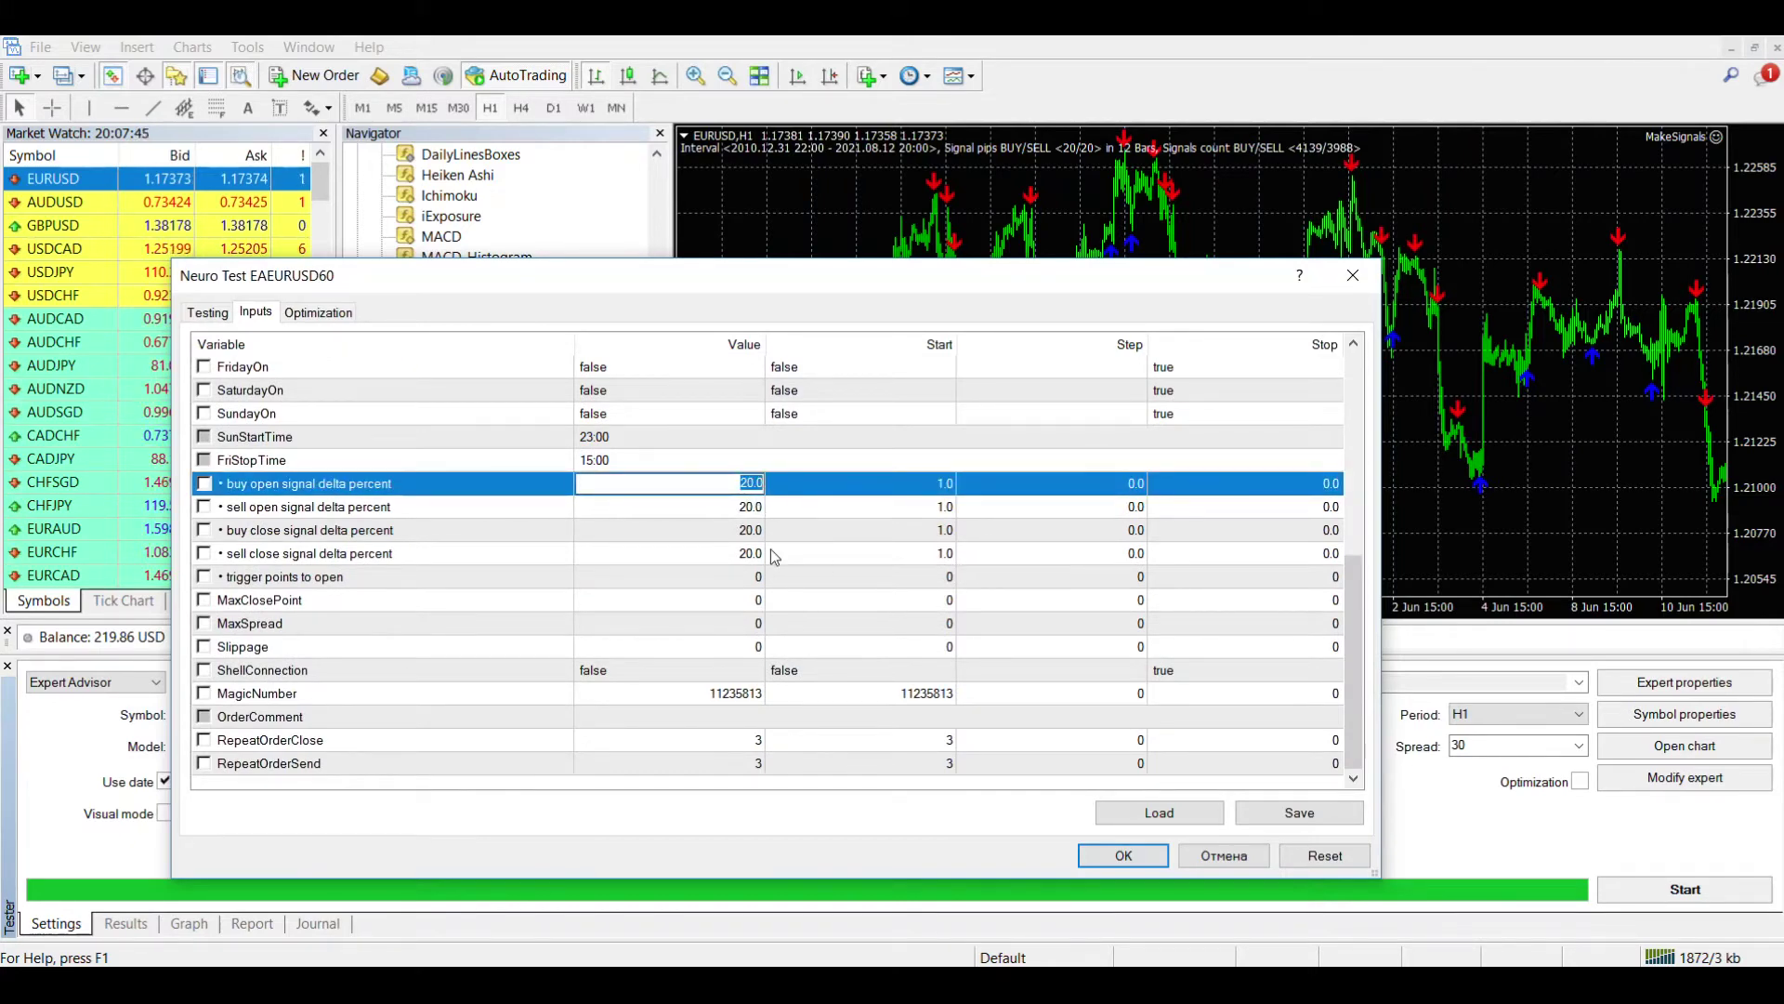
text(22)
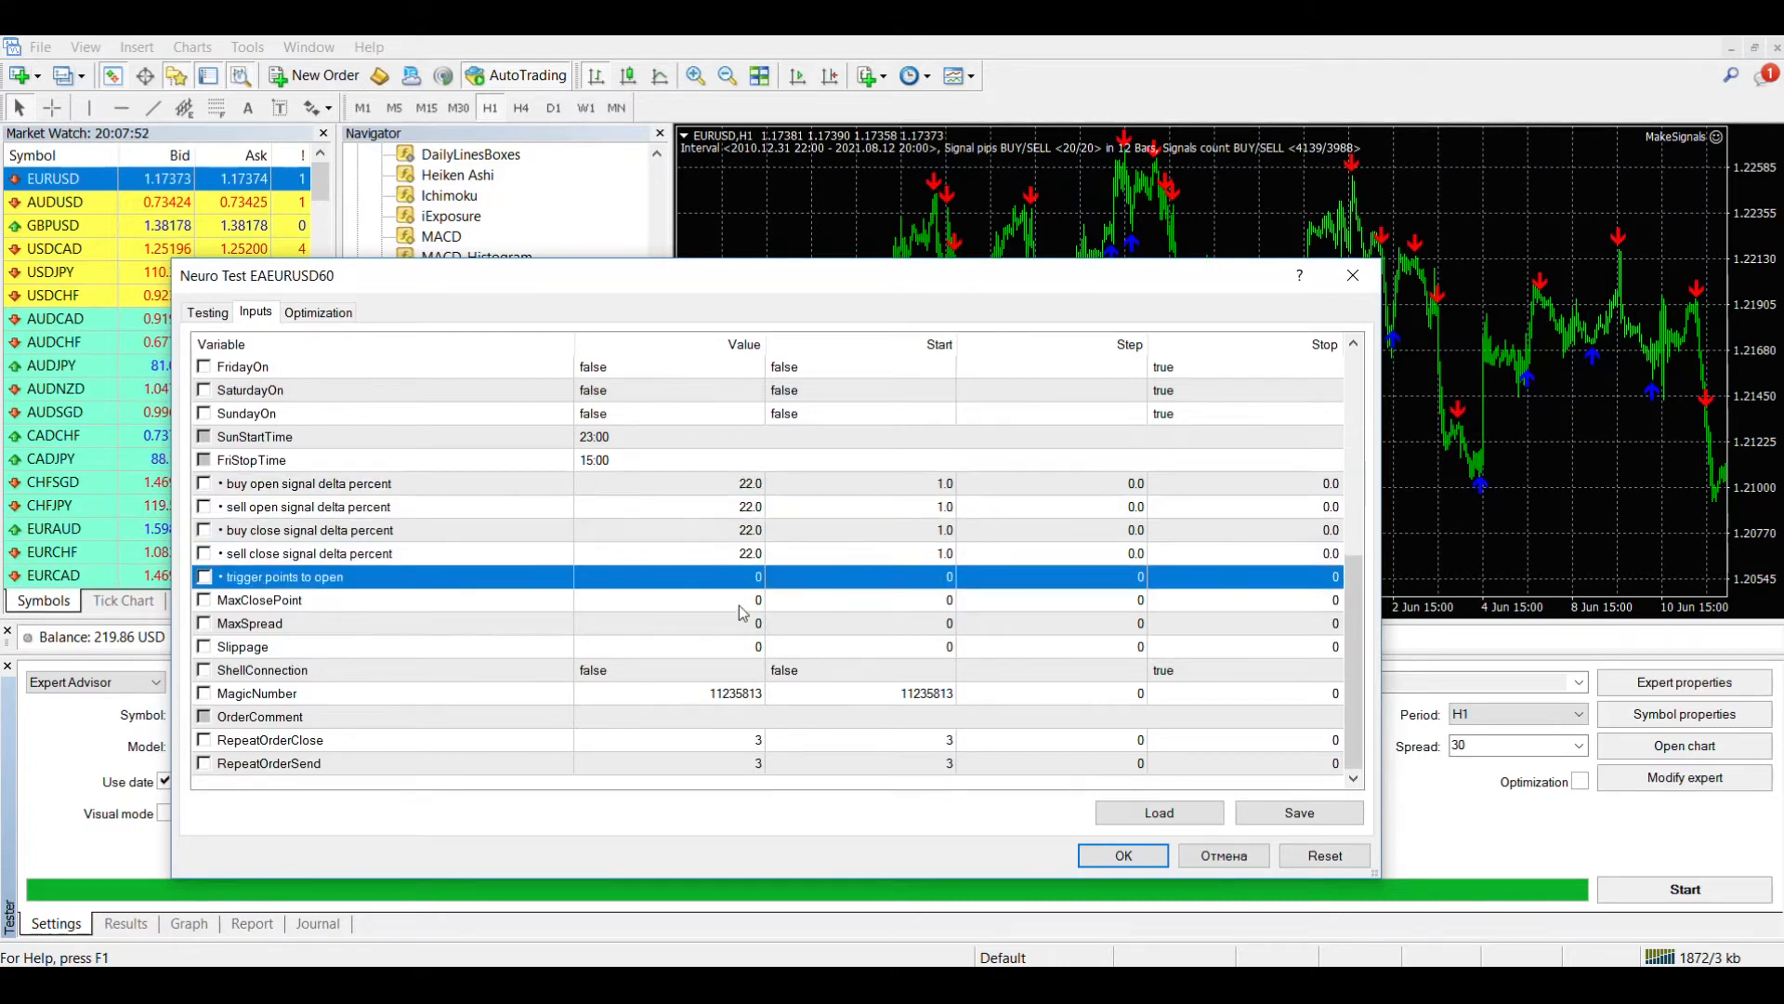
mouse_move(949, 768)
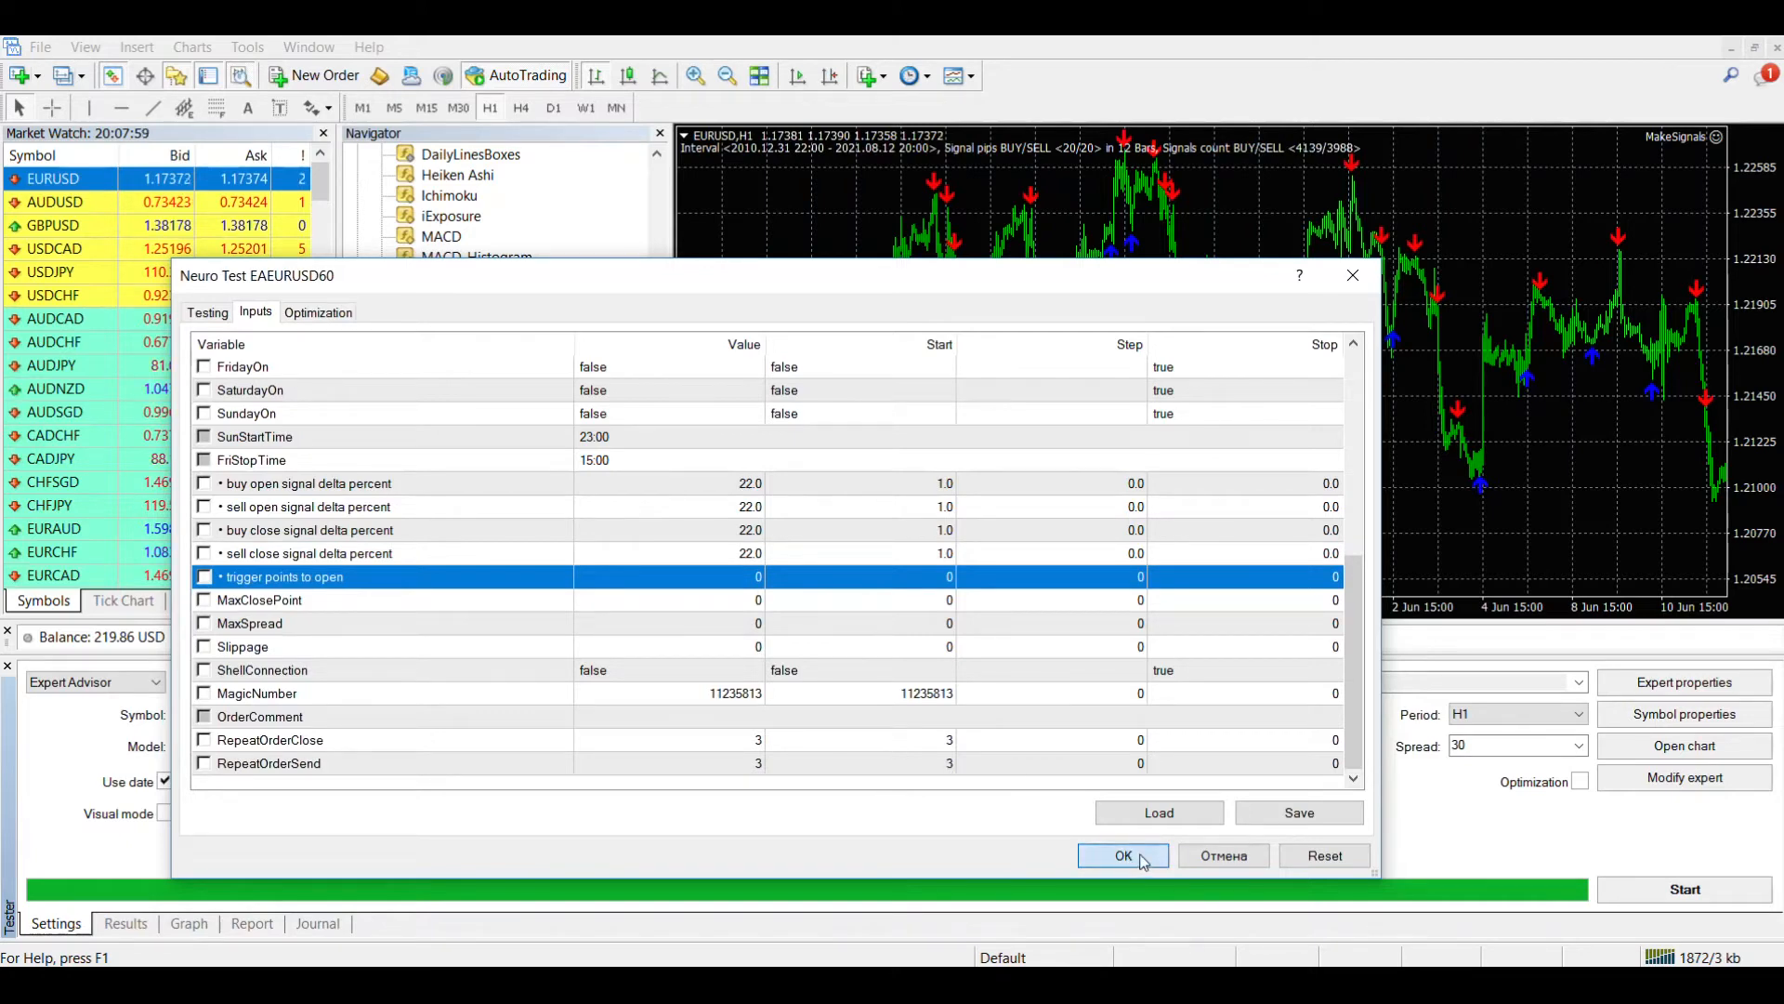
mouse_move(1222, 855)
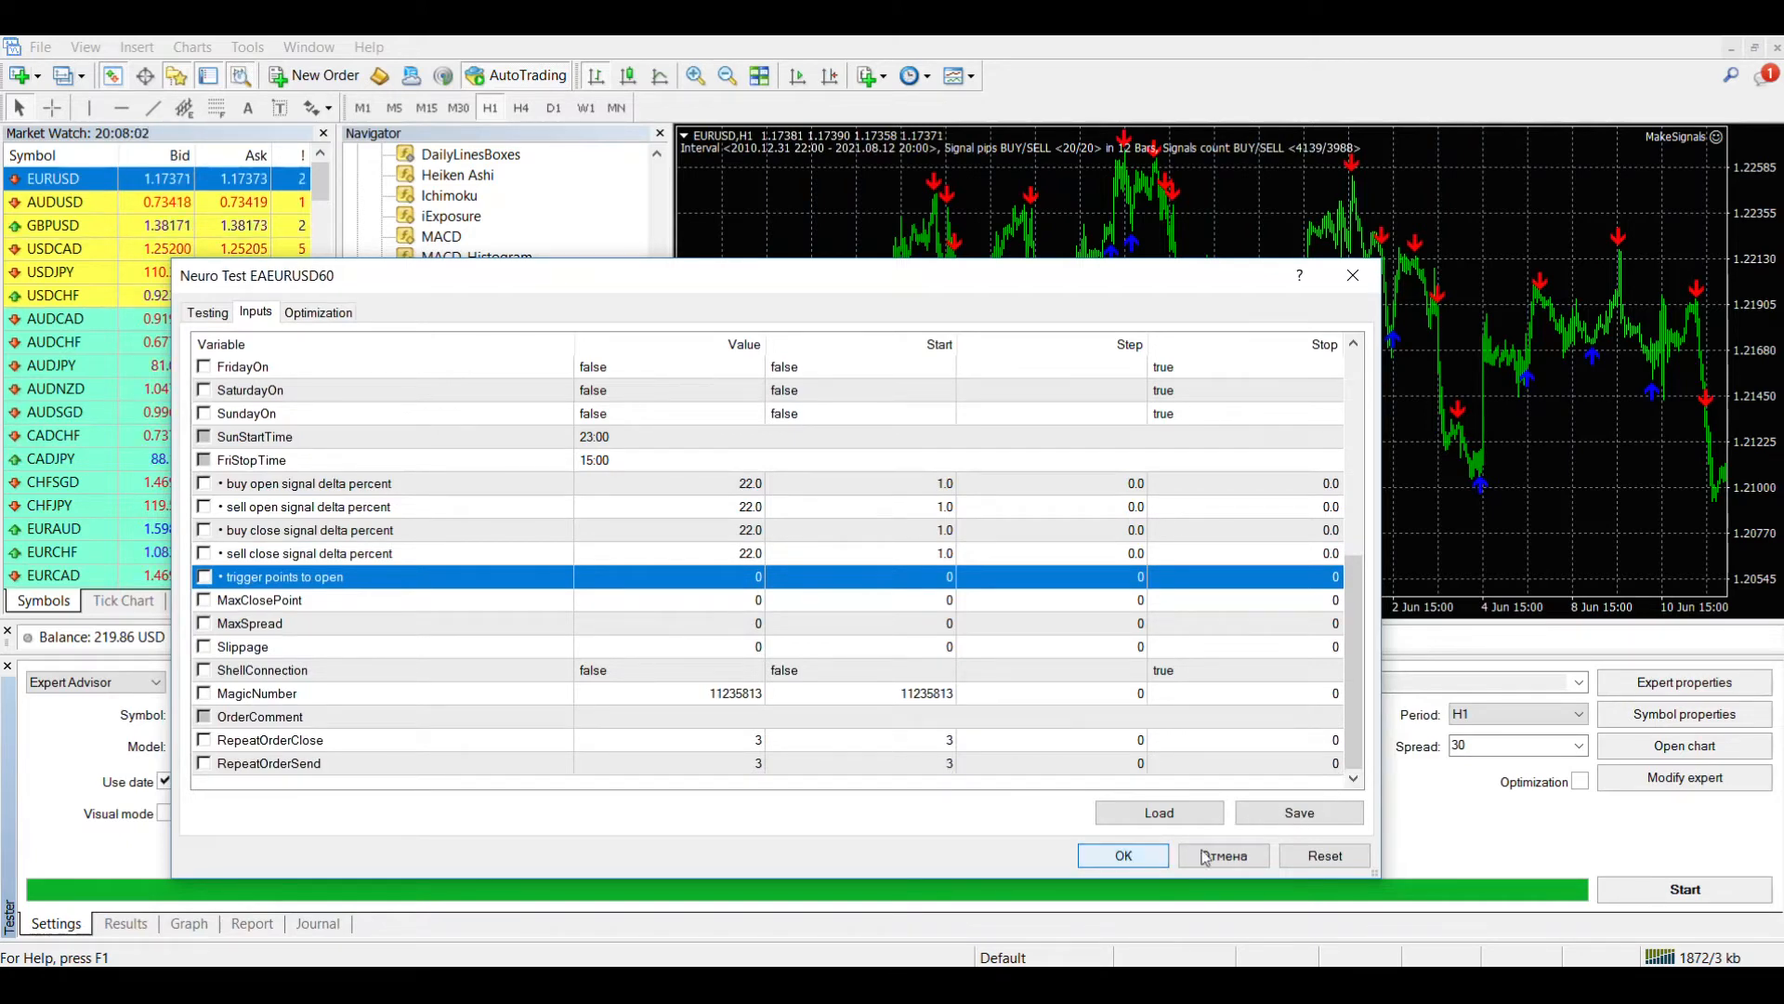
click(1123, 855)
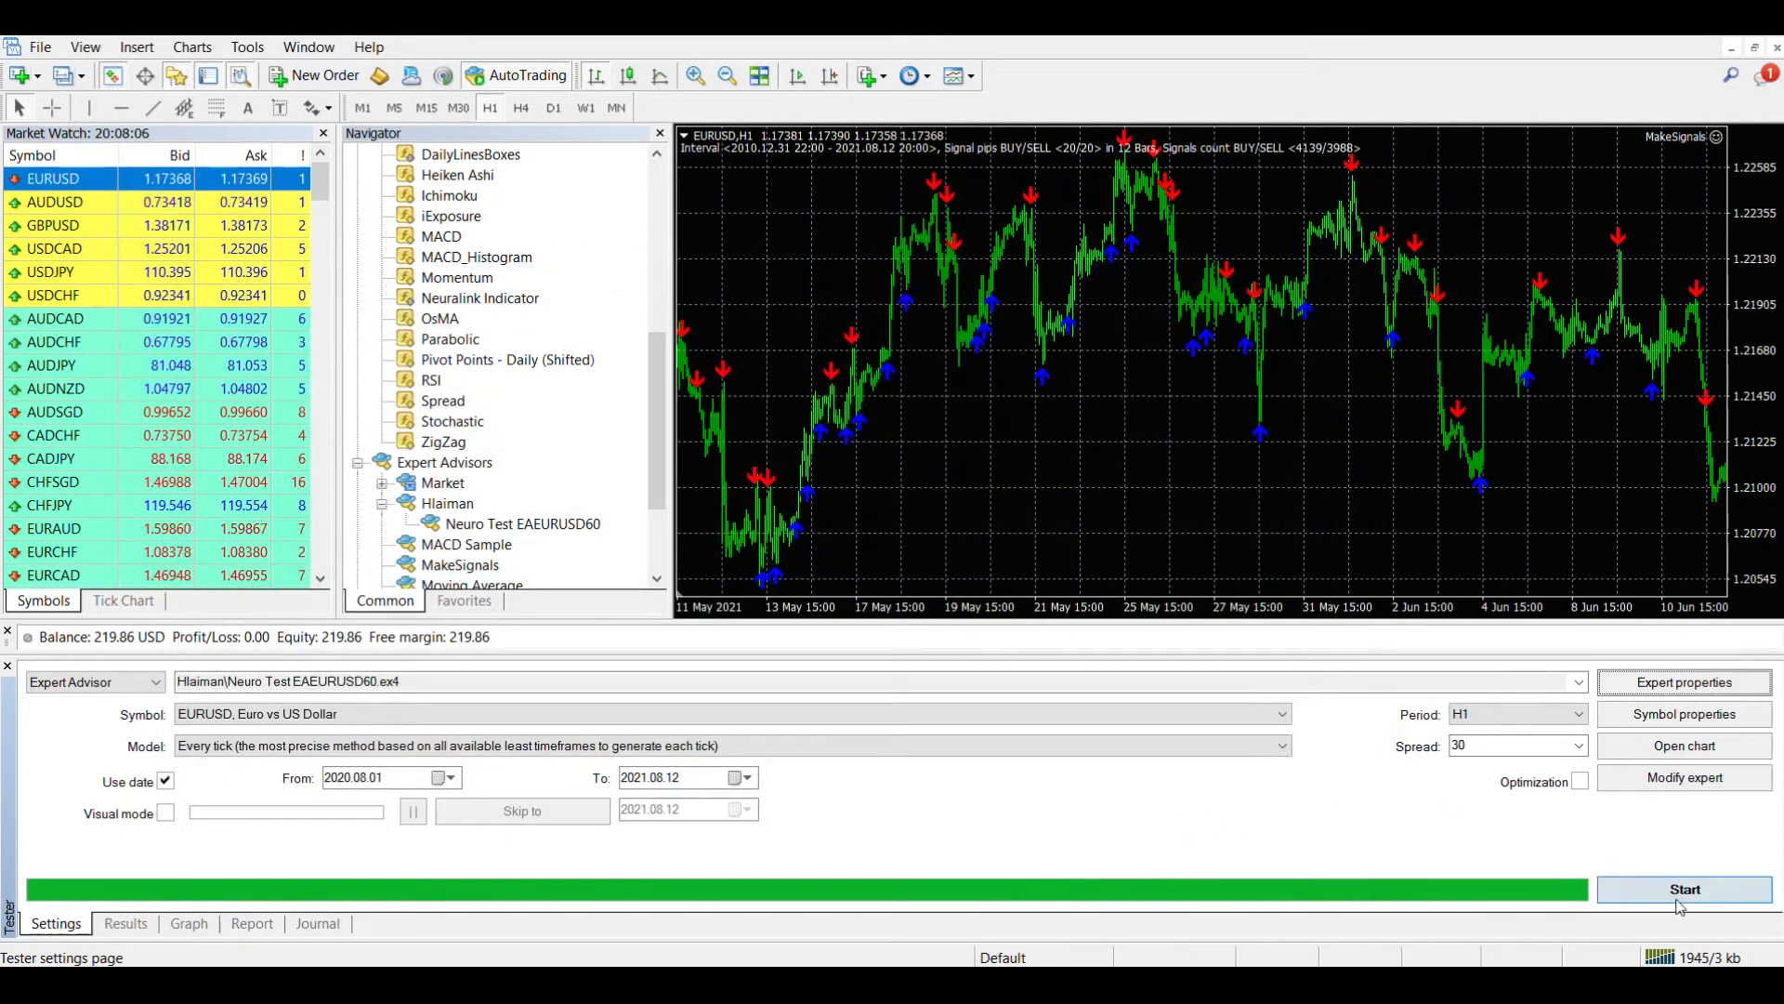
Start the strategy test, then review its rising balance graph and the summary report
click(1684, 888)
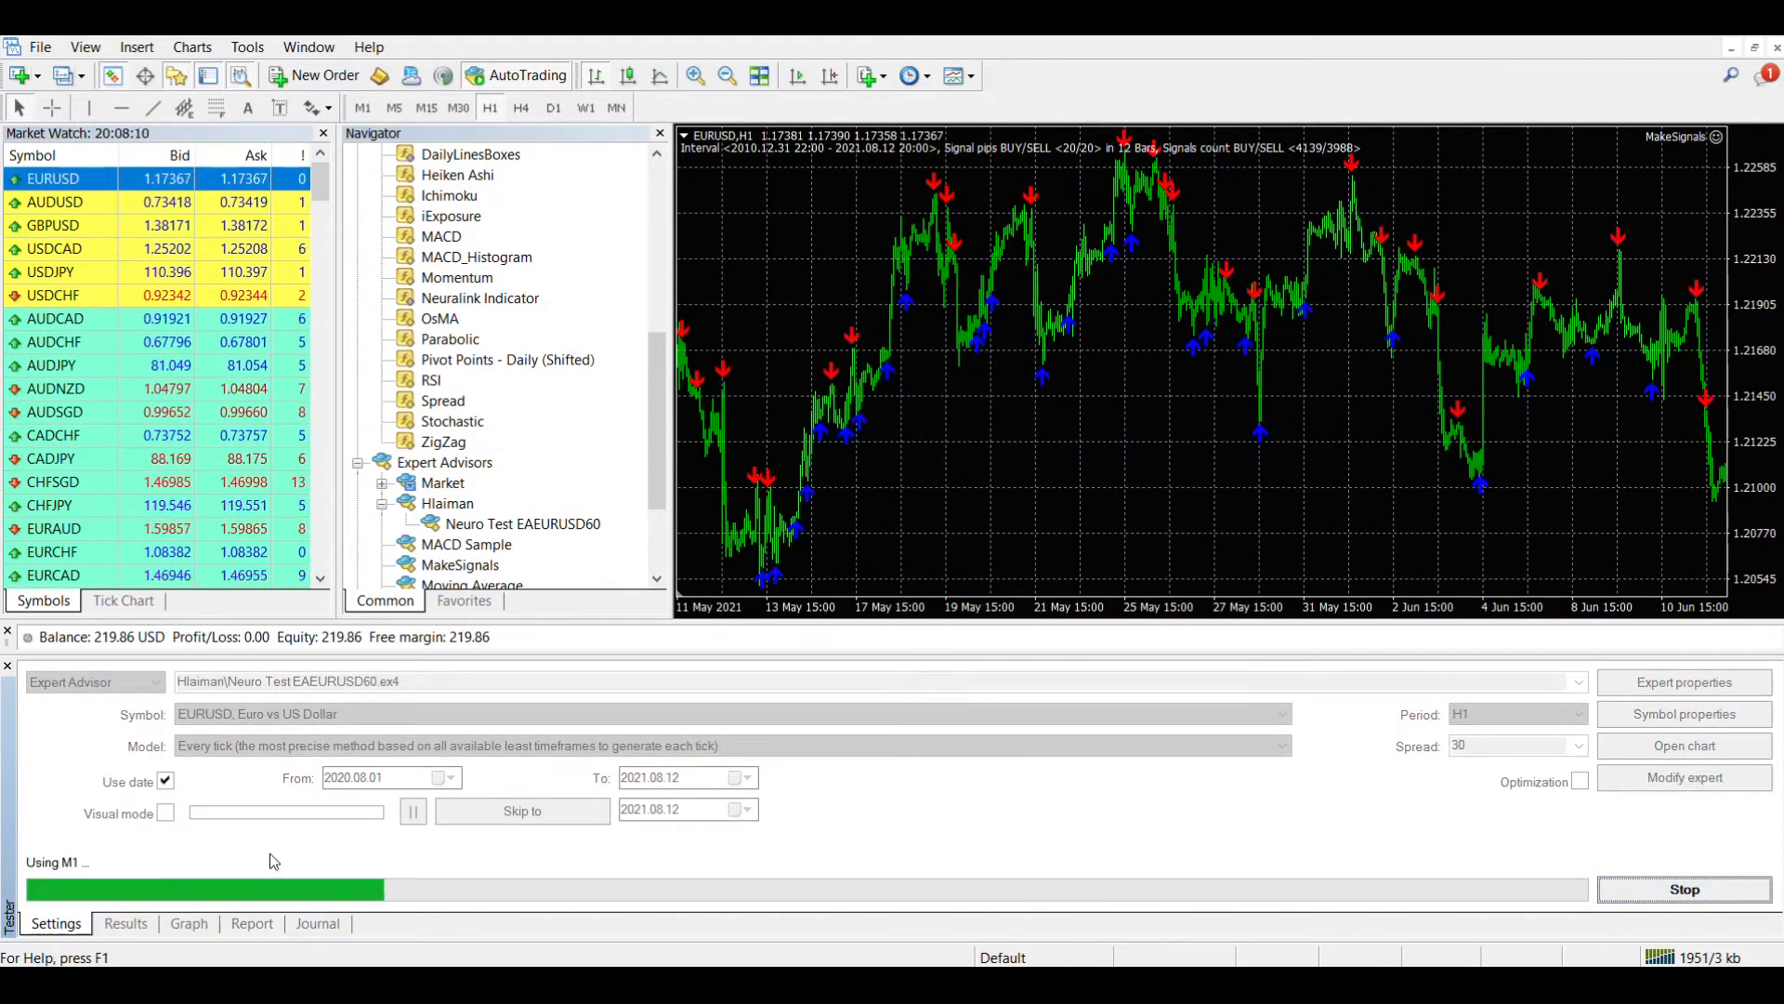
click(187, 924)
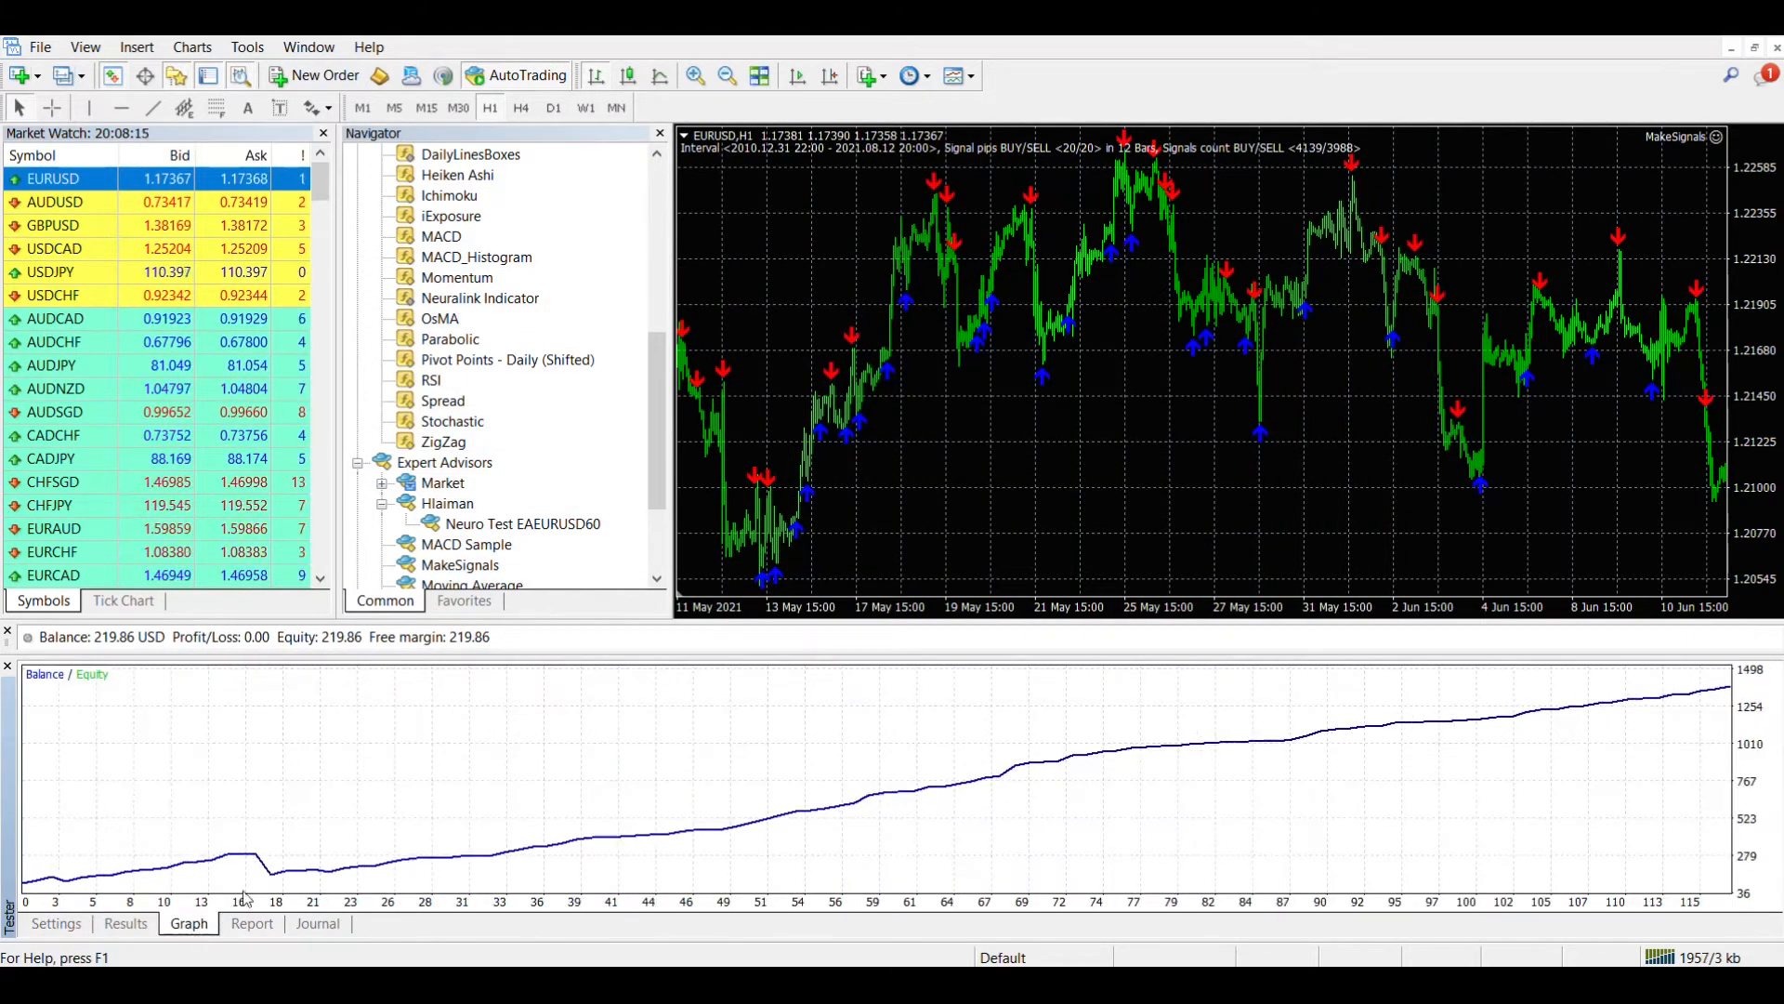
click(251, 923)
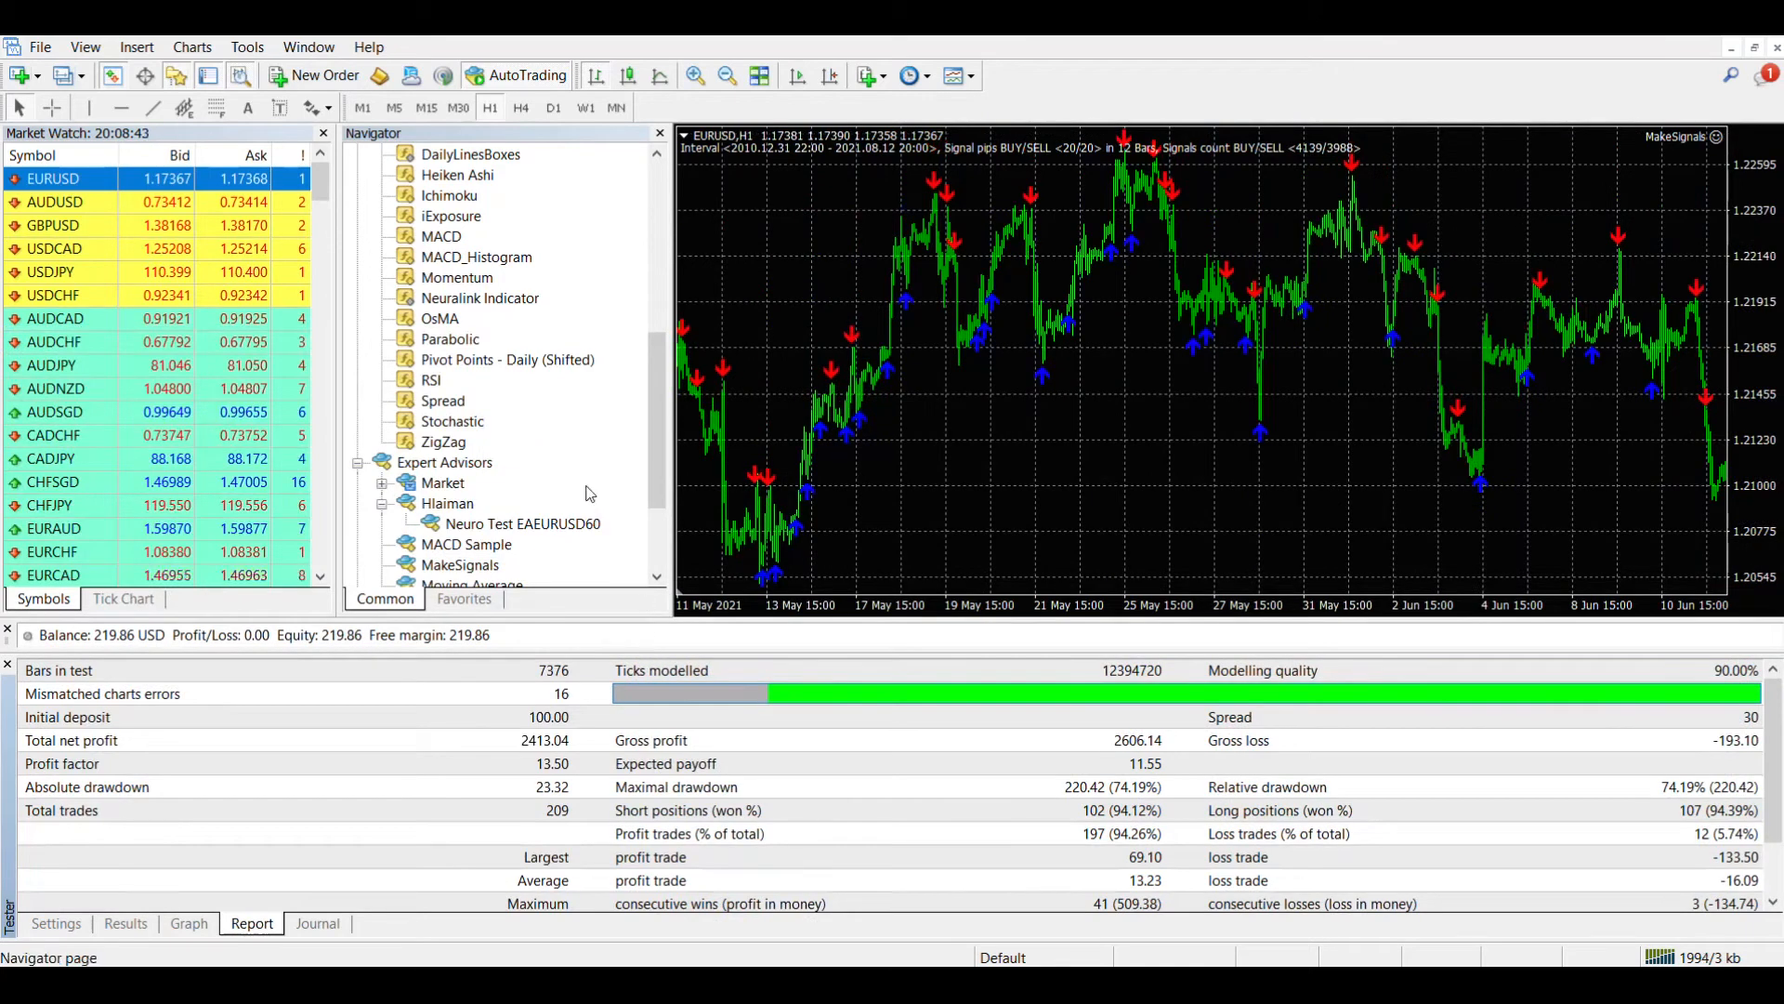
mouse_move(496, 532)
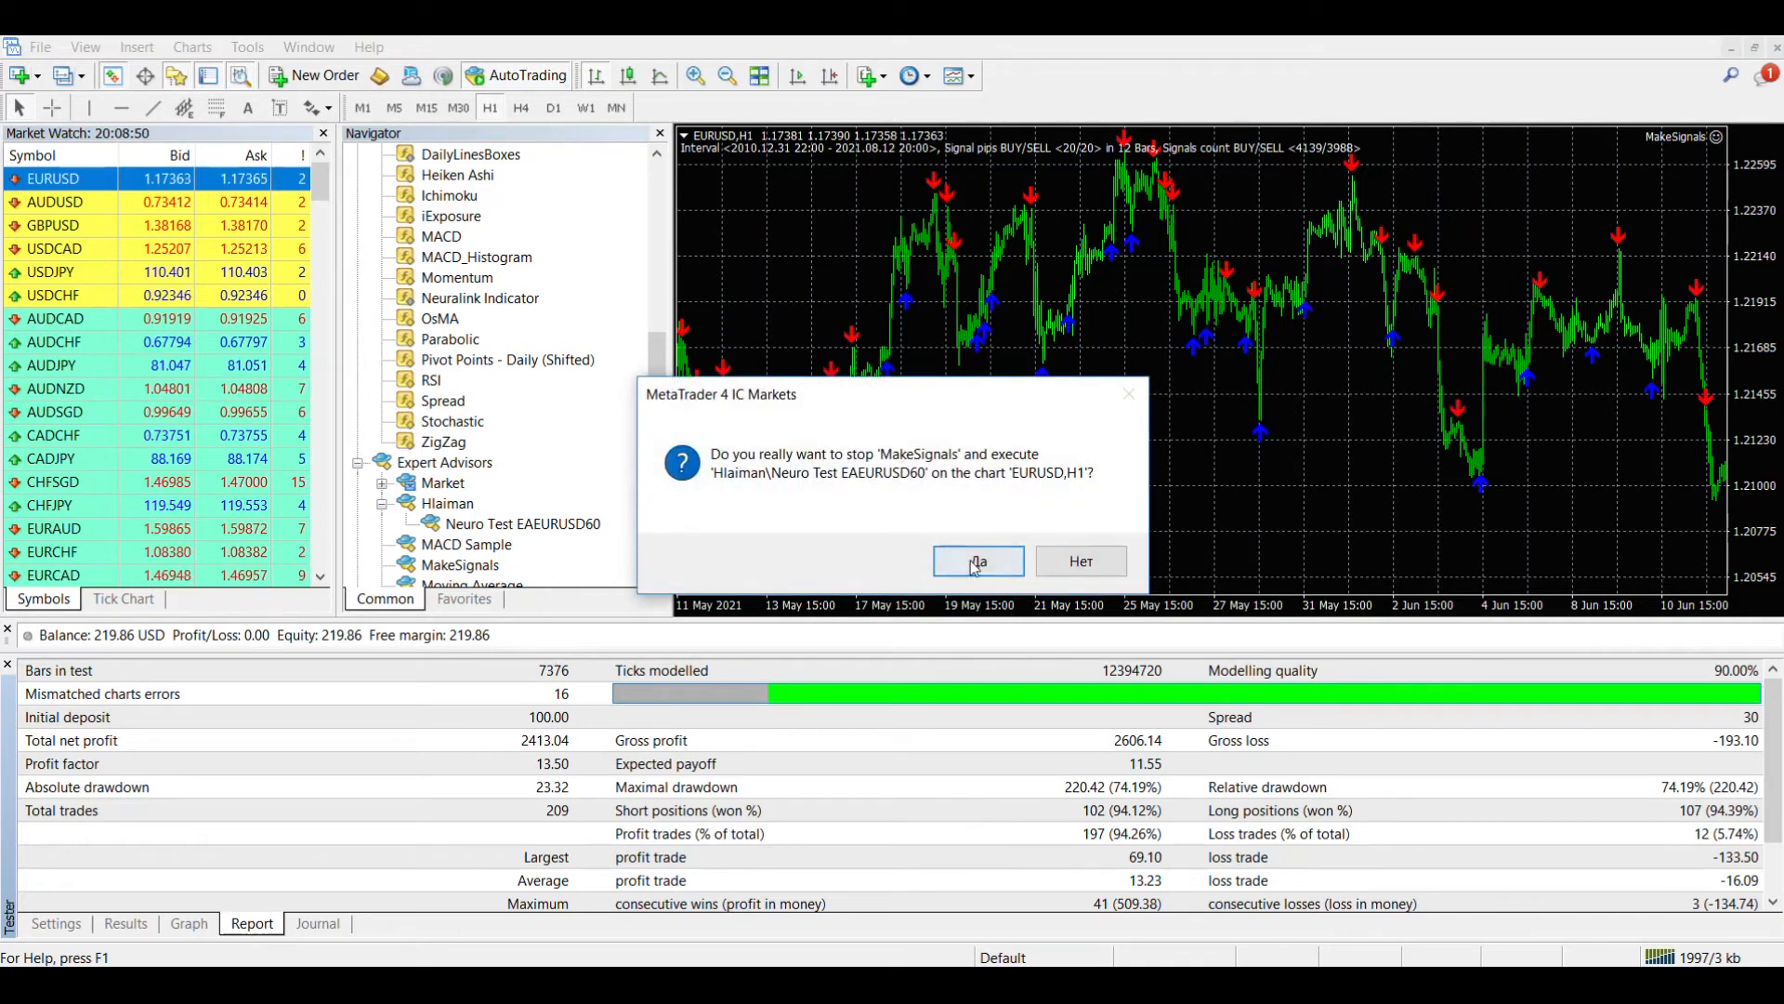
Replace MakeSignals with Neuro Test EAEURUSD60 on the chart, keeping its reviewed inputs
click(975, 561)
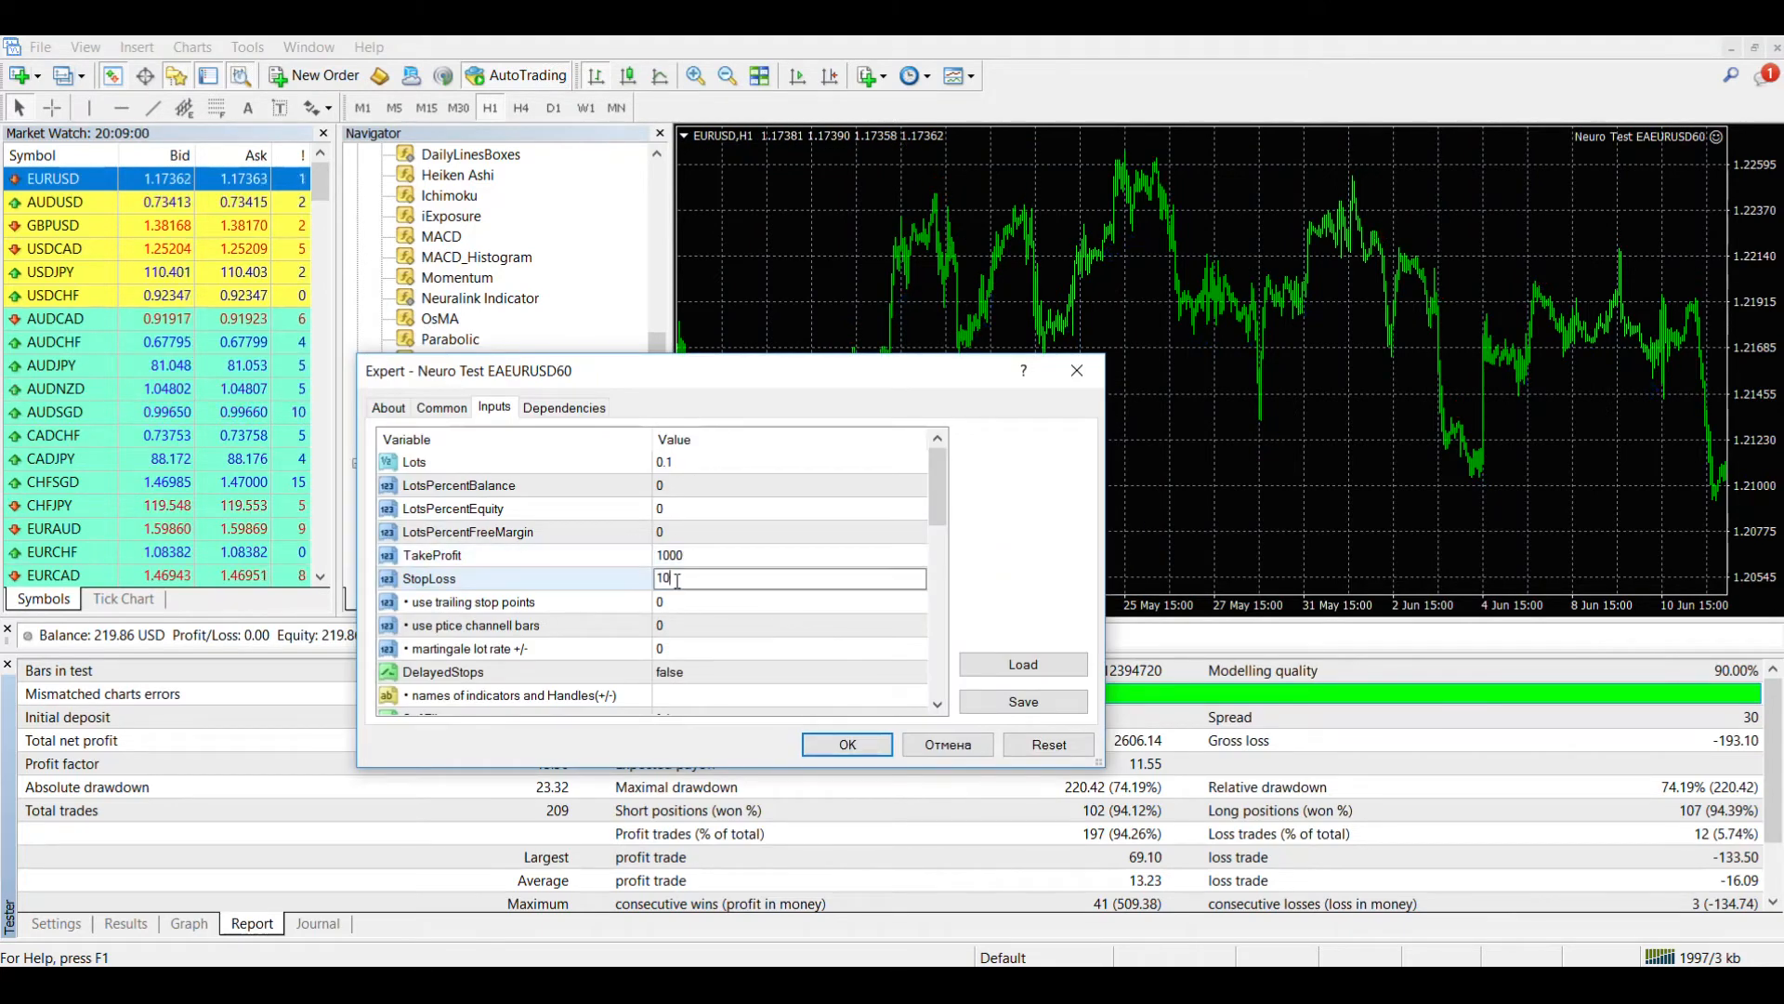
scroll(down, 3)
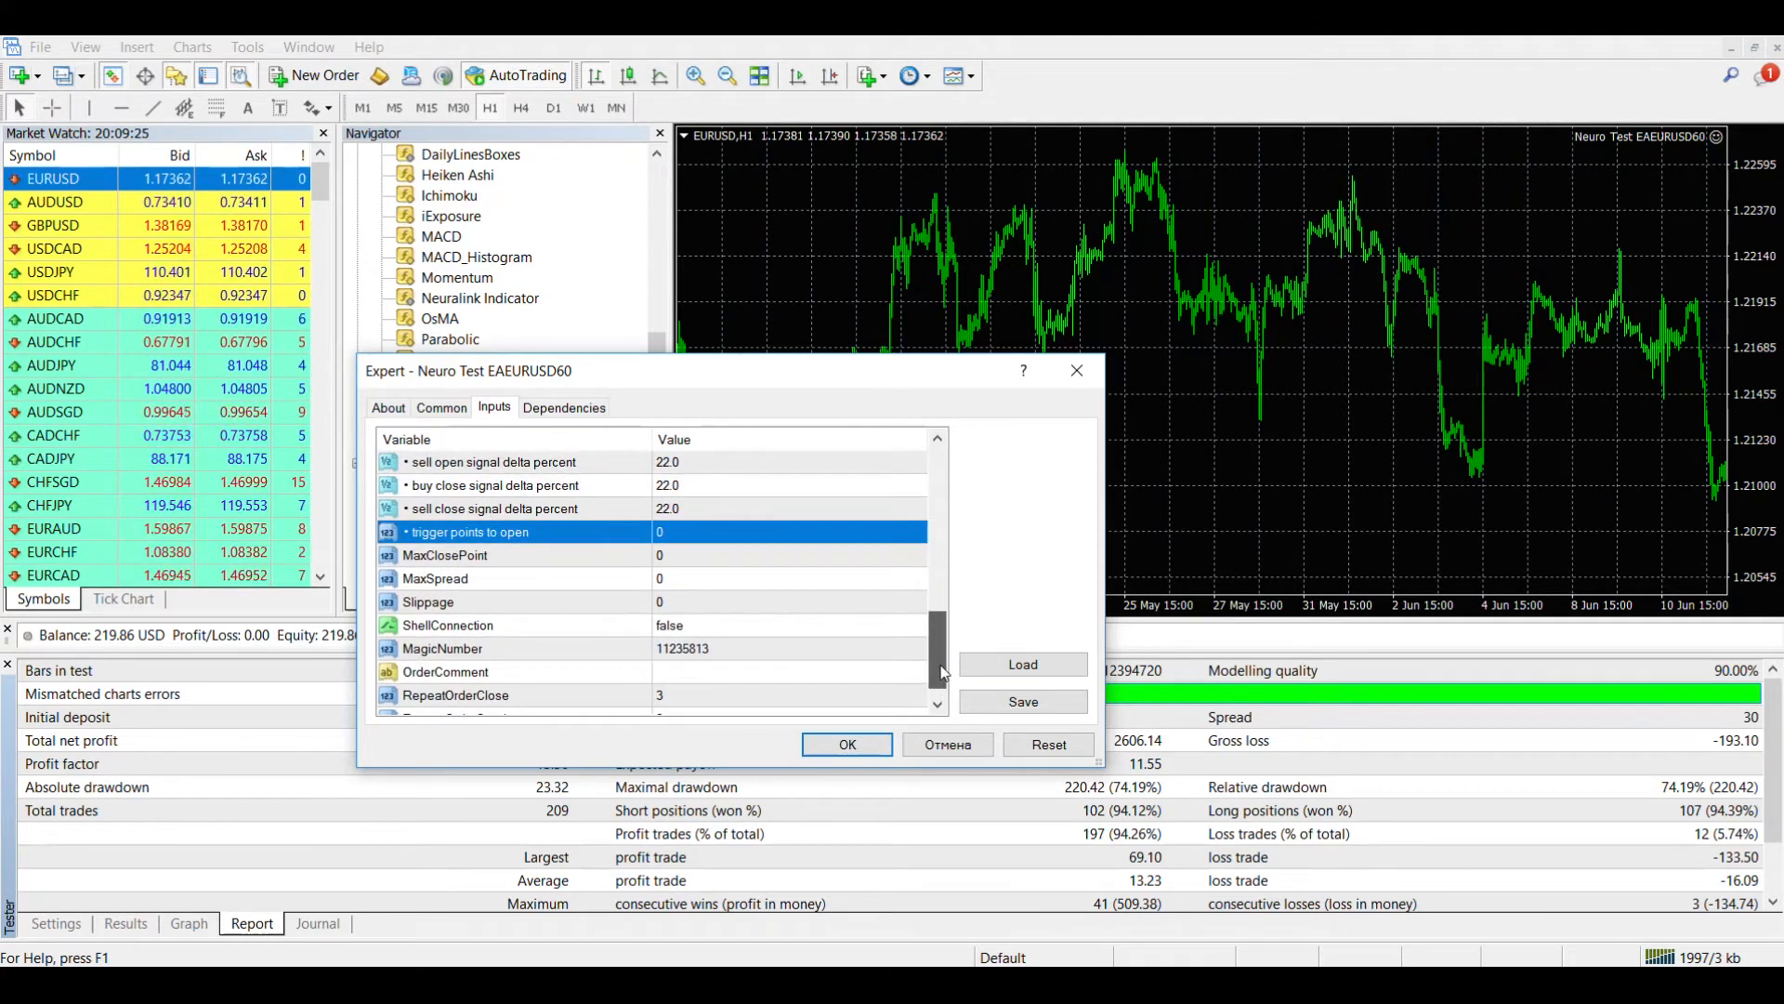
click(848, 743)
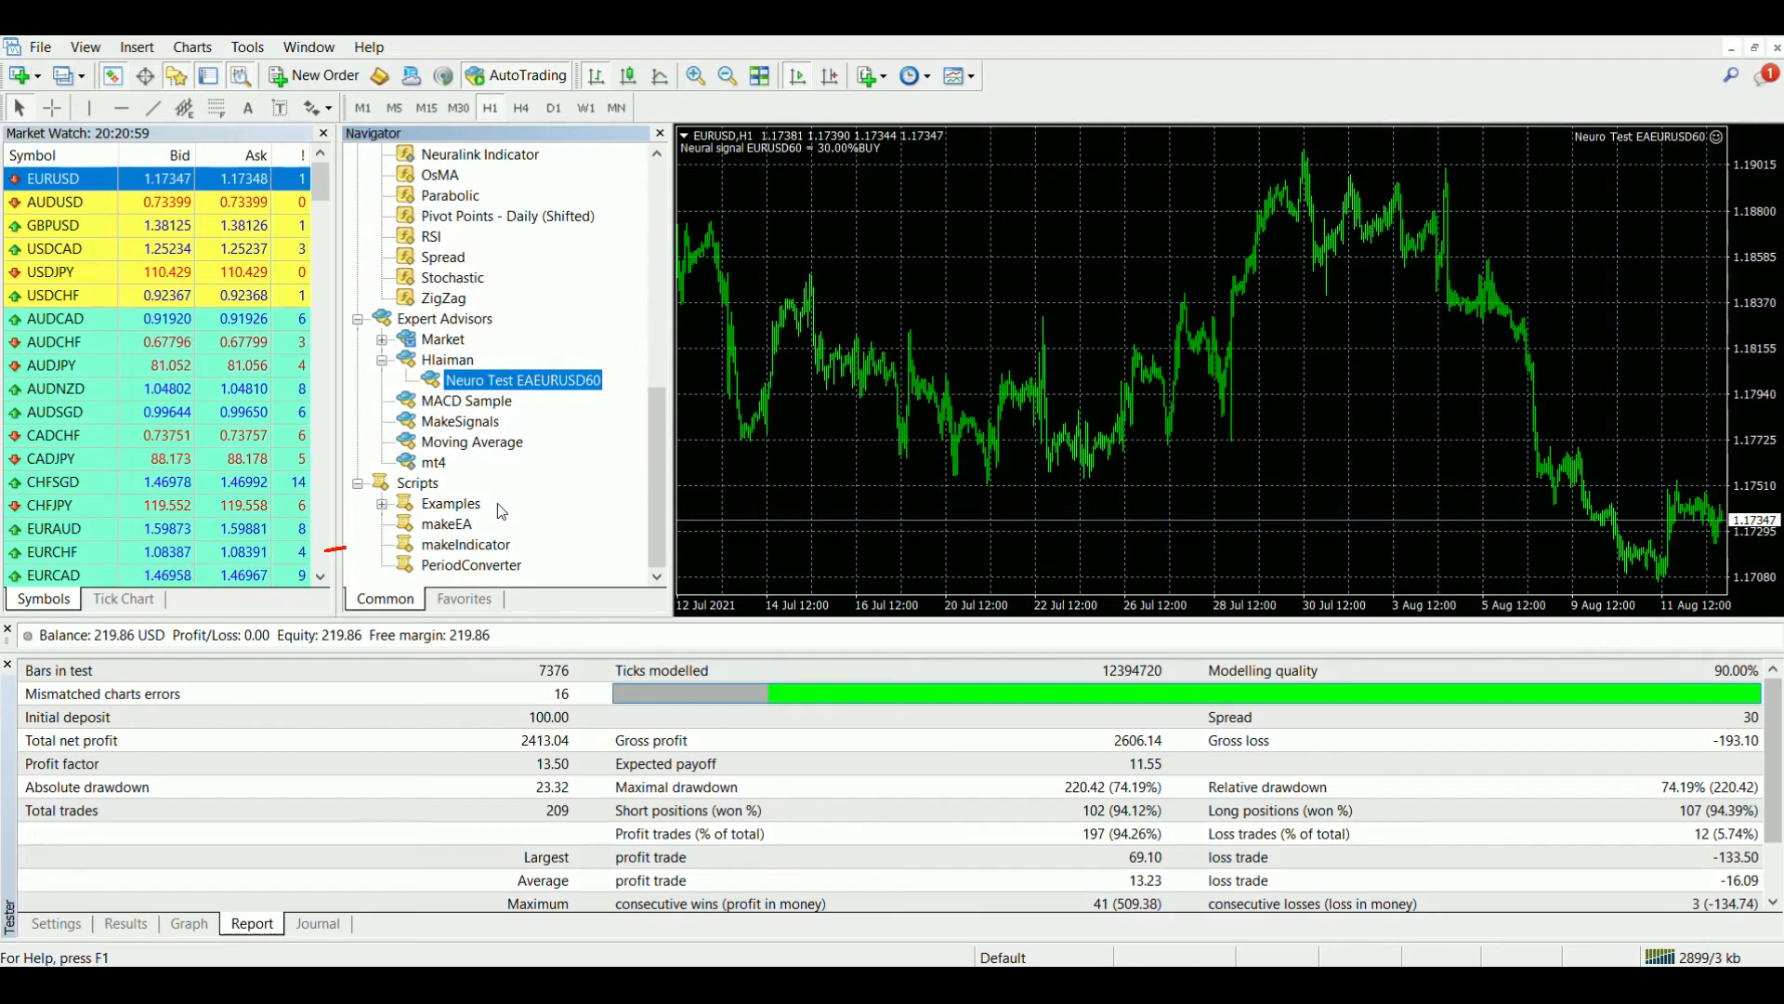
mouse_move(491, 556)
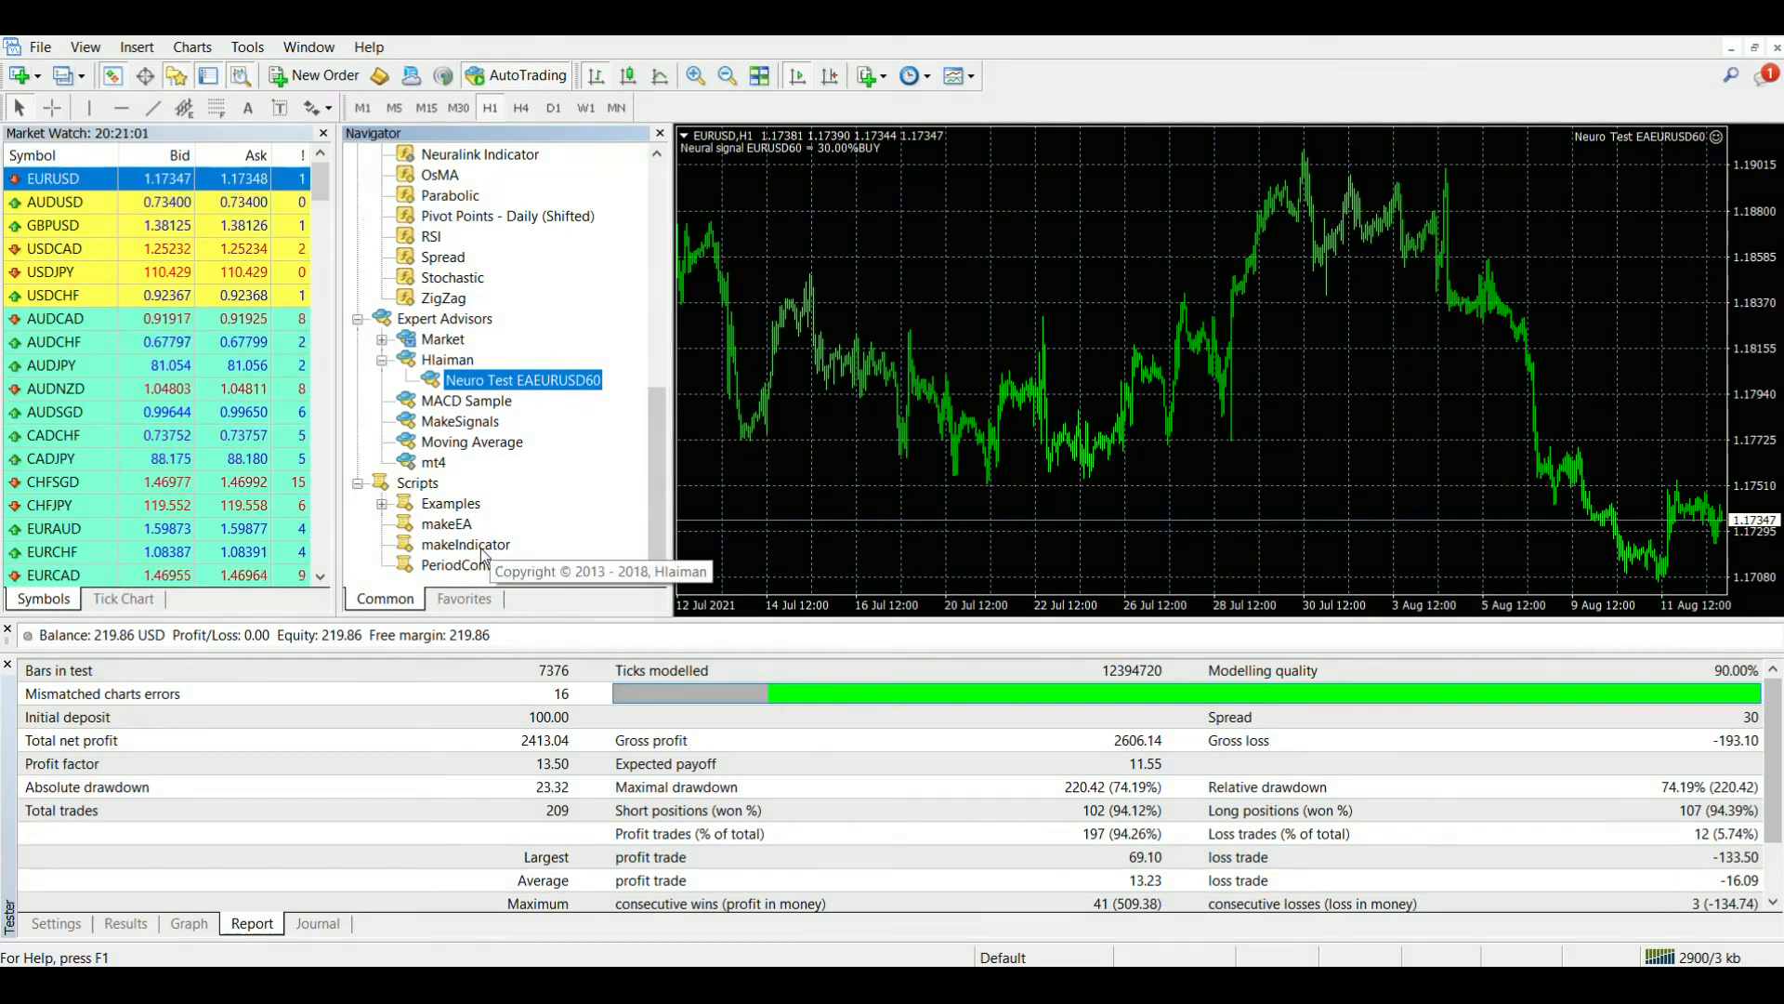
Run the makeIndicator script to bring up the Make Machine Learning project settings for in_EURUSD
double_click(465, 544)
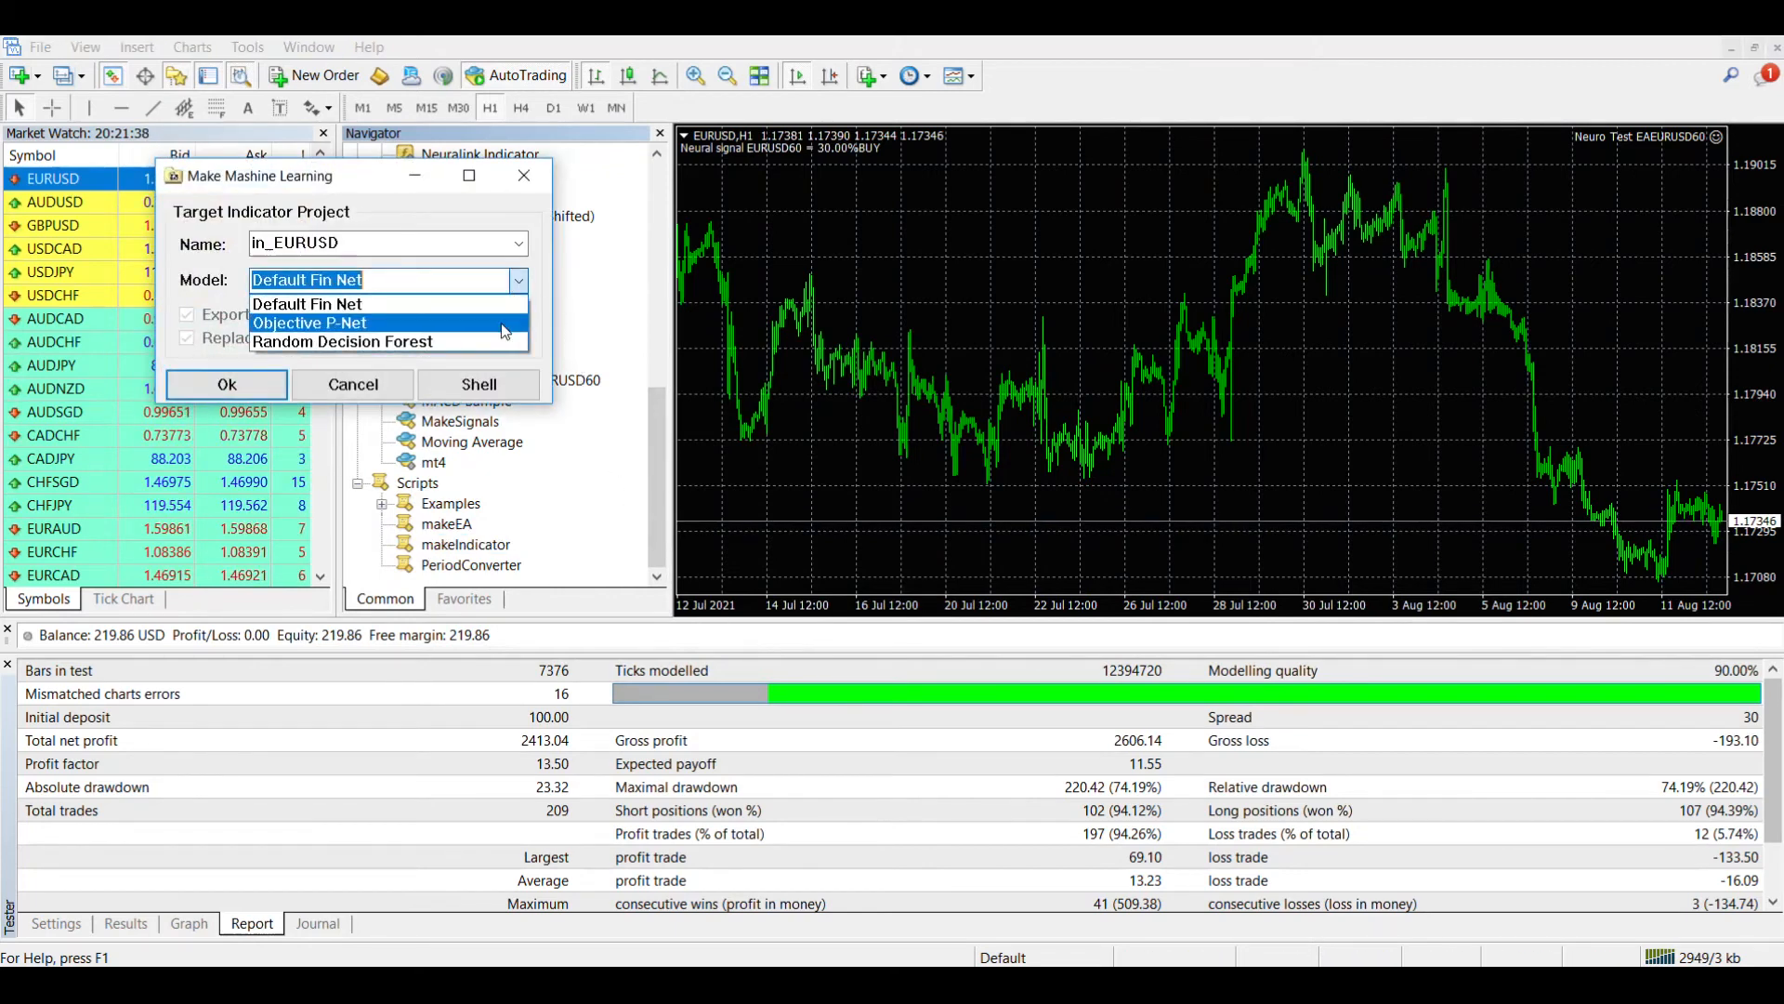
Choose Random Decision Forest, name the project 'Test Neuro Indicator' and start generating it
click(342, 342)
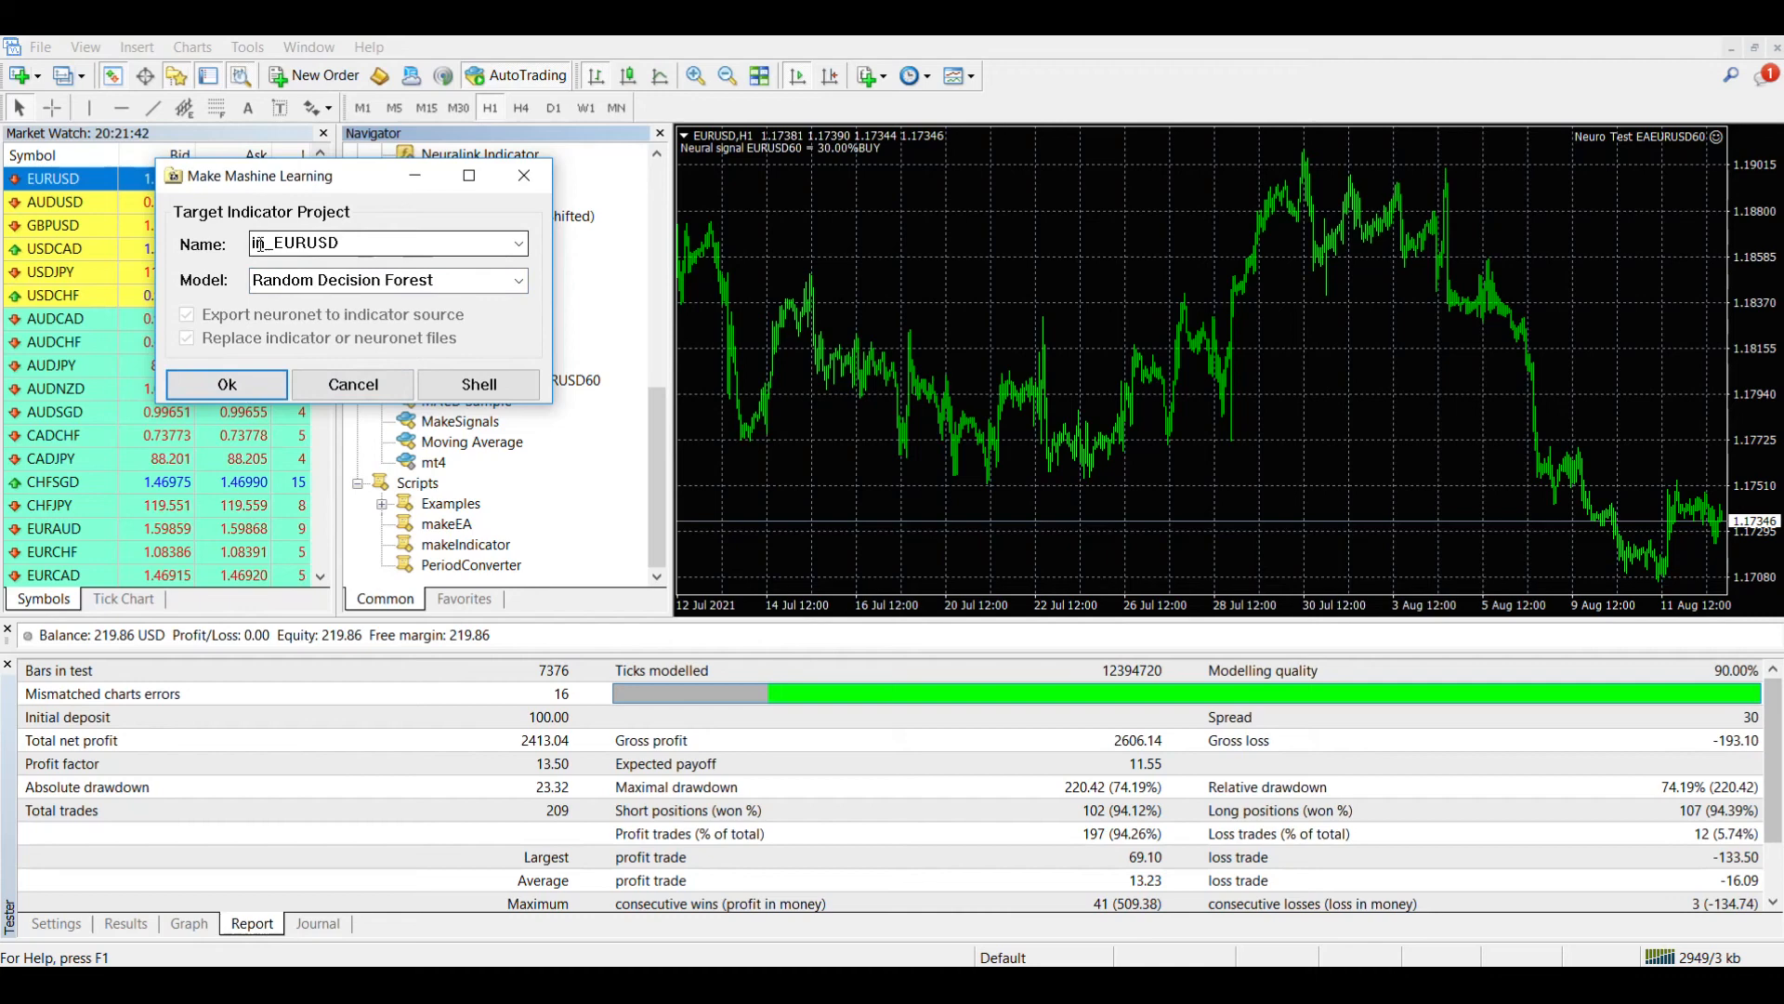
text(Te)
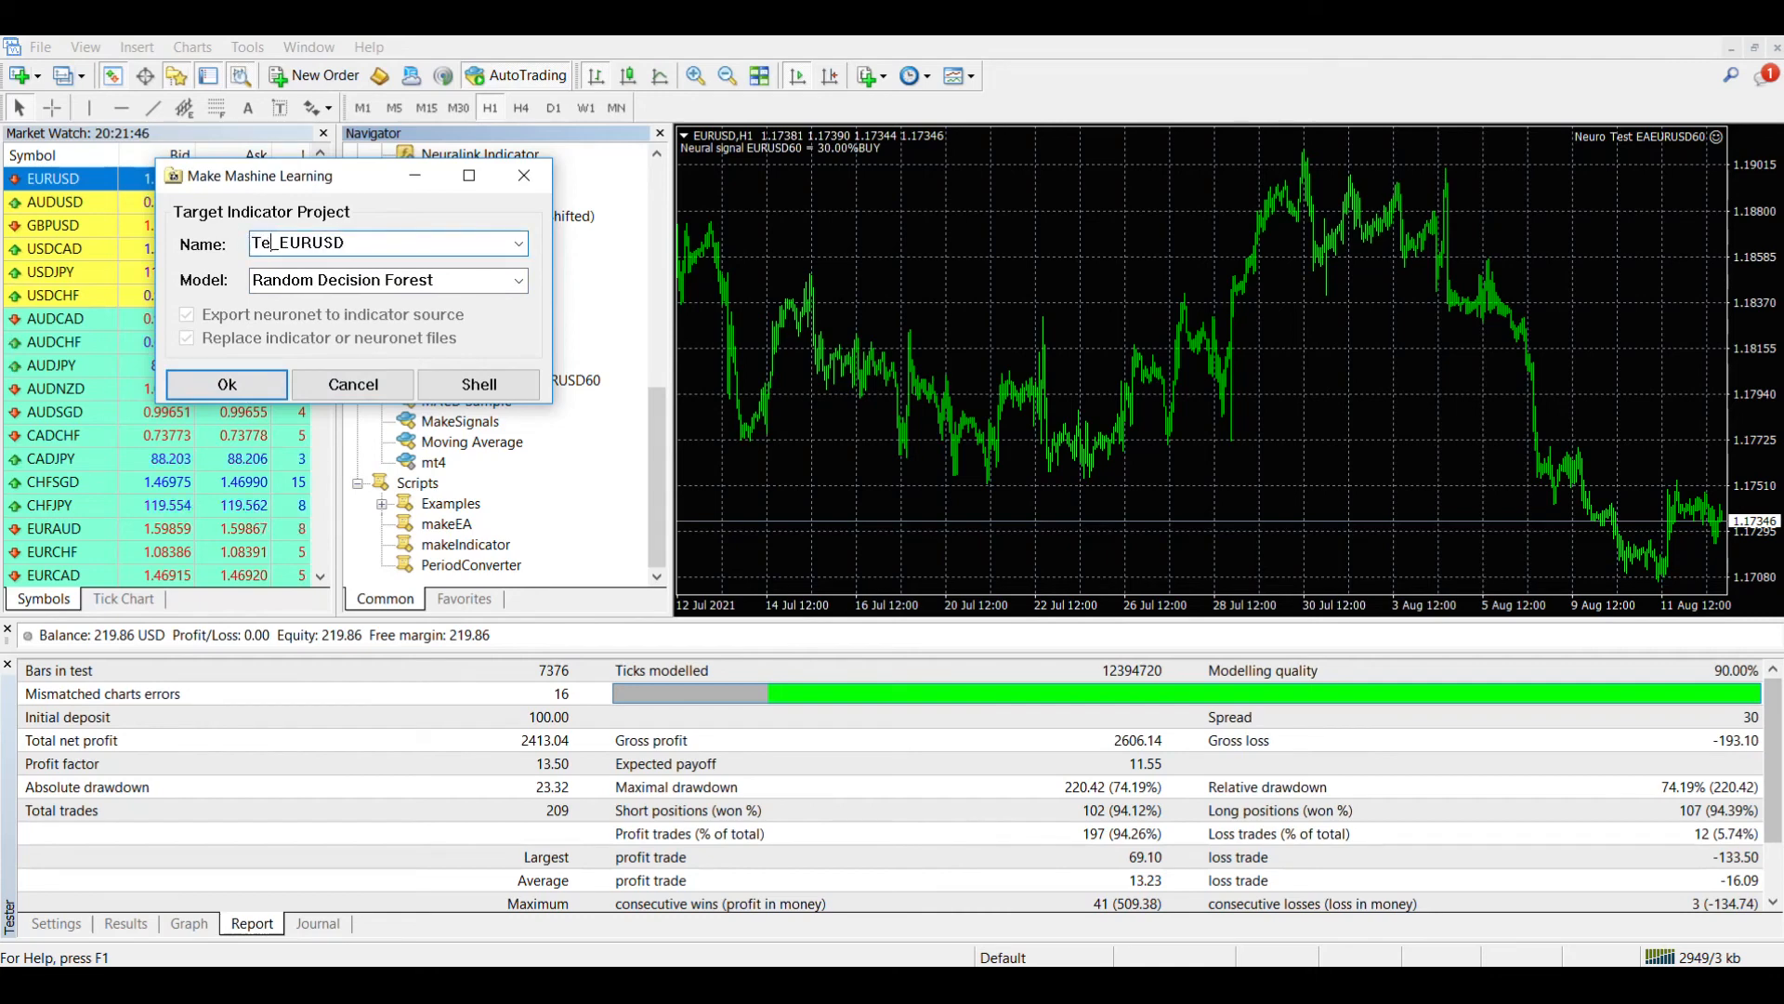
text(Test Neuro In)
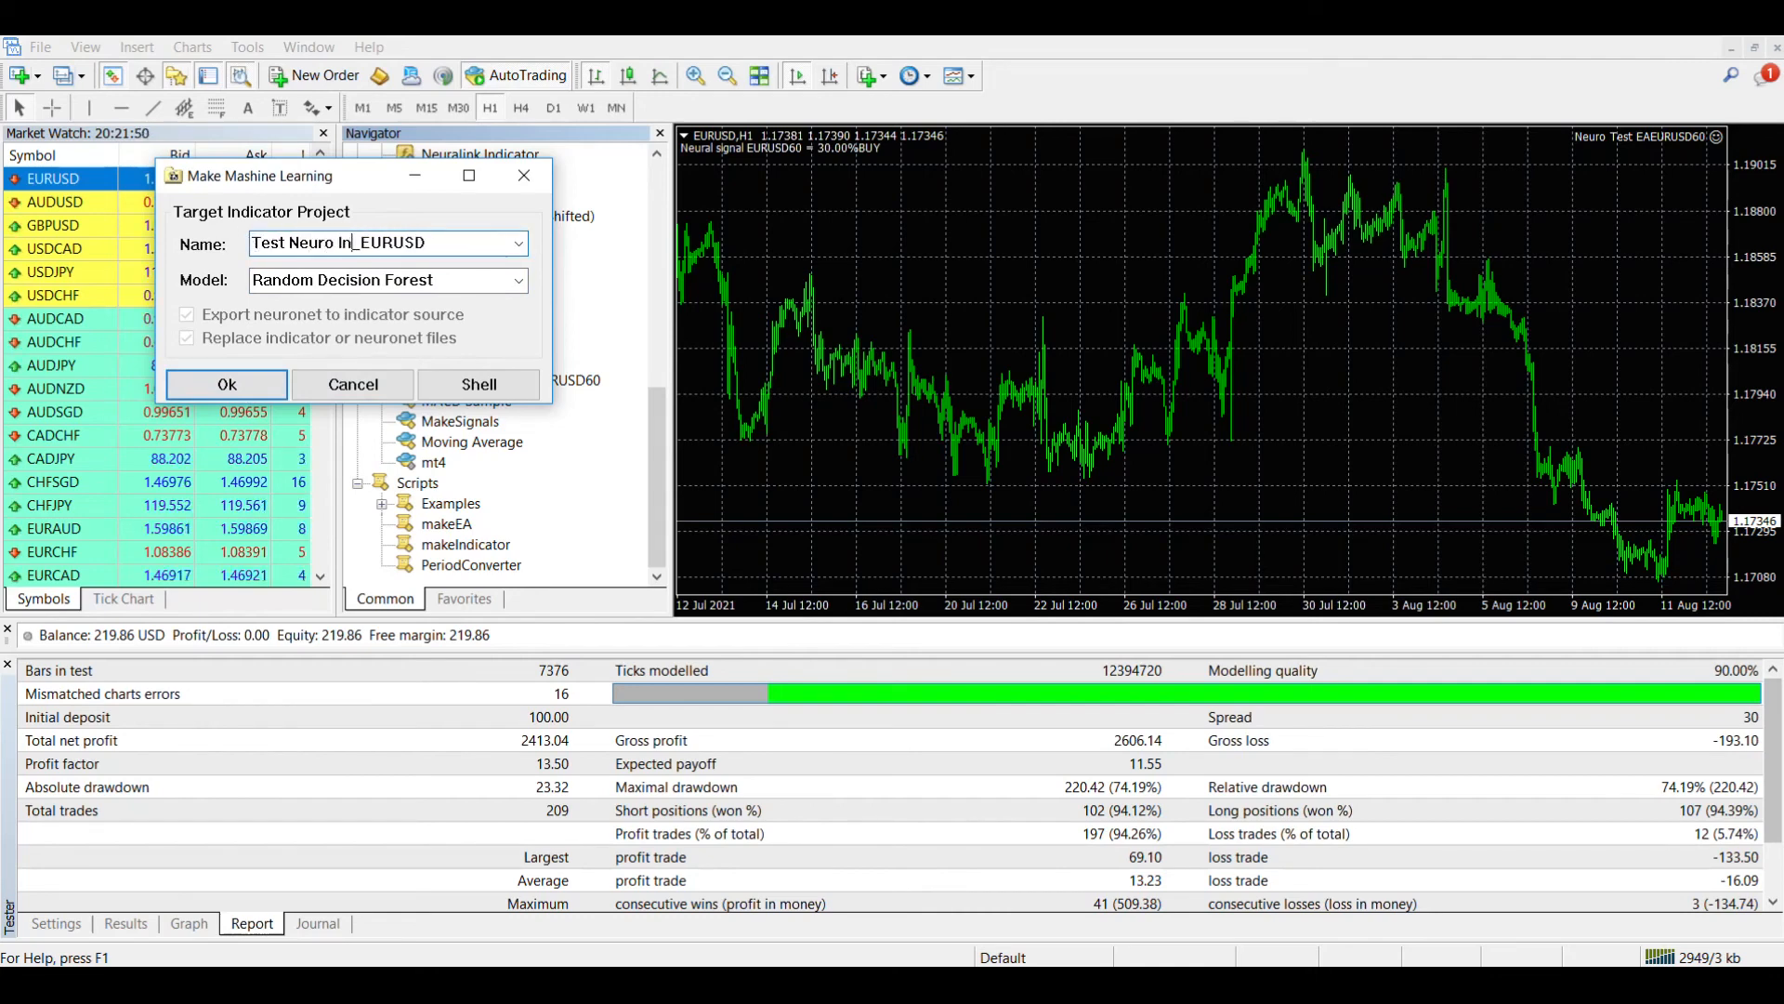
text(dicator)
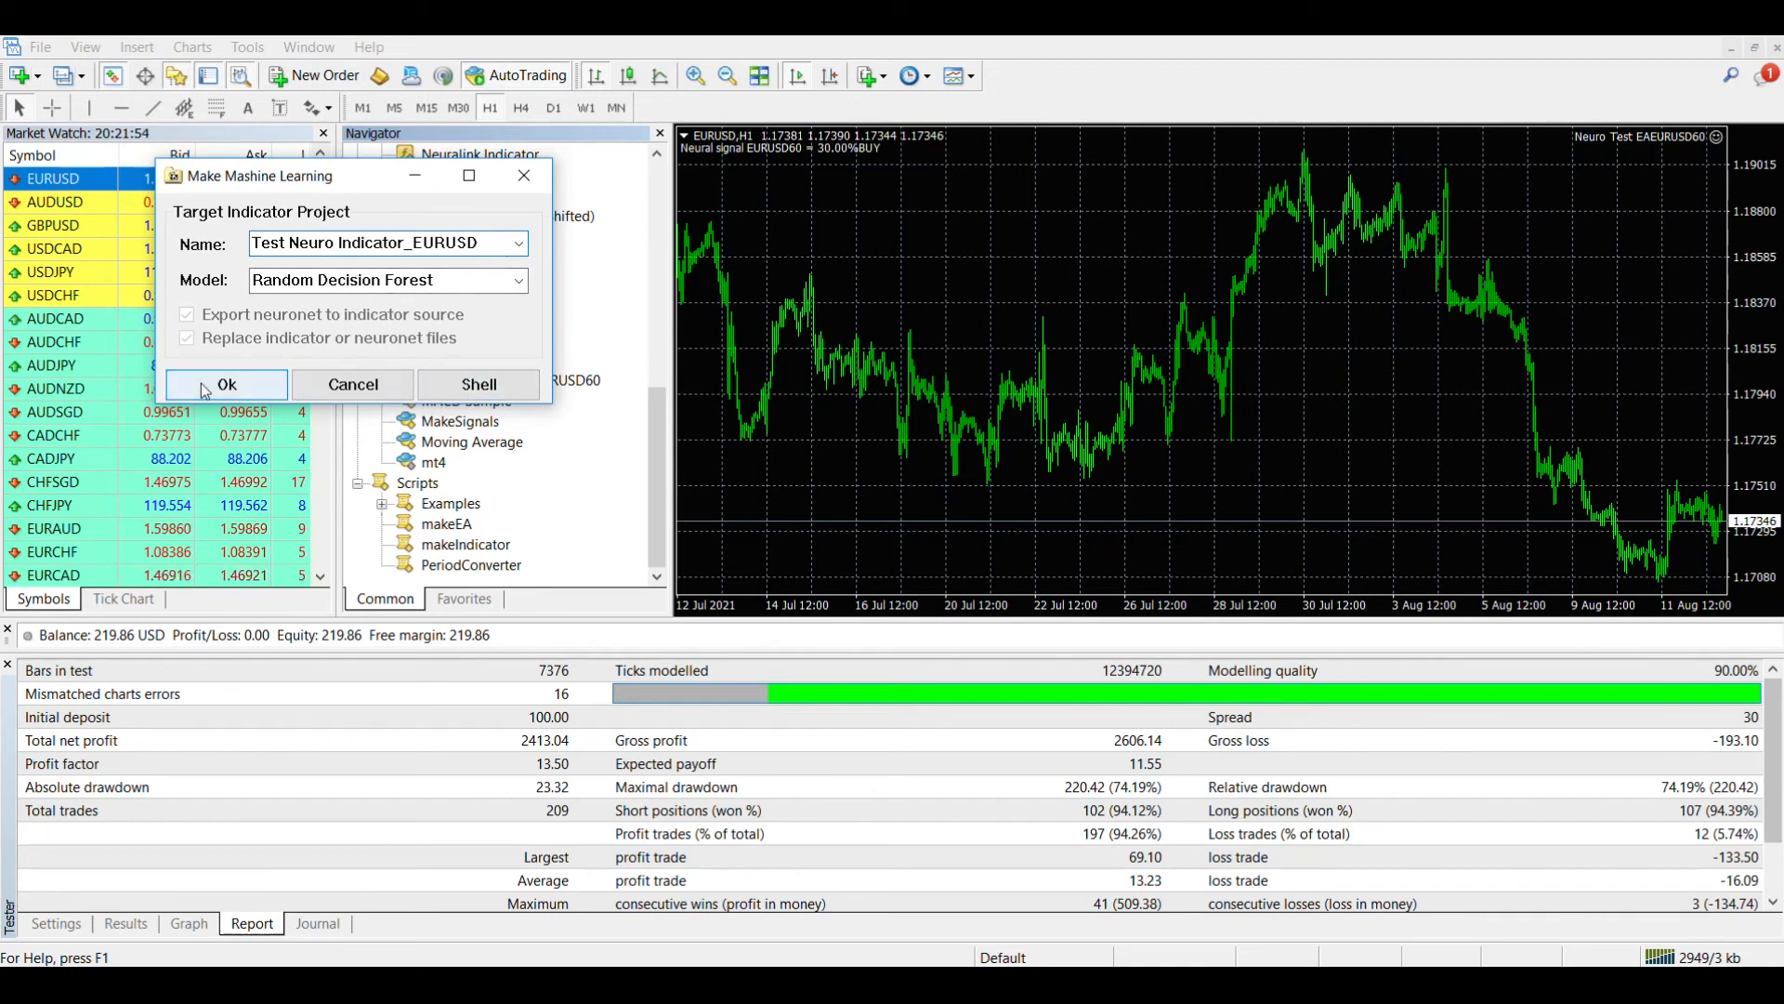
click(225, 382)
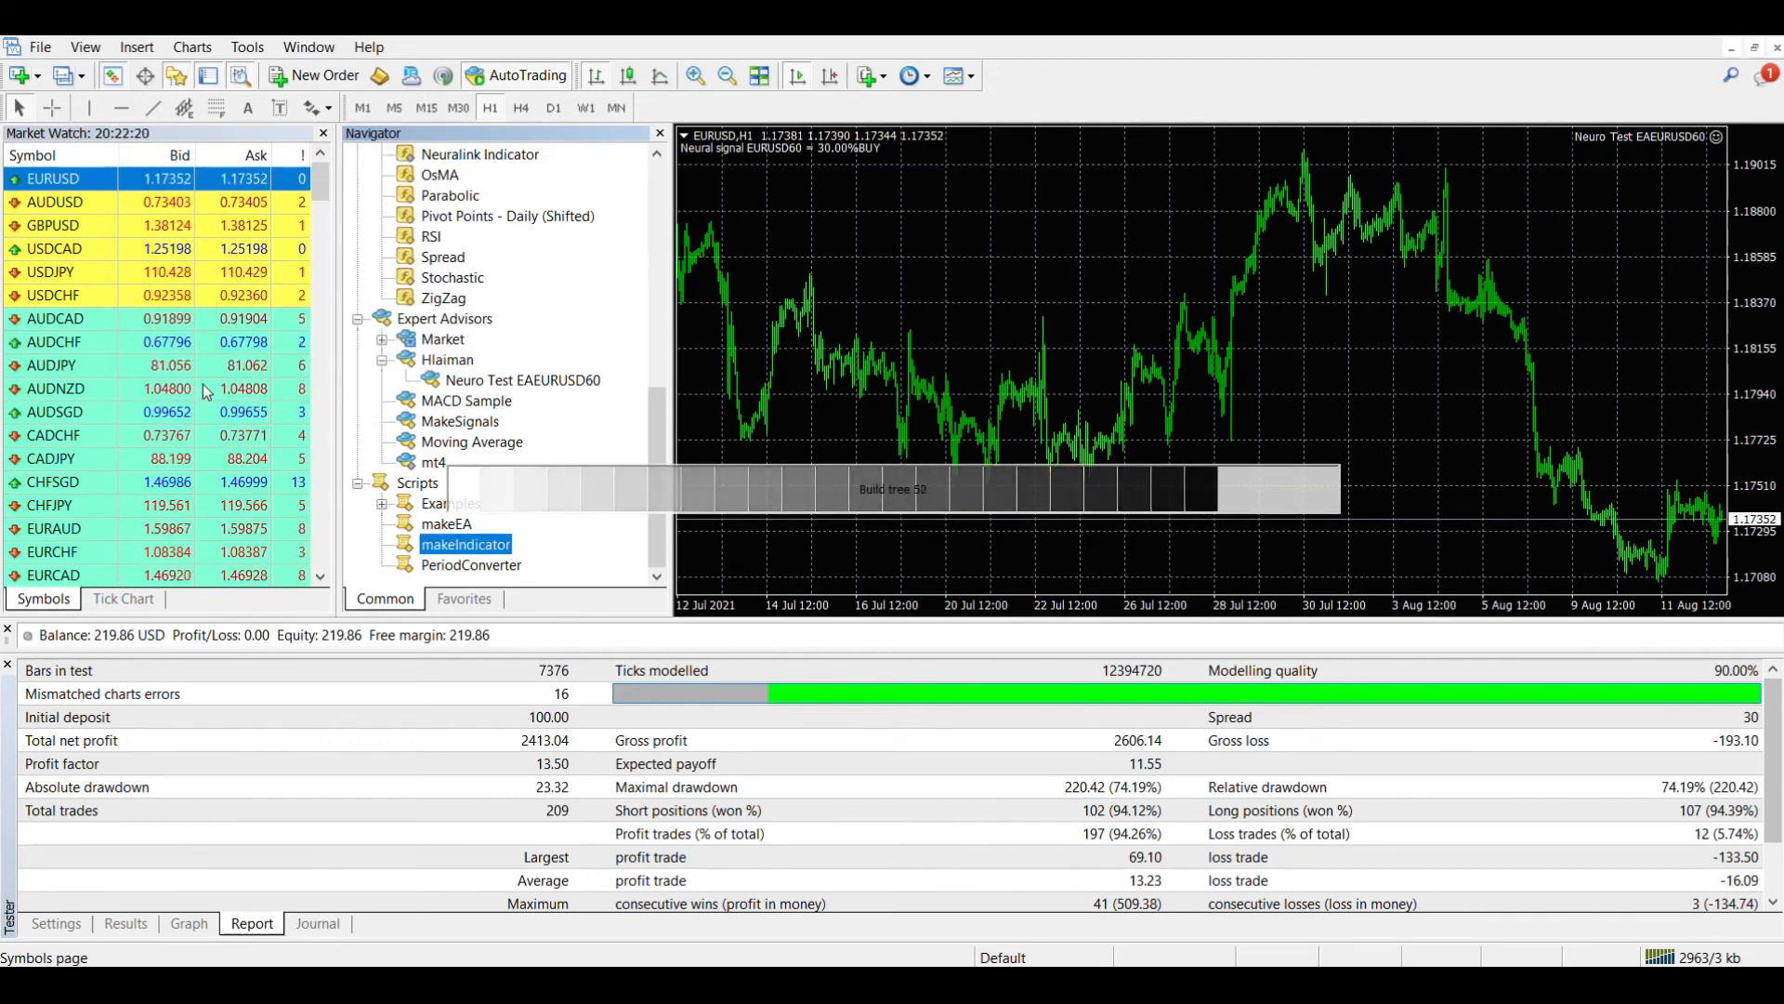
Refresh the Navigator and expand the Hlaiman indicators to reveal Test Neuro Indicator_EURUSD
right_click(461, 422)
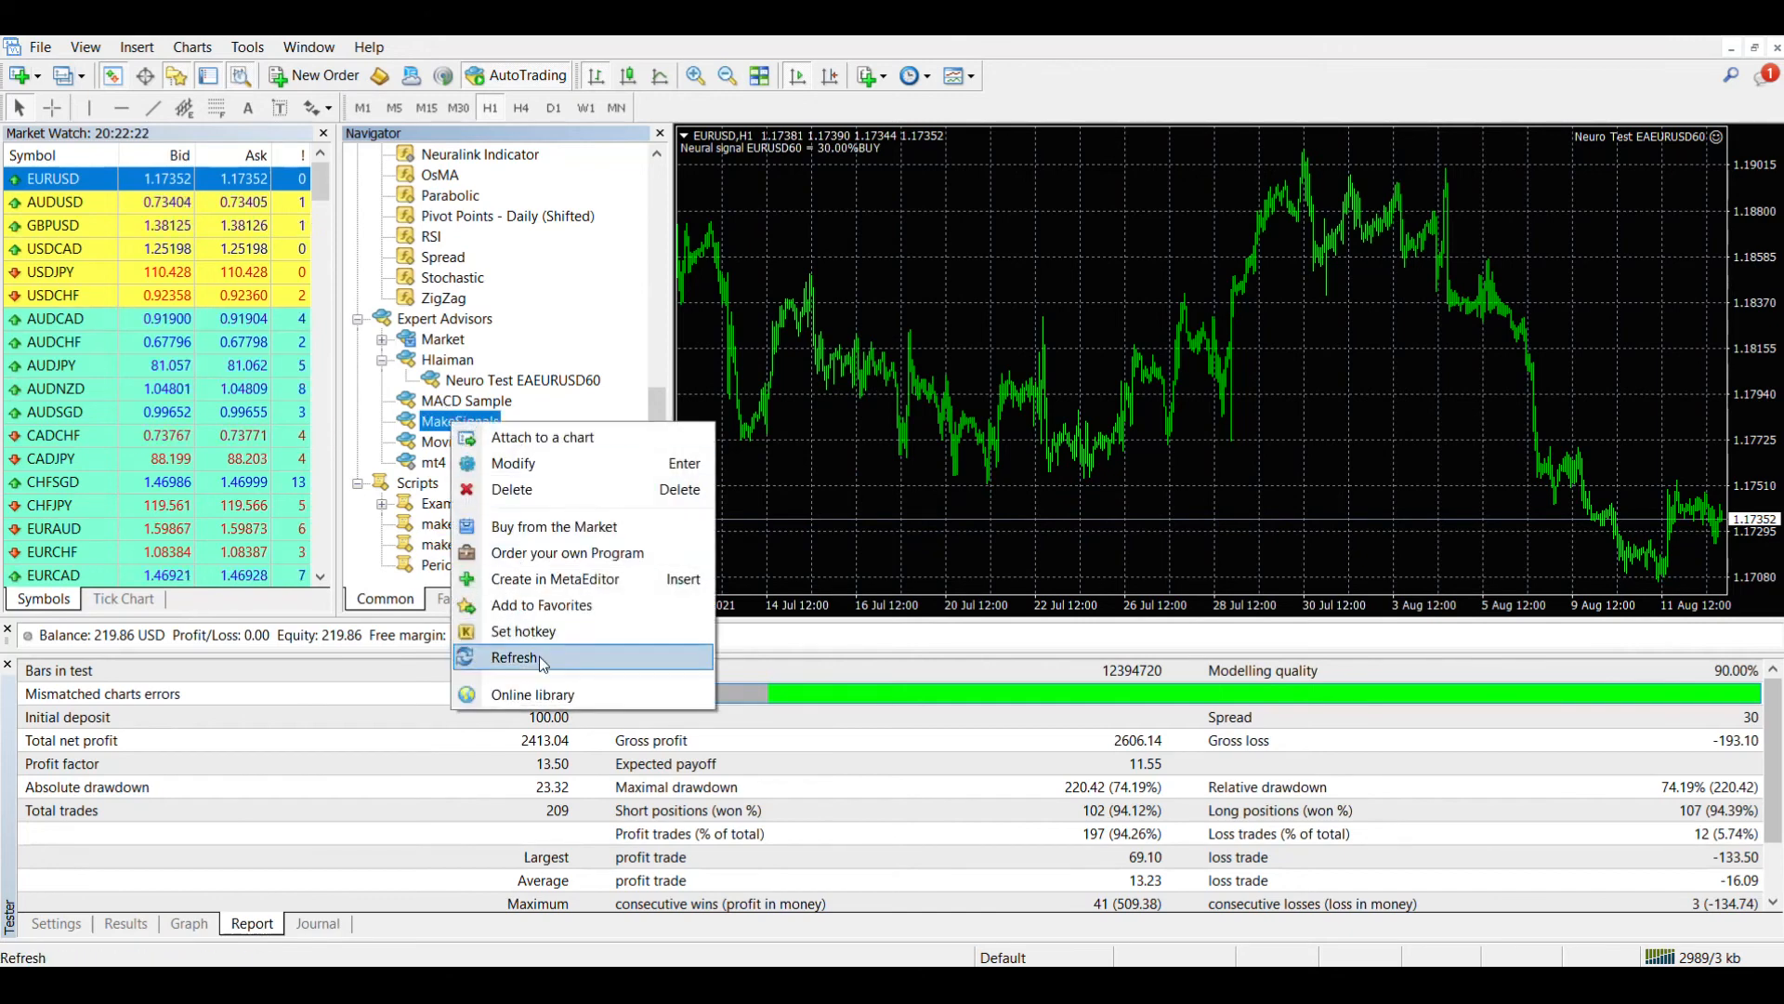
click(514, 656)
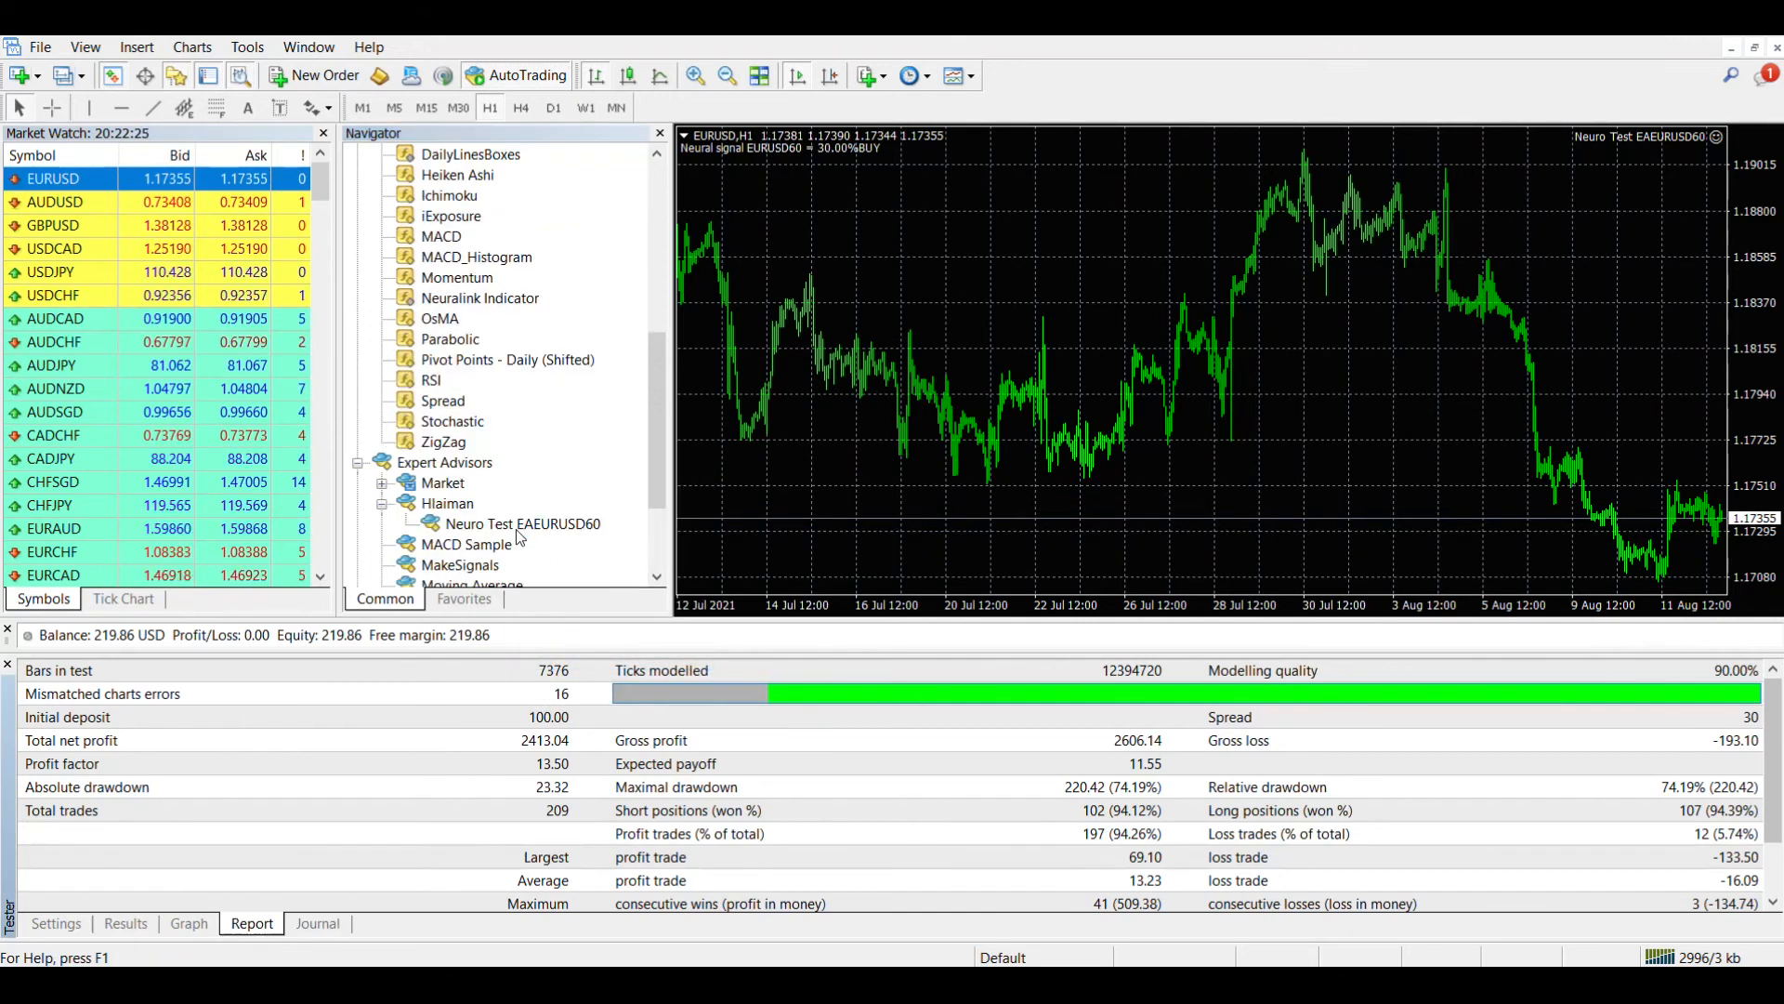
scroll(down, 3)
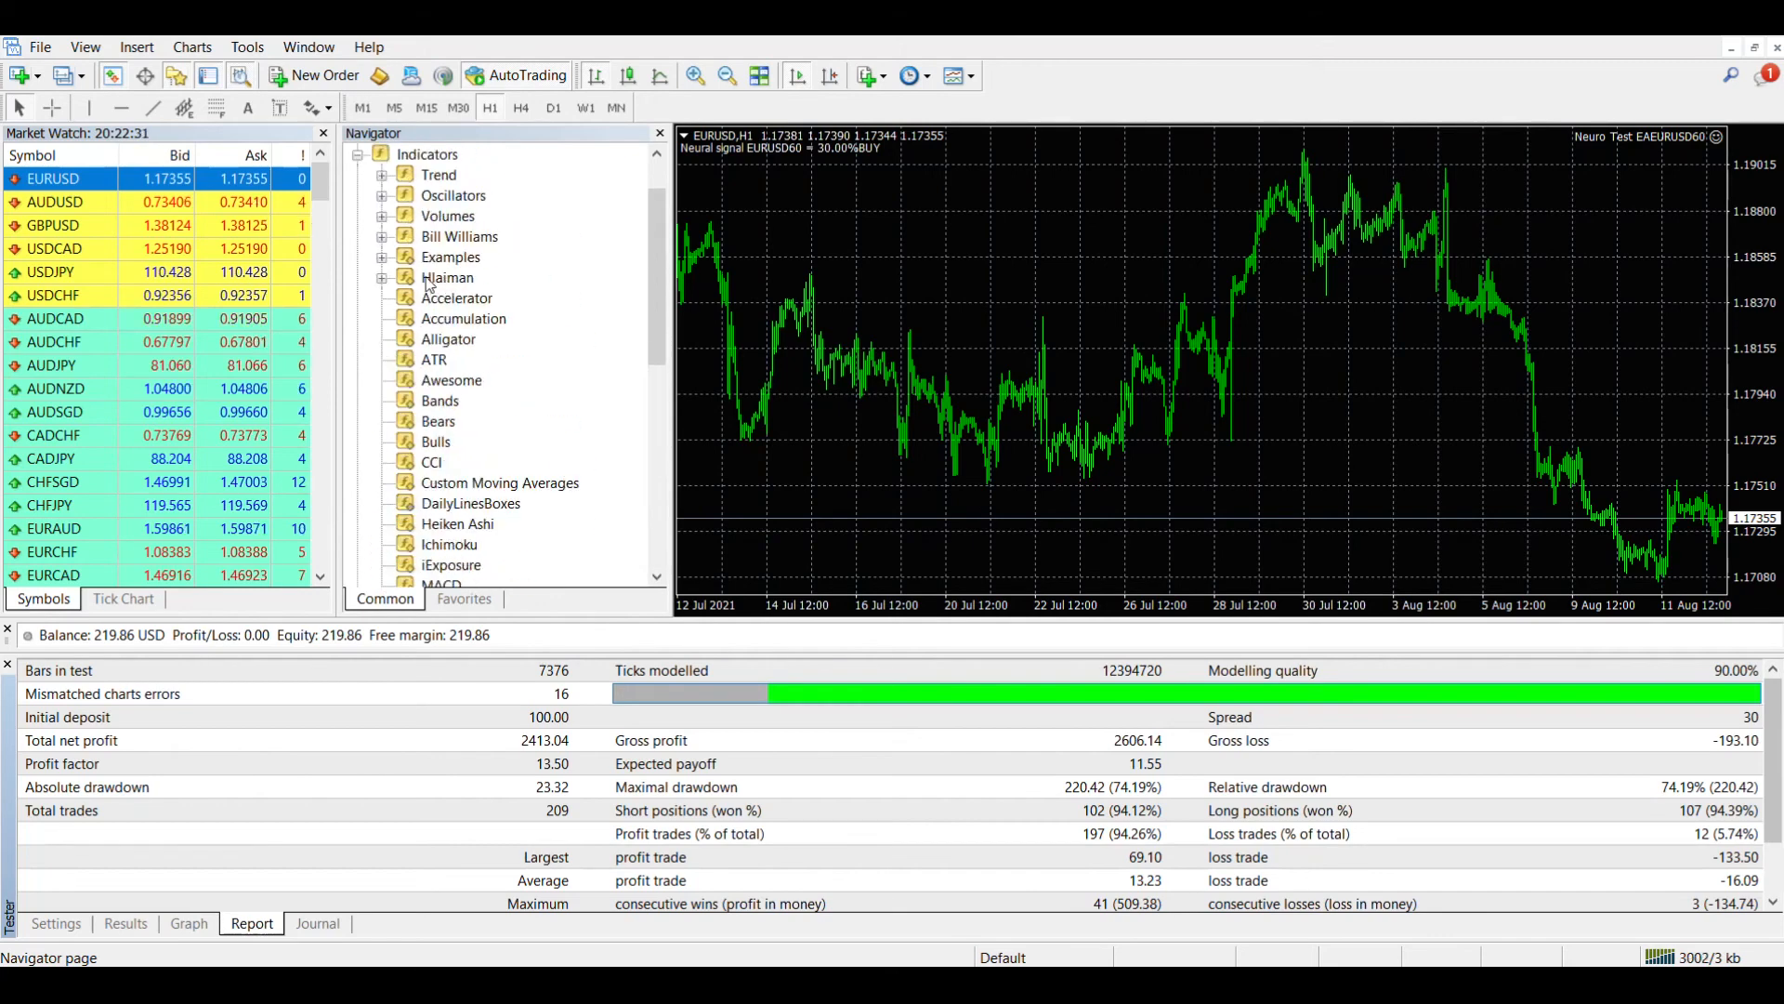
click(392, 277)
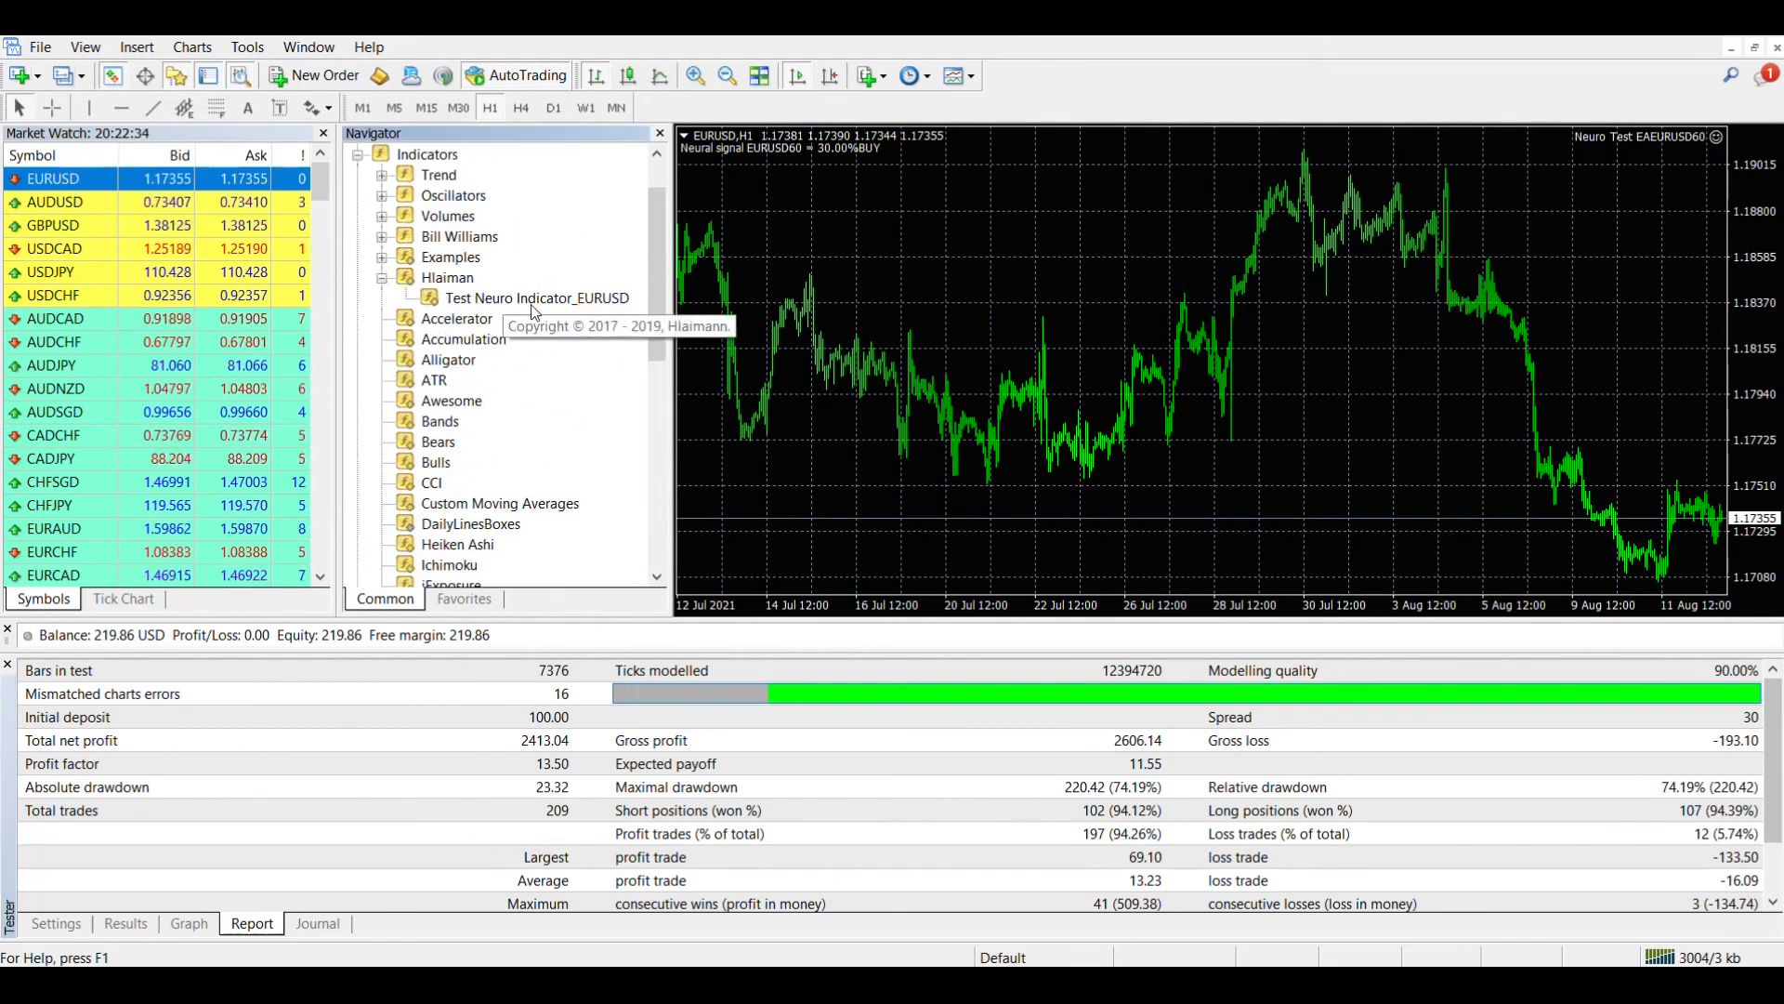
Attach Test Neuro Indicator_EURUSD to the EURUSD H1 chart with BUY and SELL thresholds at 10.0
double_click(537, 297)
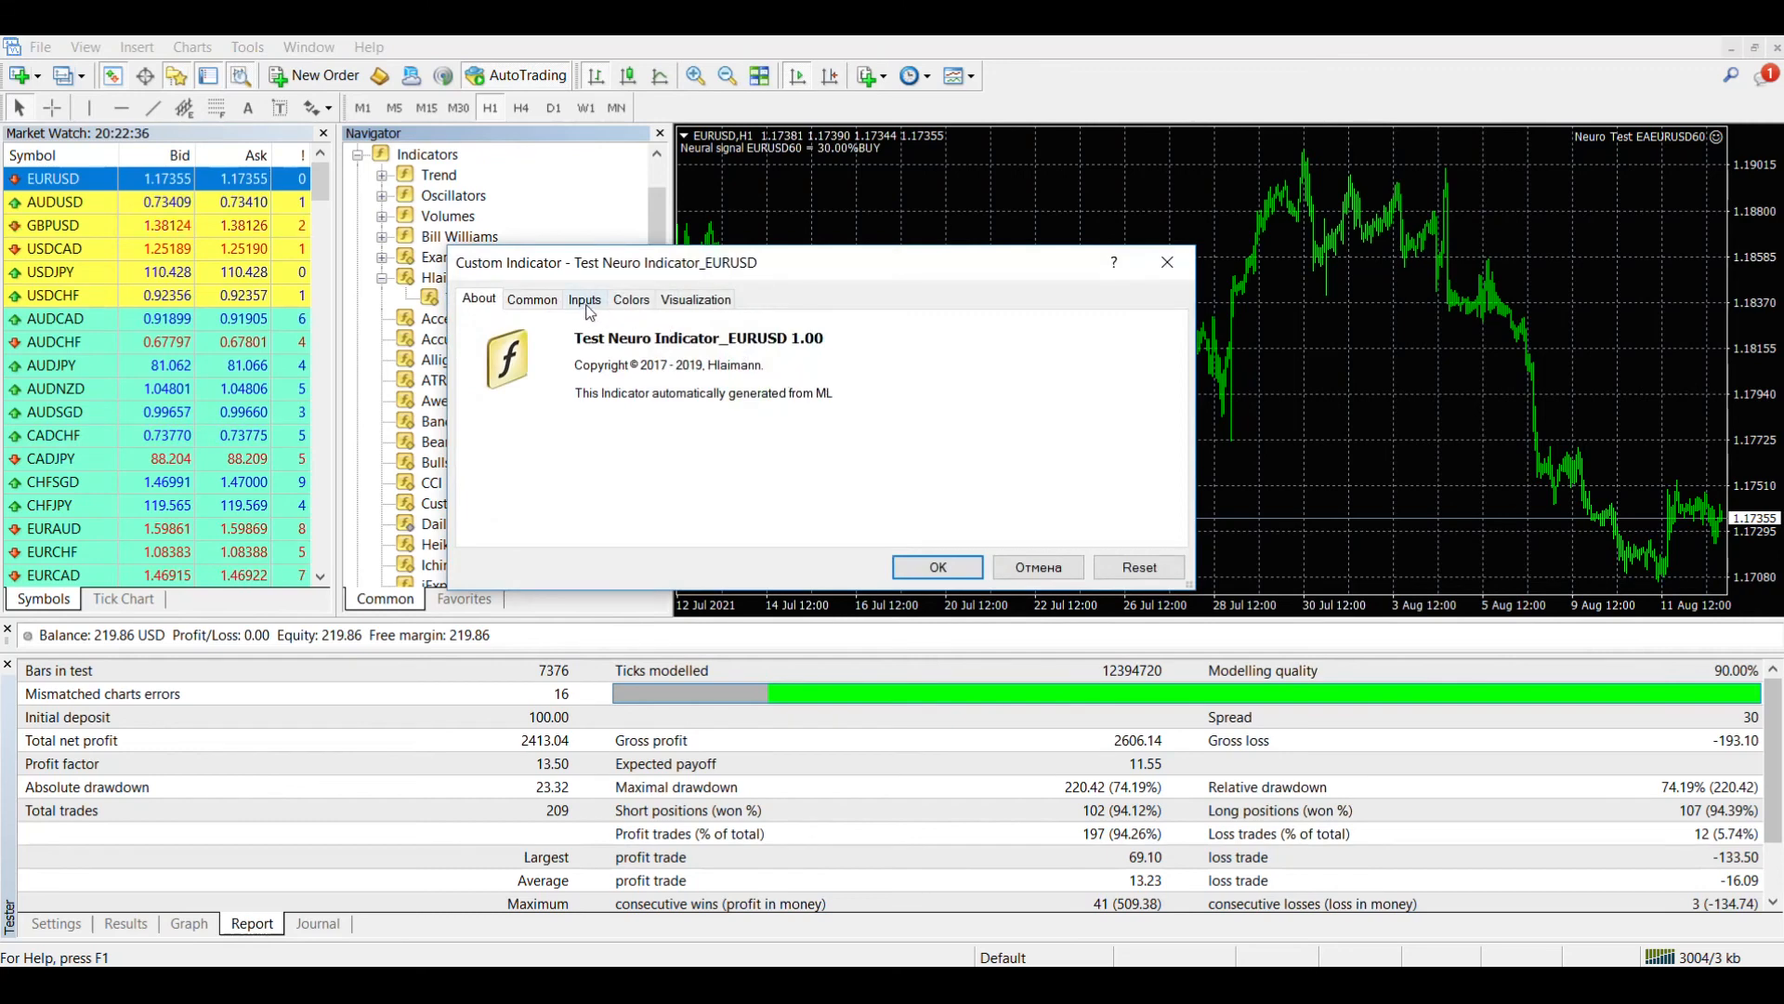
click(584, 297)
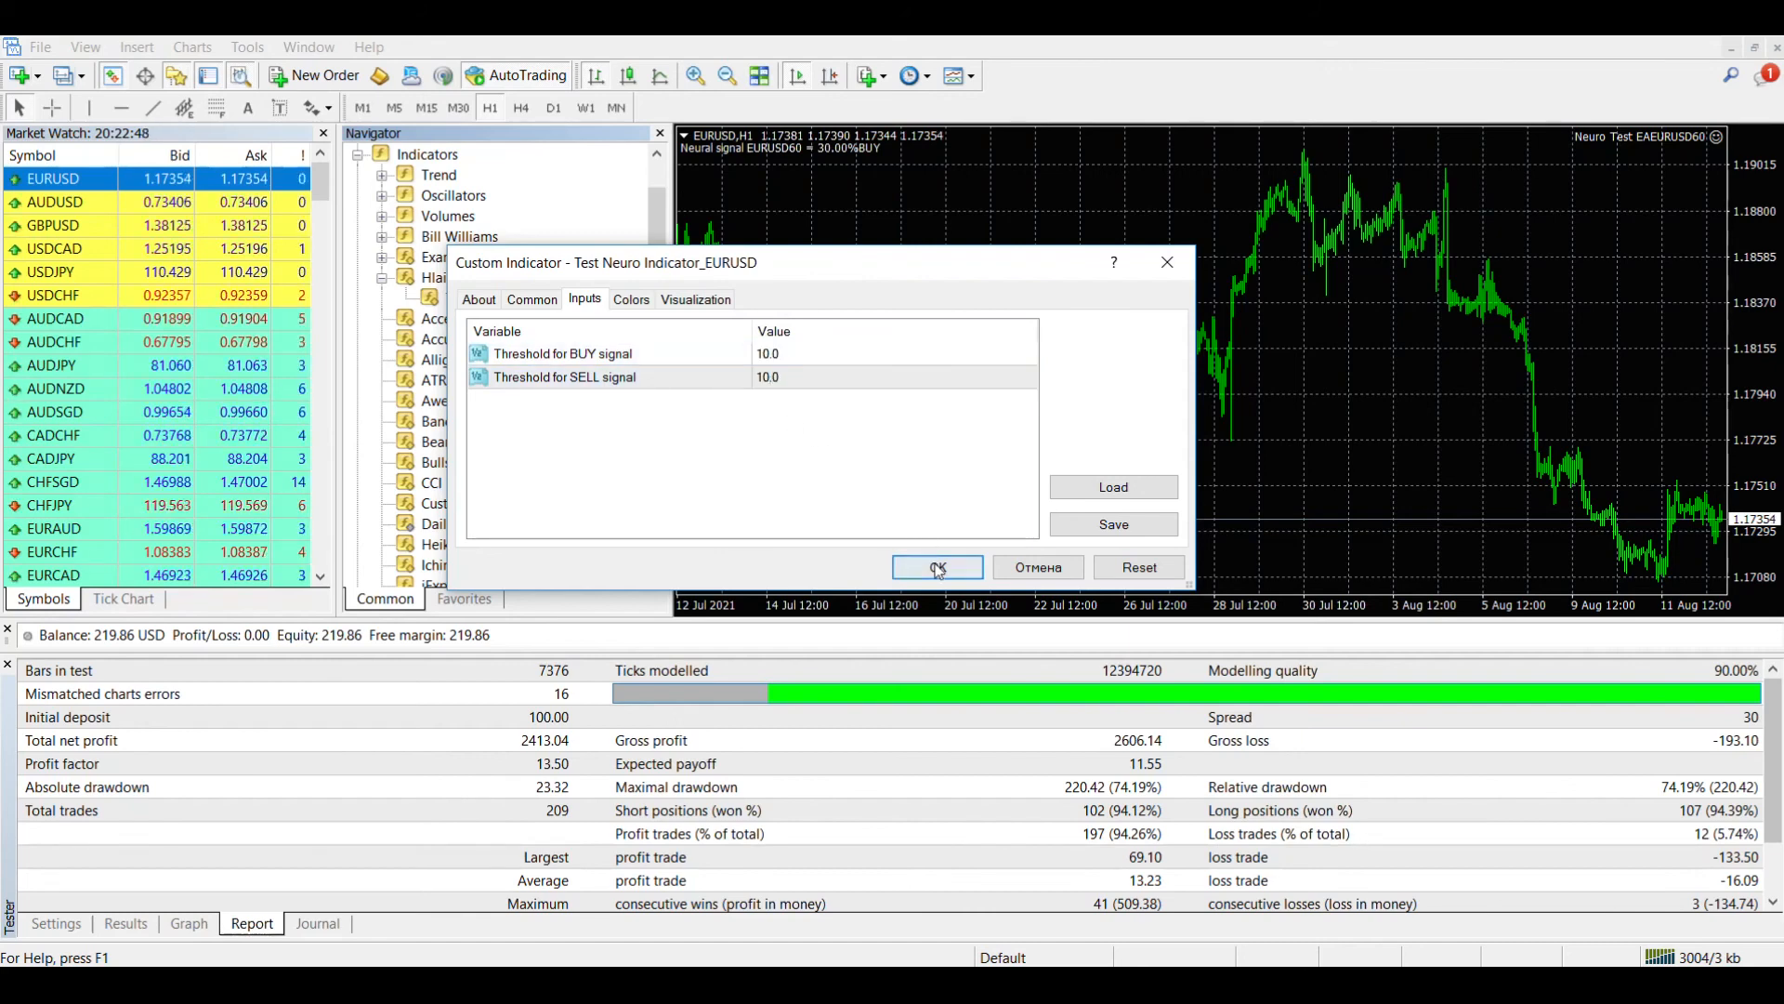
click(934, 566)
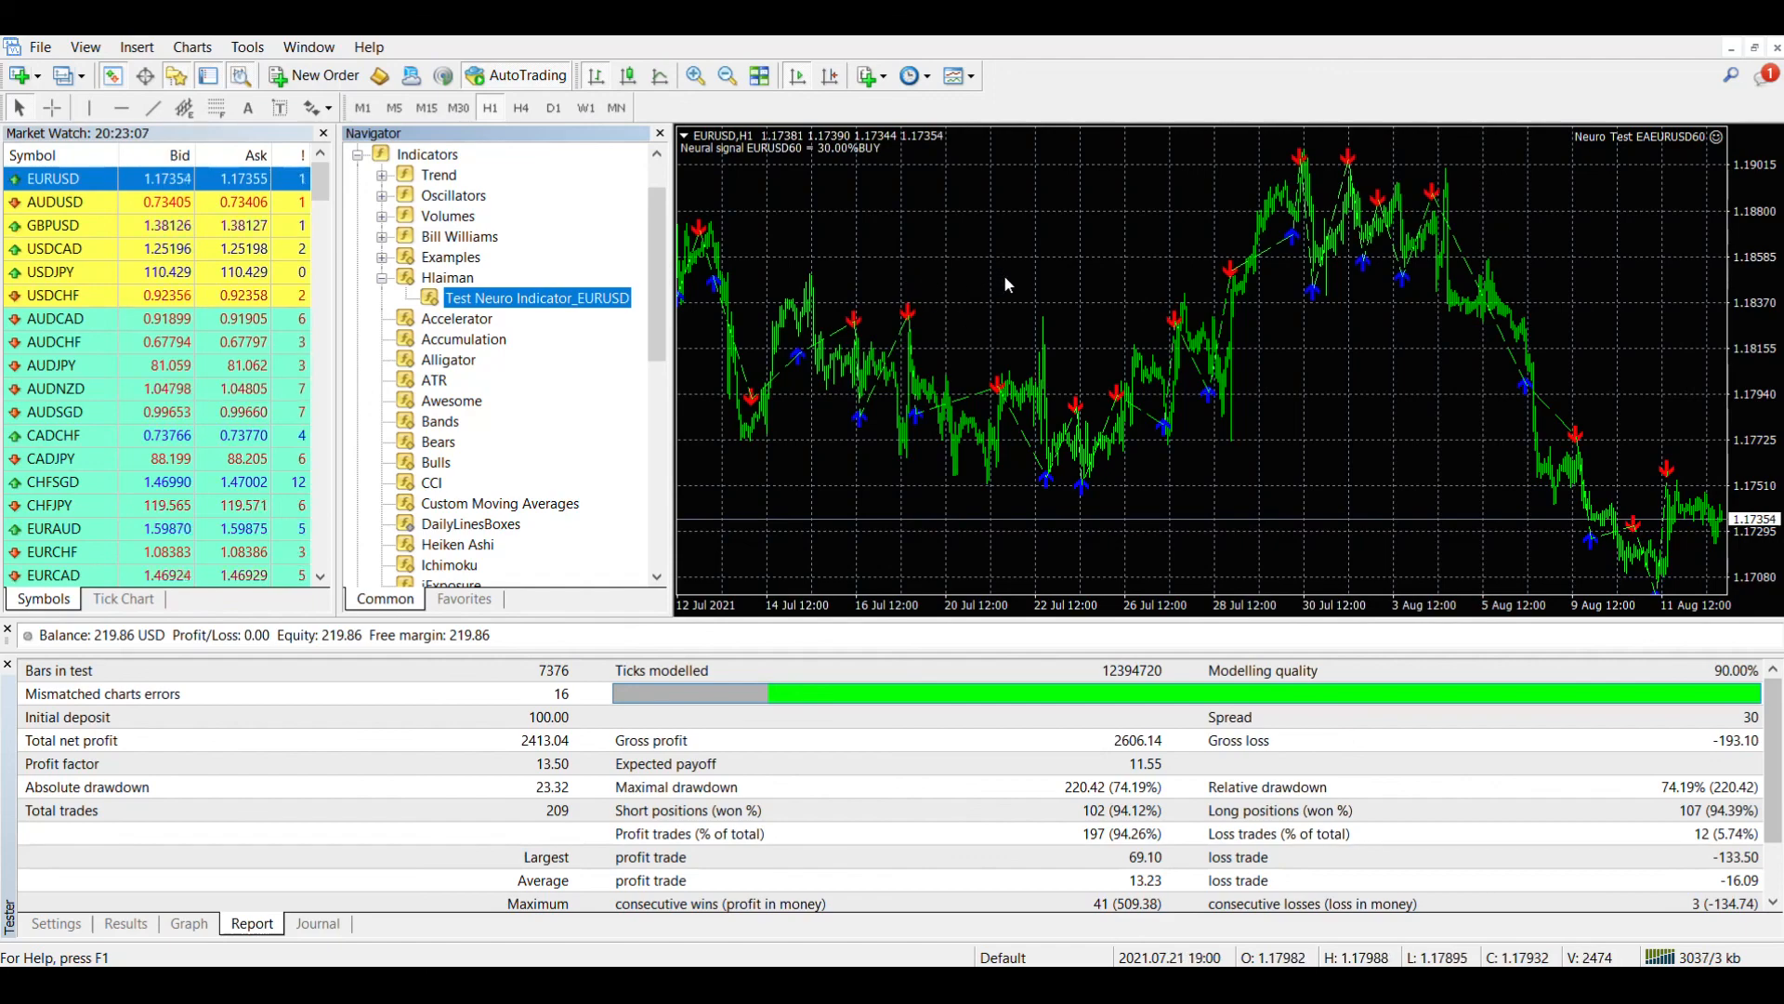
mouse_move(1197, 500)
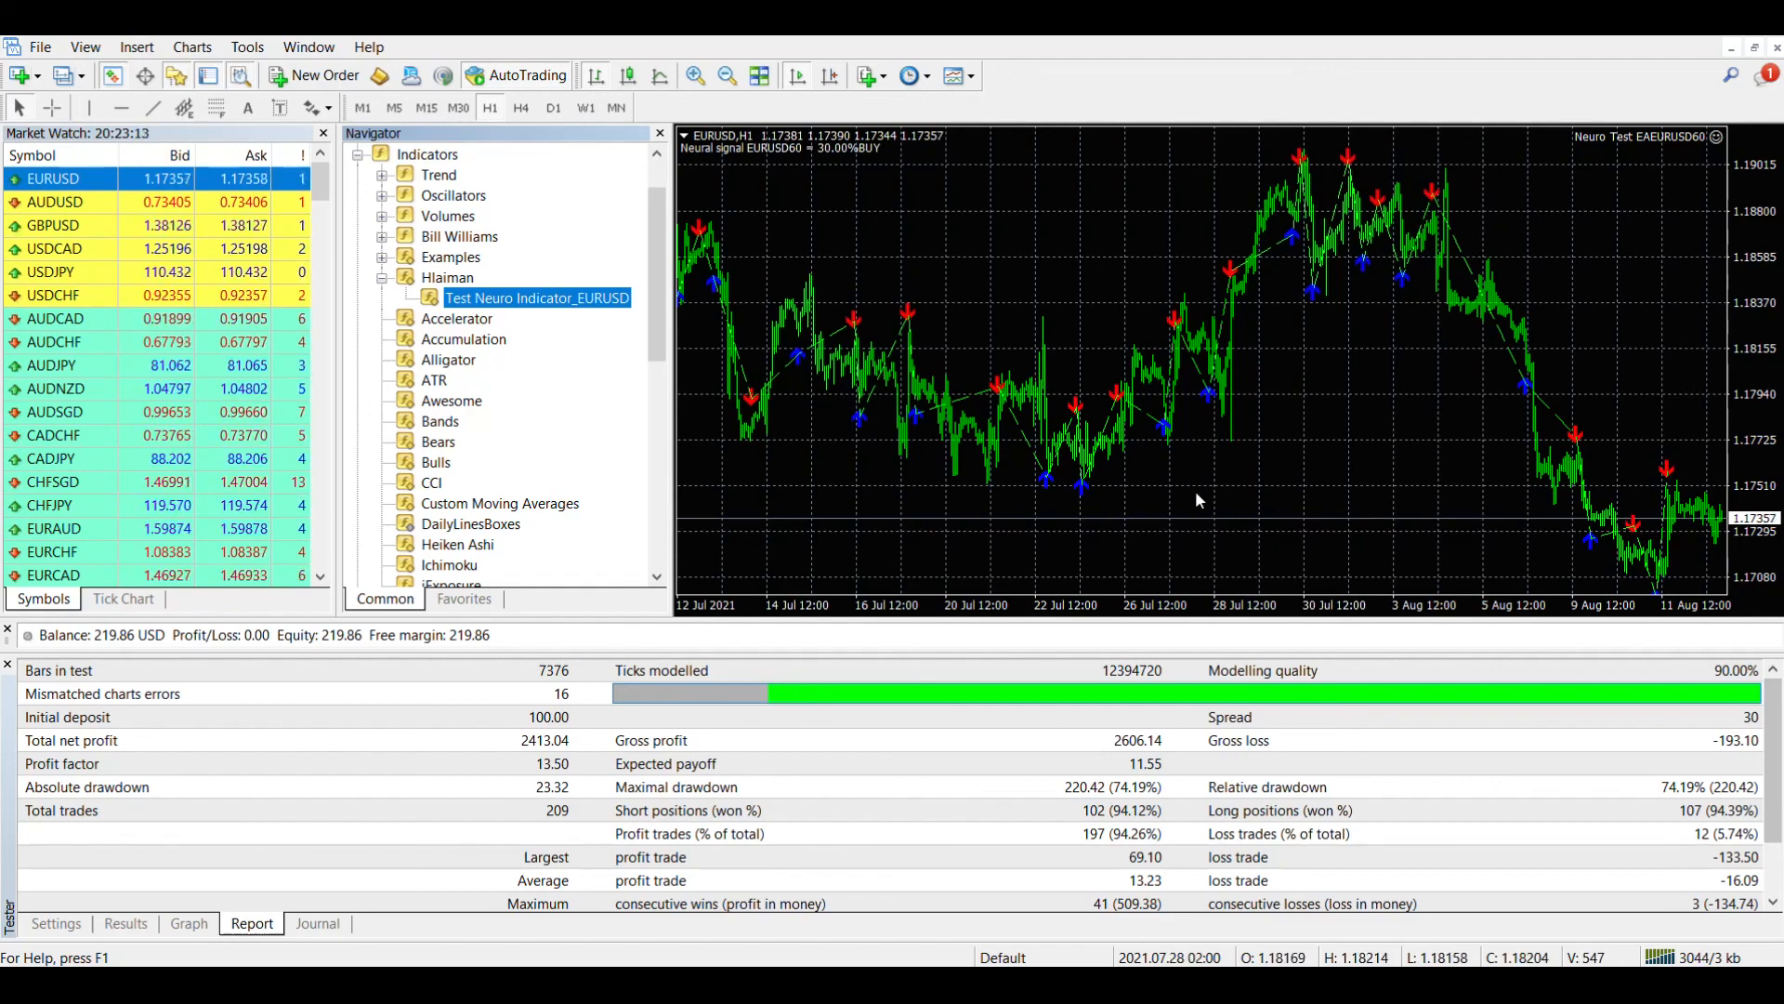
scroll(left, 3)
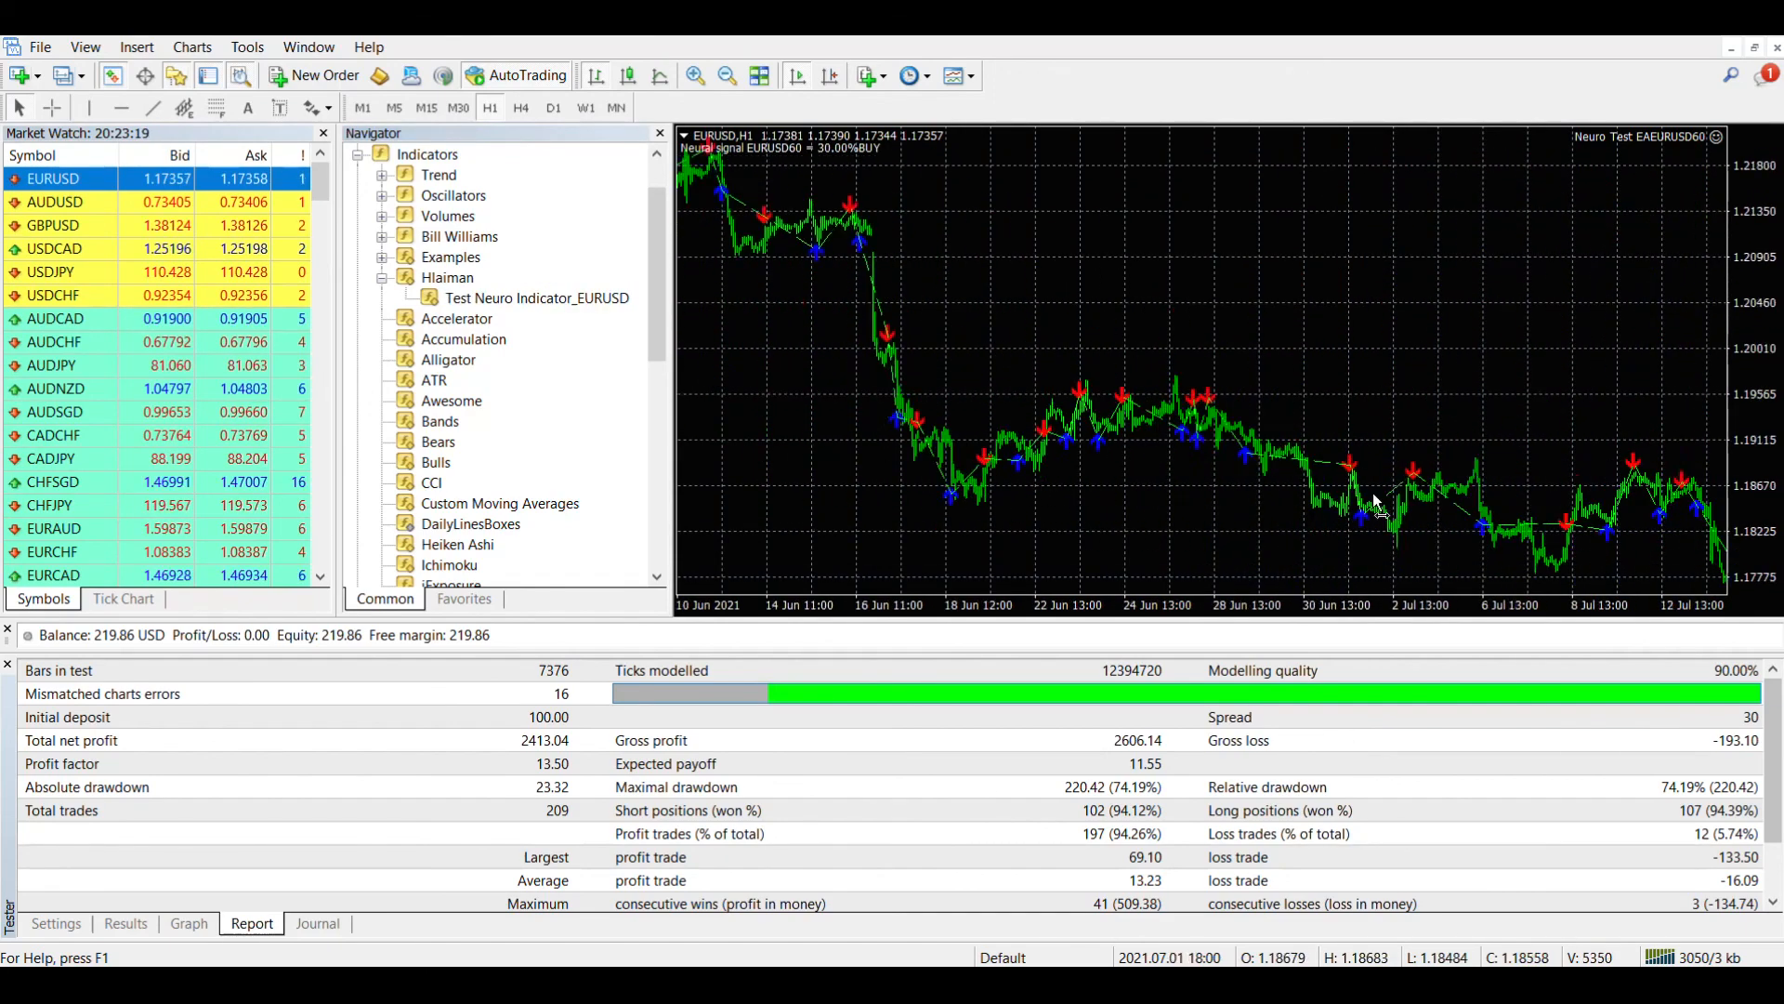
scroll(right, 3)
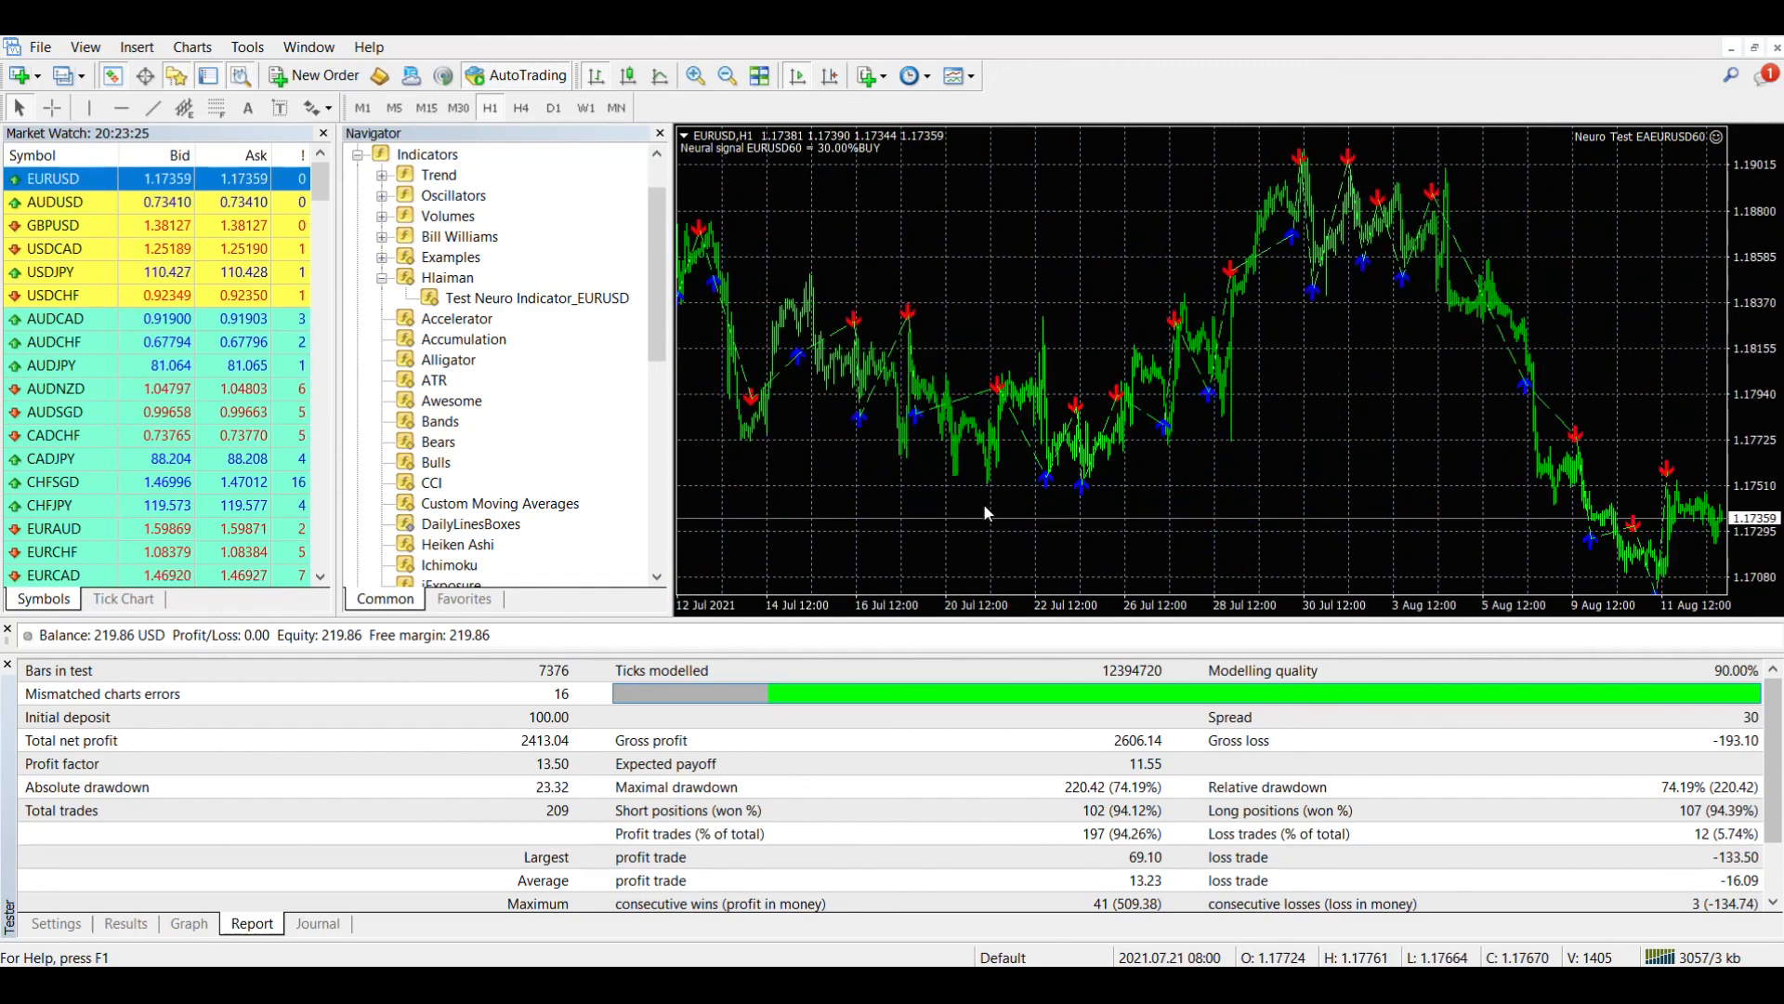